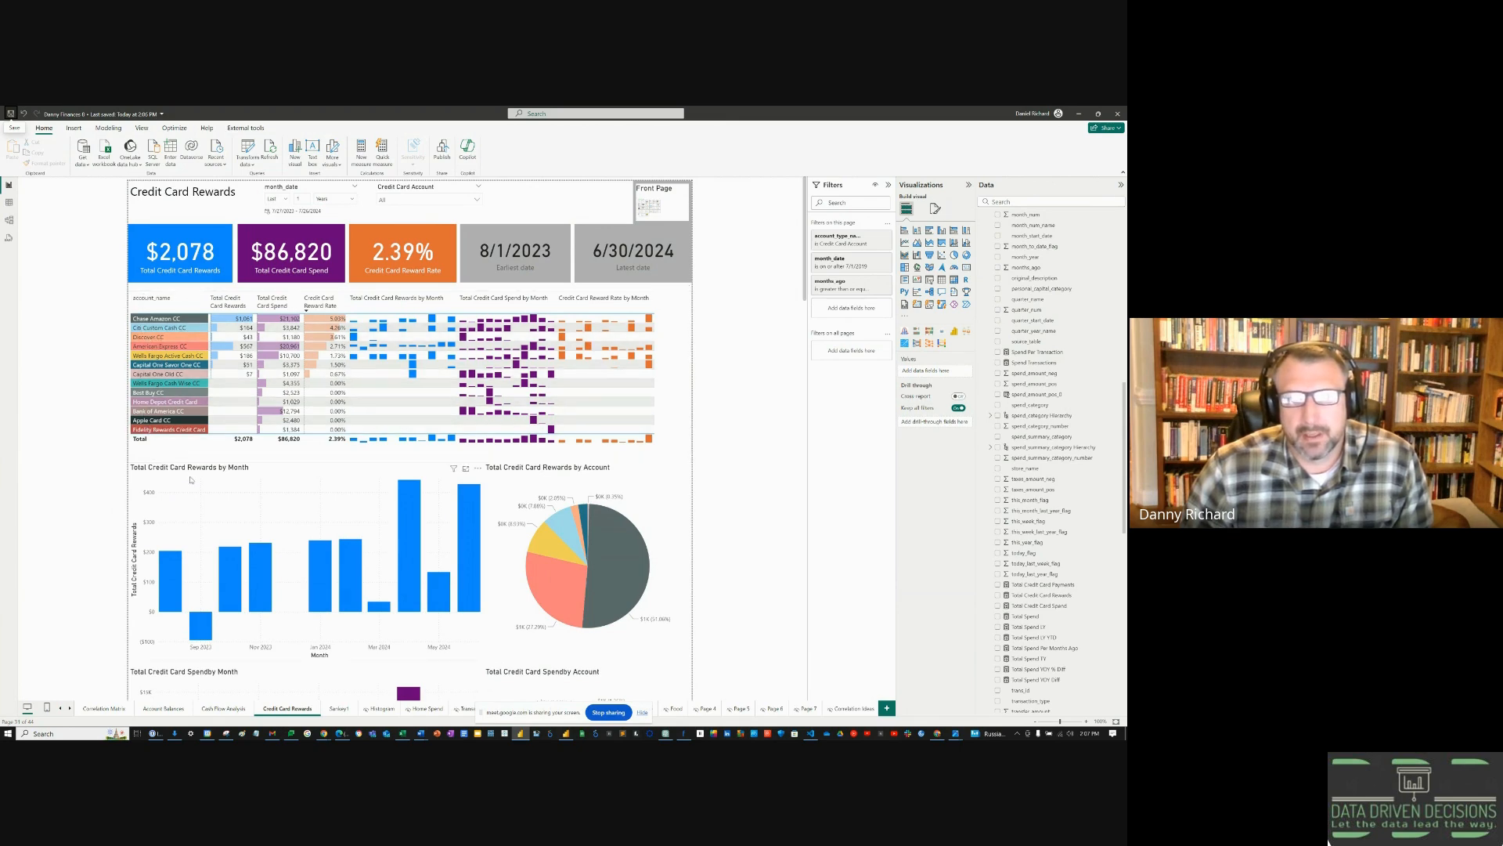
Scroll through the Filters pane to review the month_date and months_ago page filters.
scroll(down, 3)
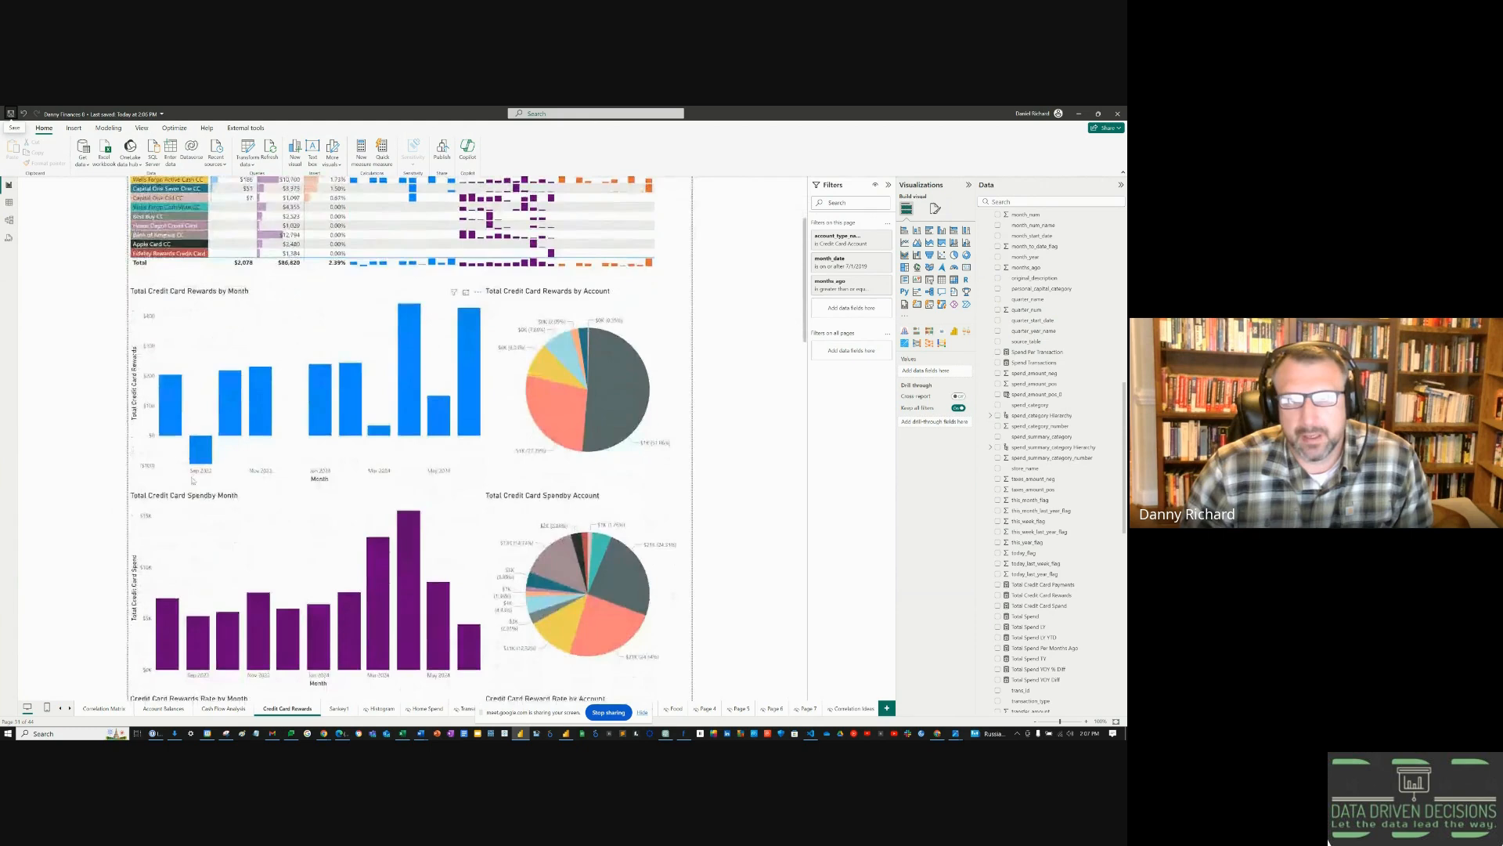
scroll(down, 3)
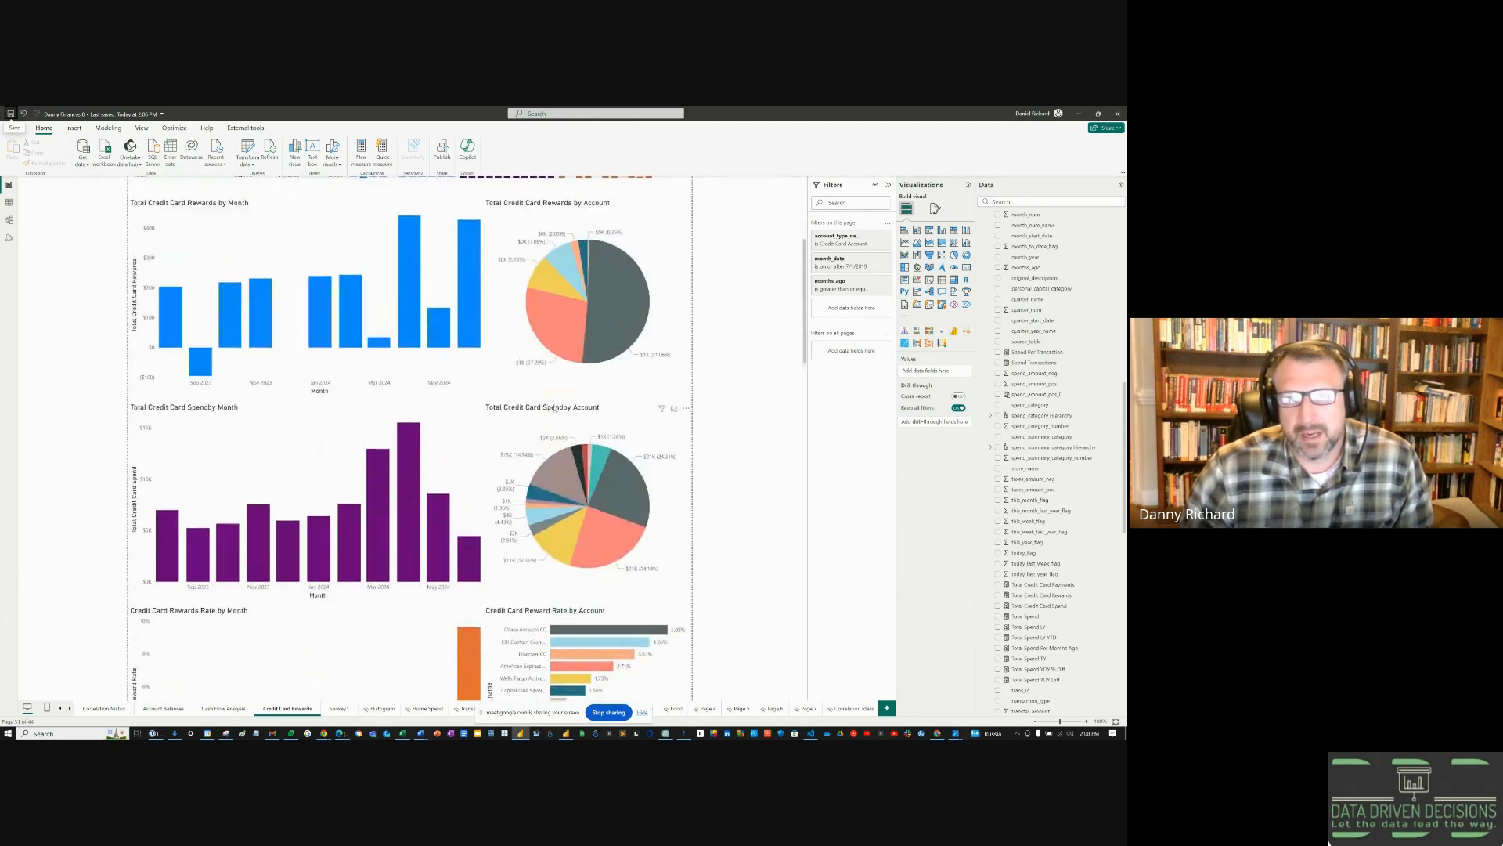
scroll(down, 3)
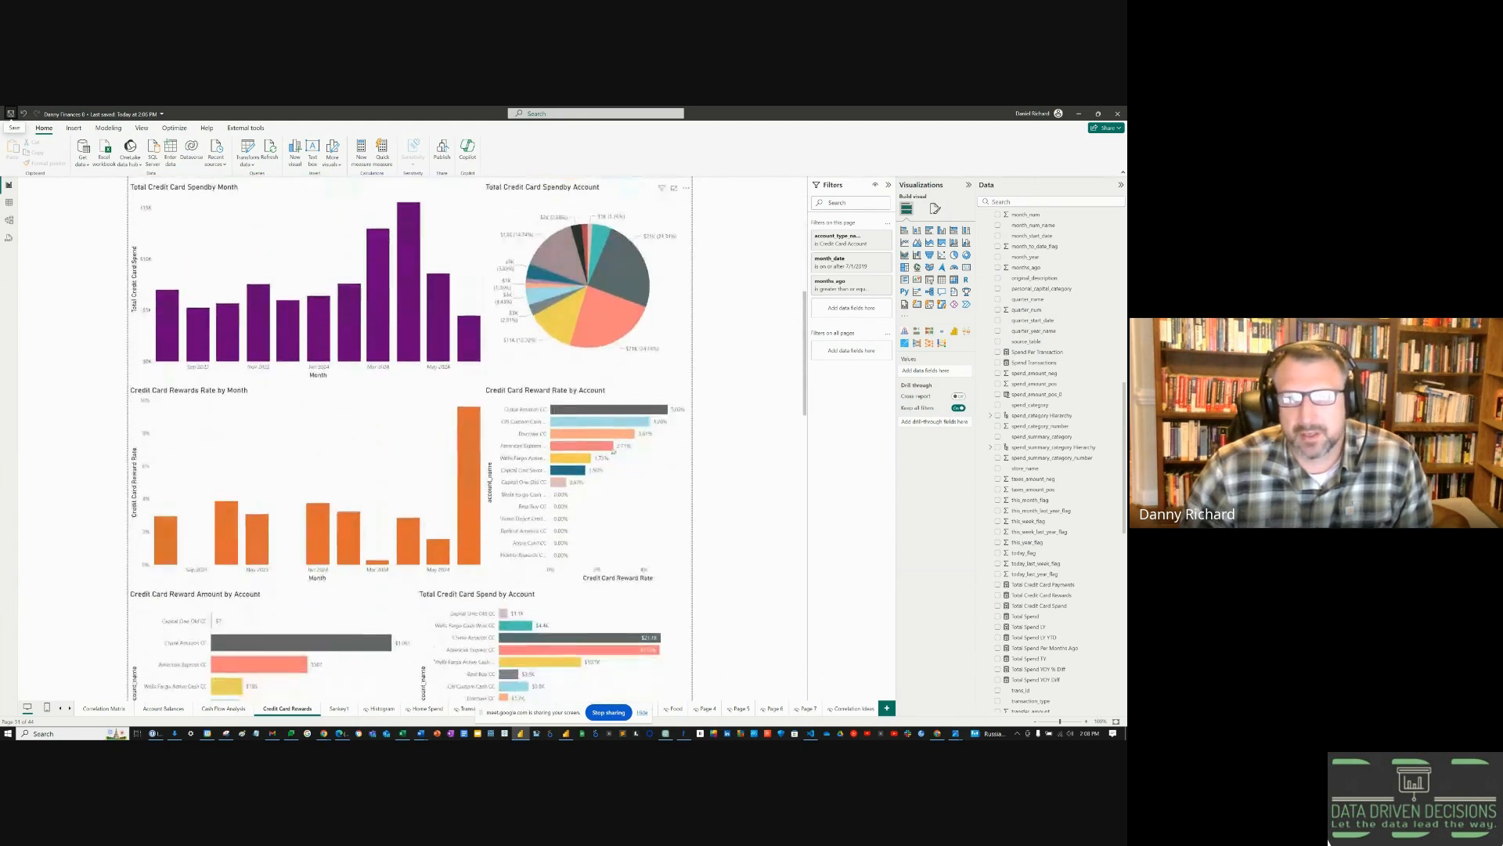
scroll(down, 3)
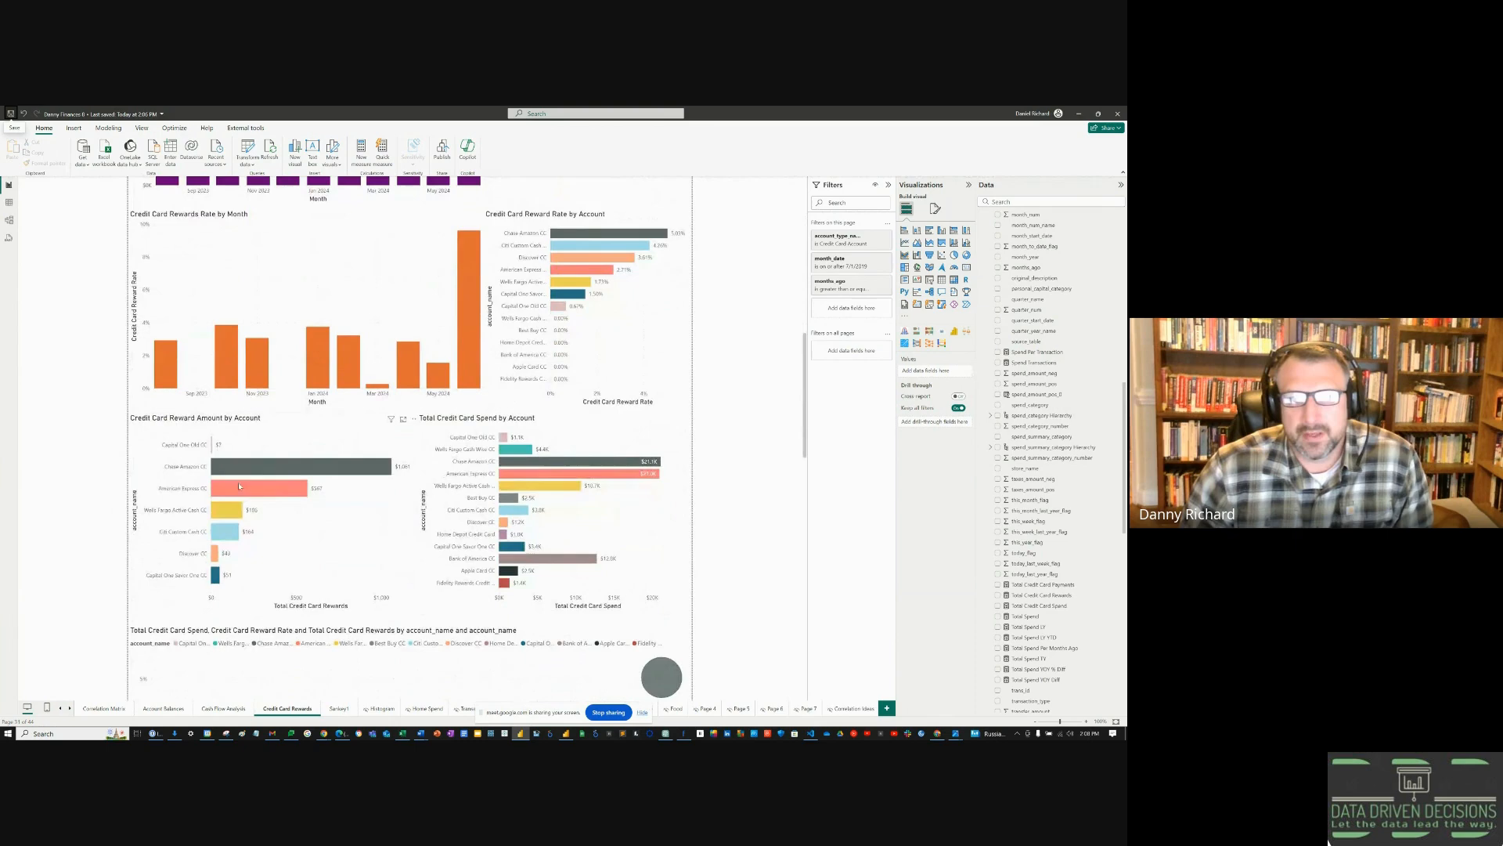
scroll(down, 3)
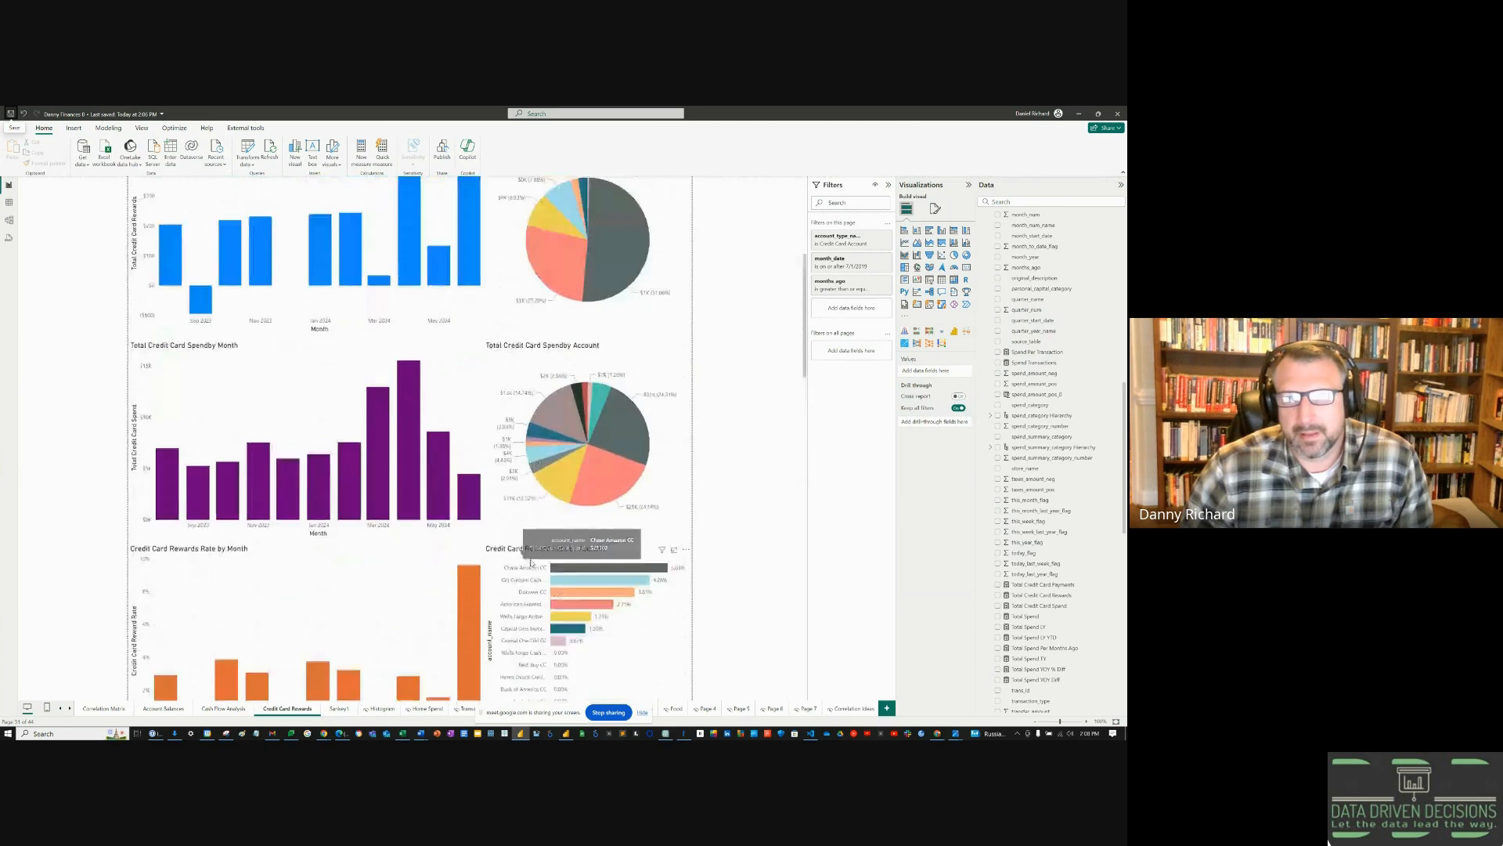
scroll(up, 3)
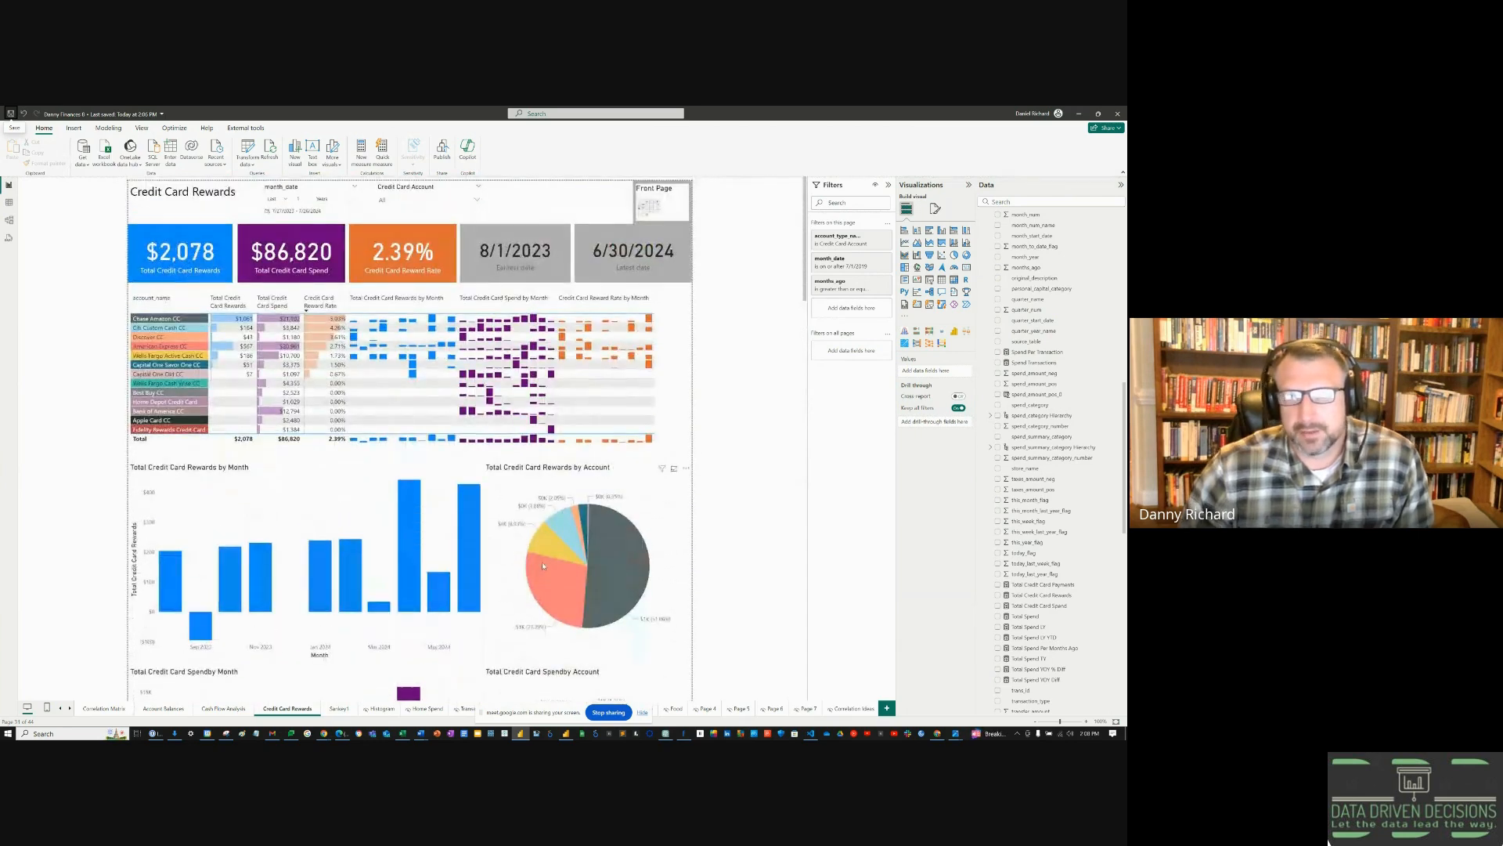
mouse_move(541, 566)
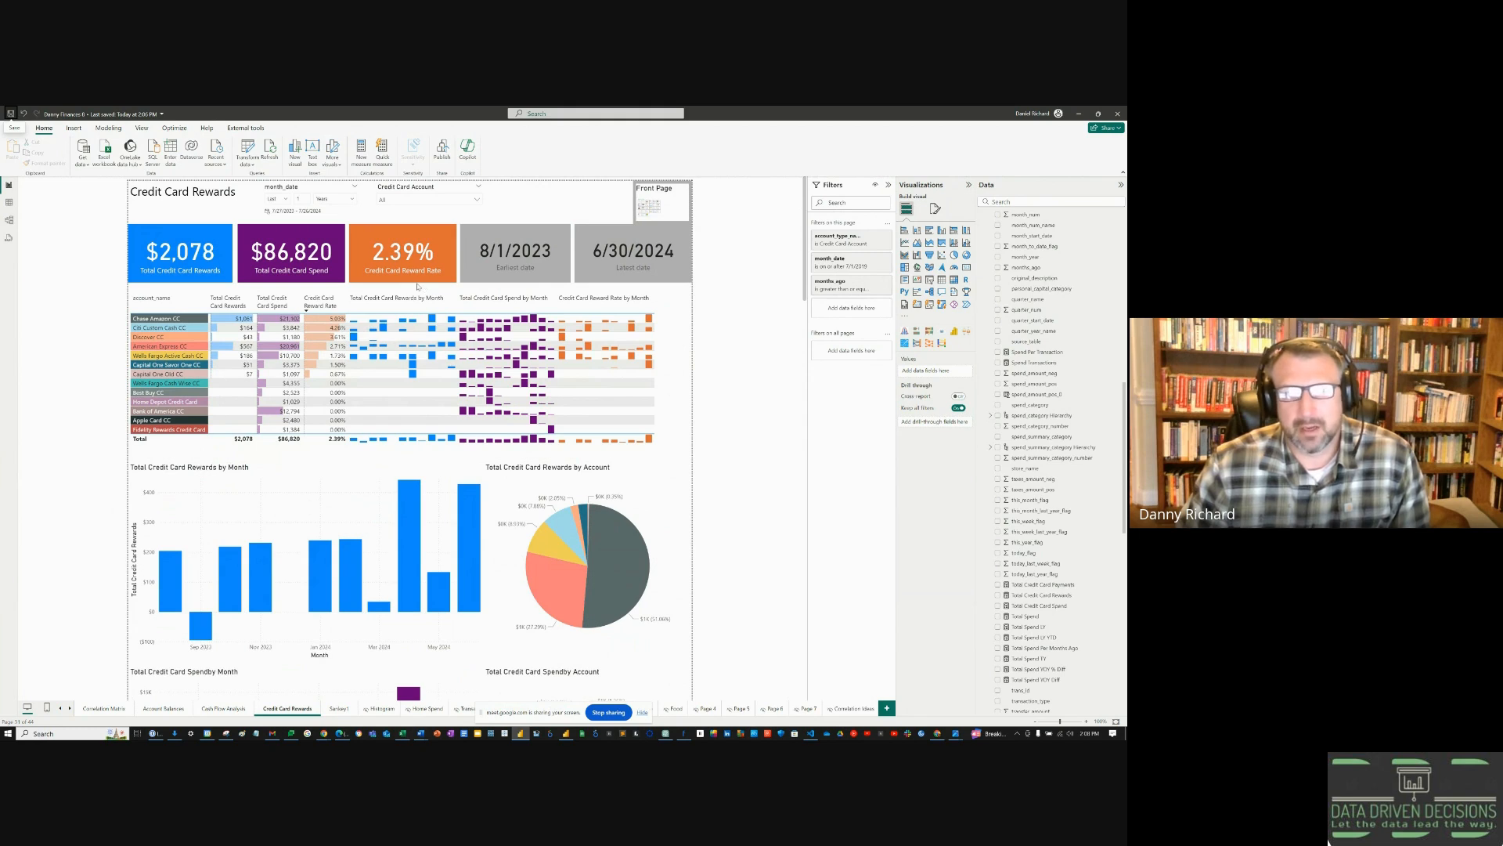
scroll(down, 3)
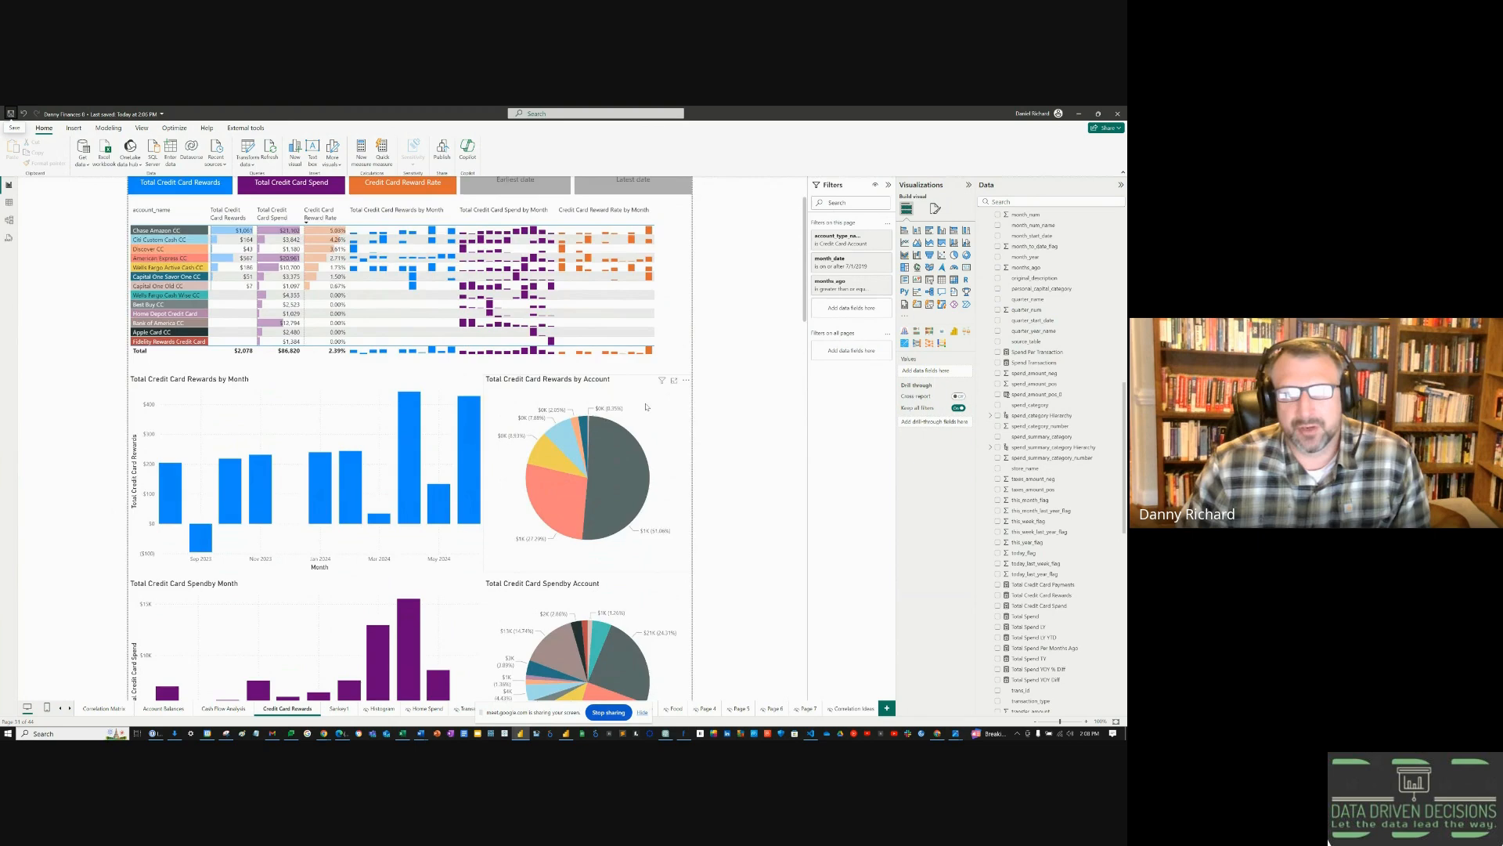
scroll(down, 3)
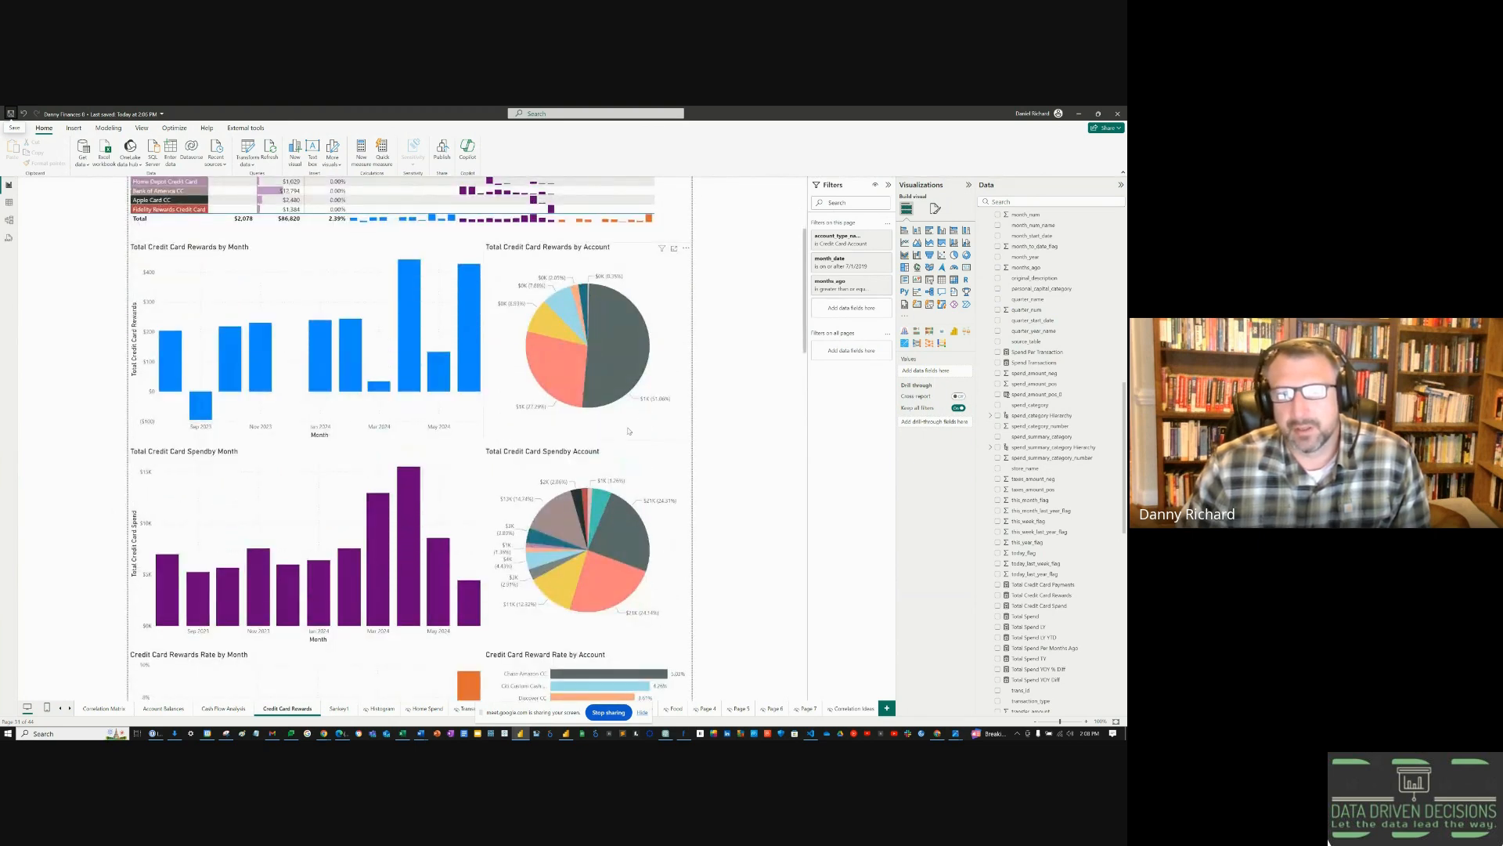
scroll(down, 3)
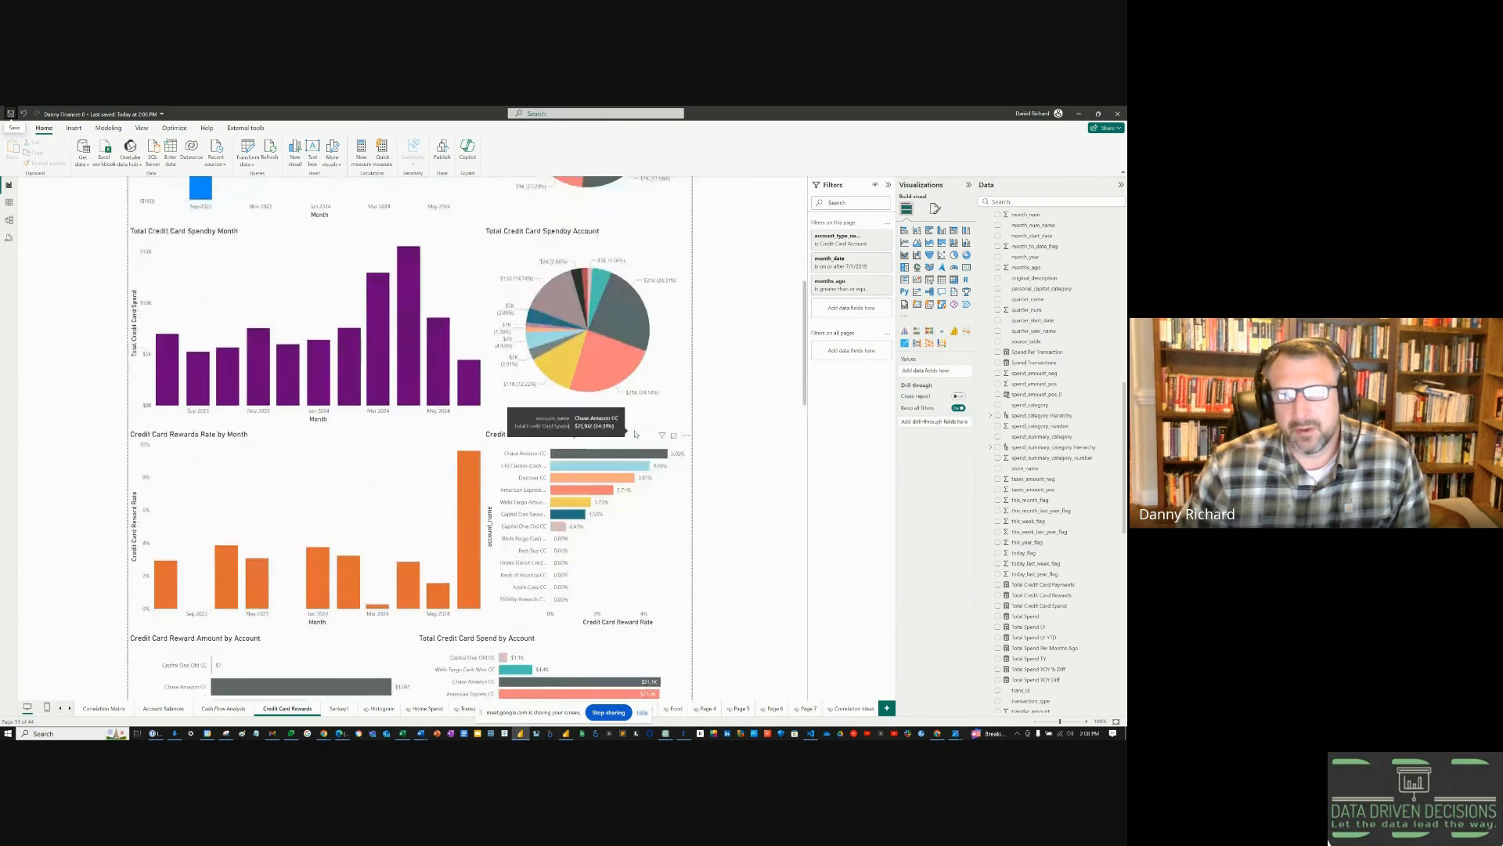
scroll(down, 3)
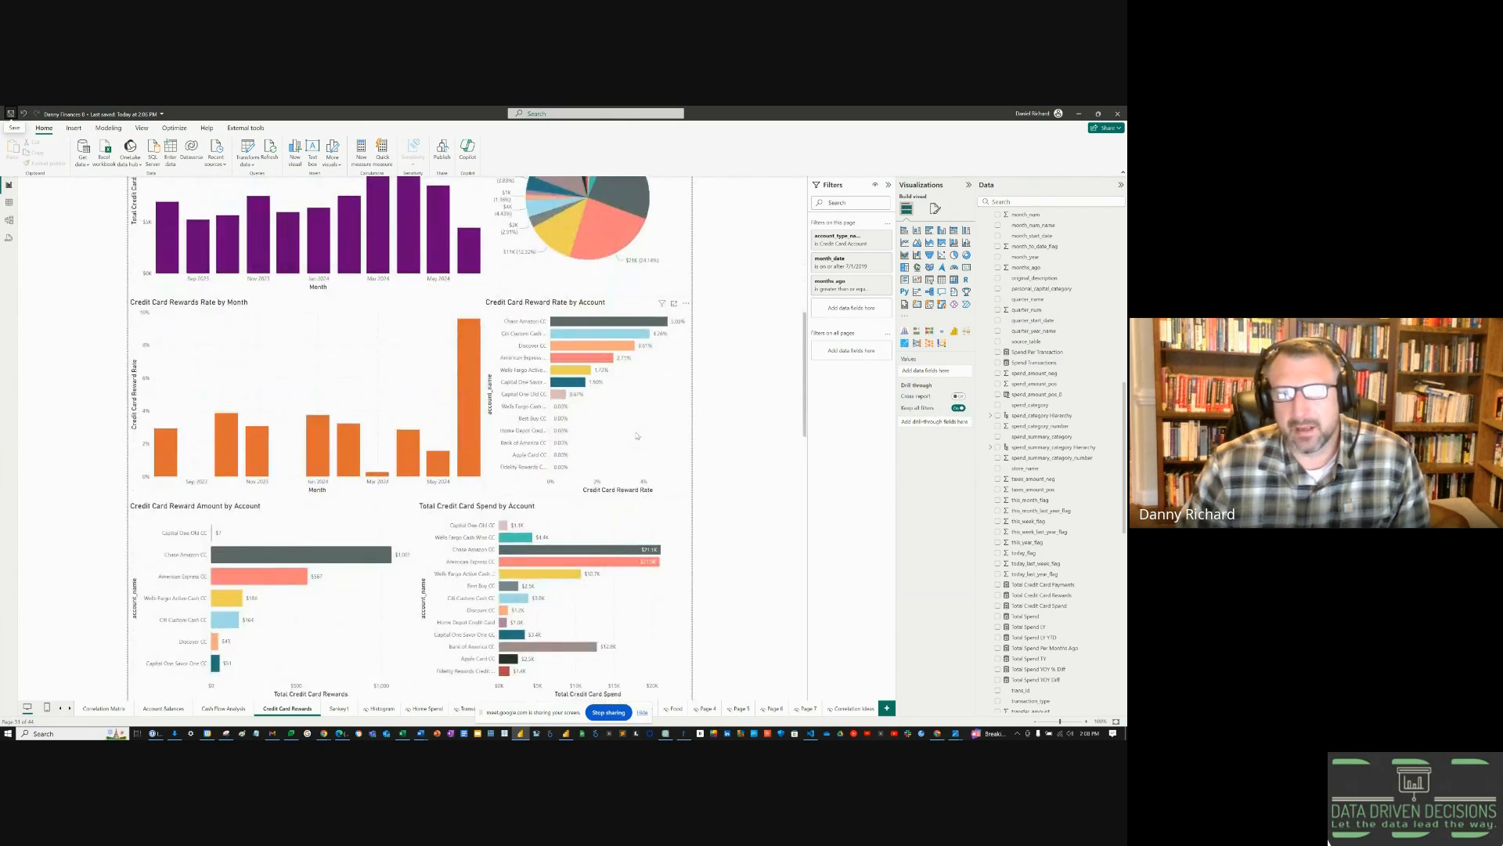
mouse_move(608, 448)
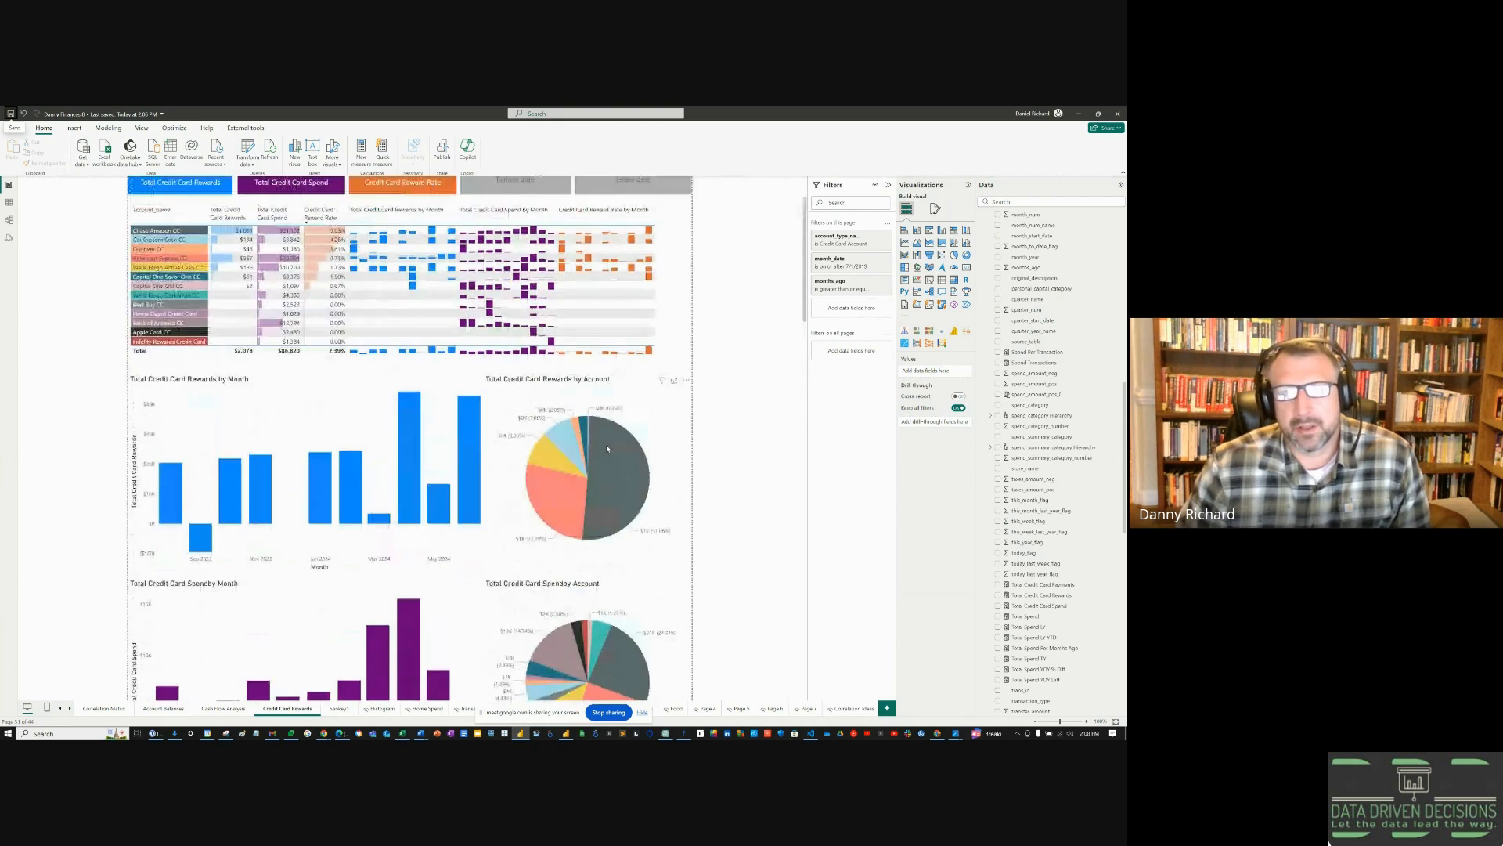
scroll(up, 3)
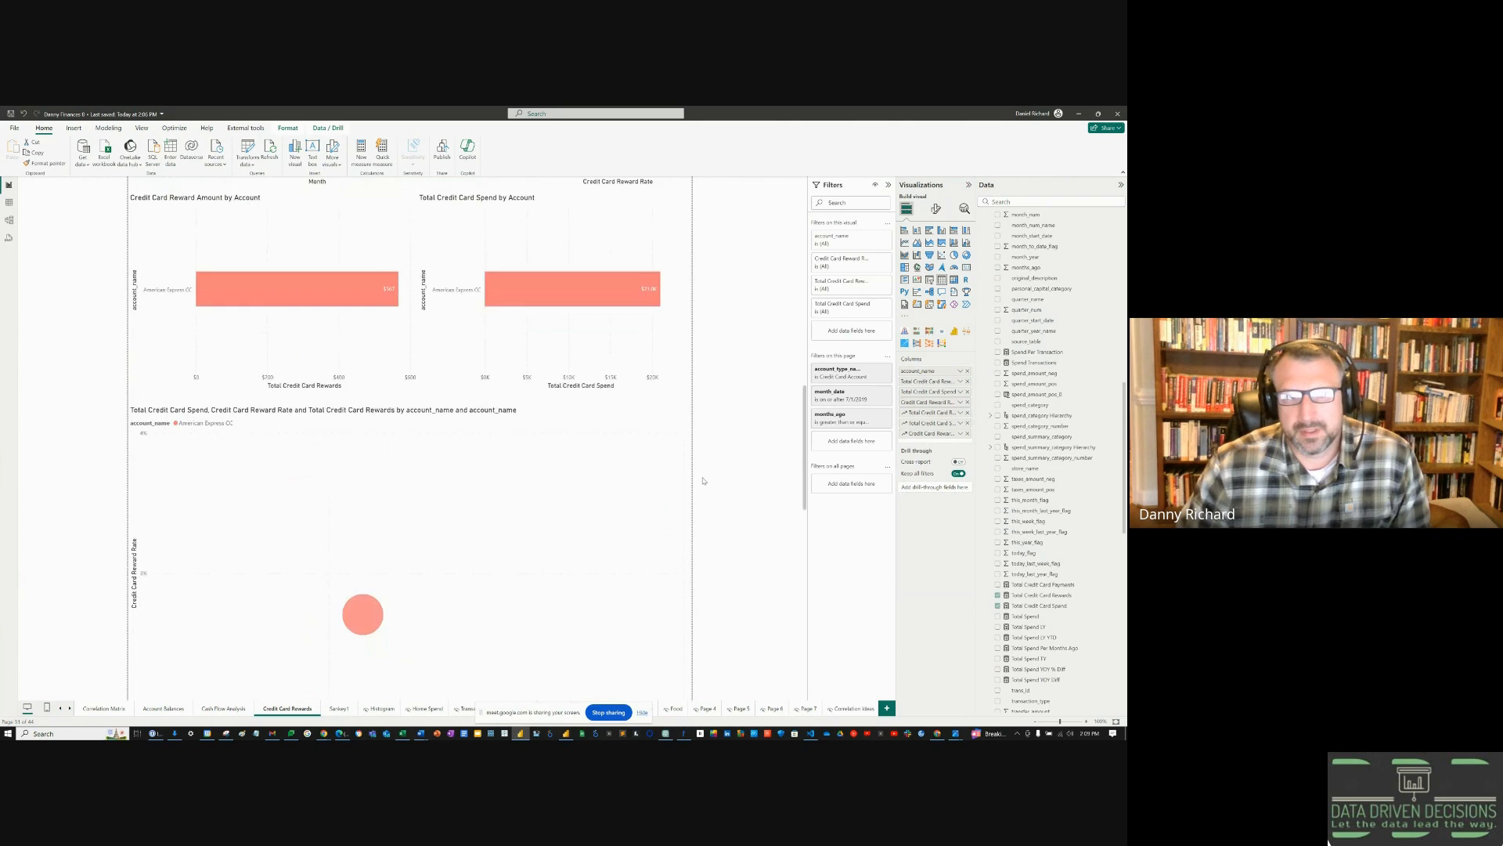
scroll(down, 3)
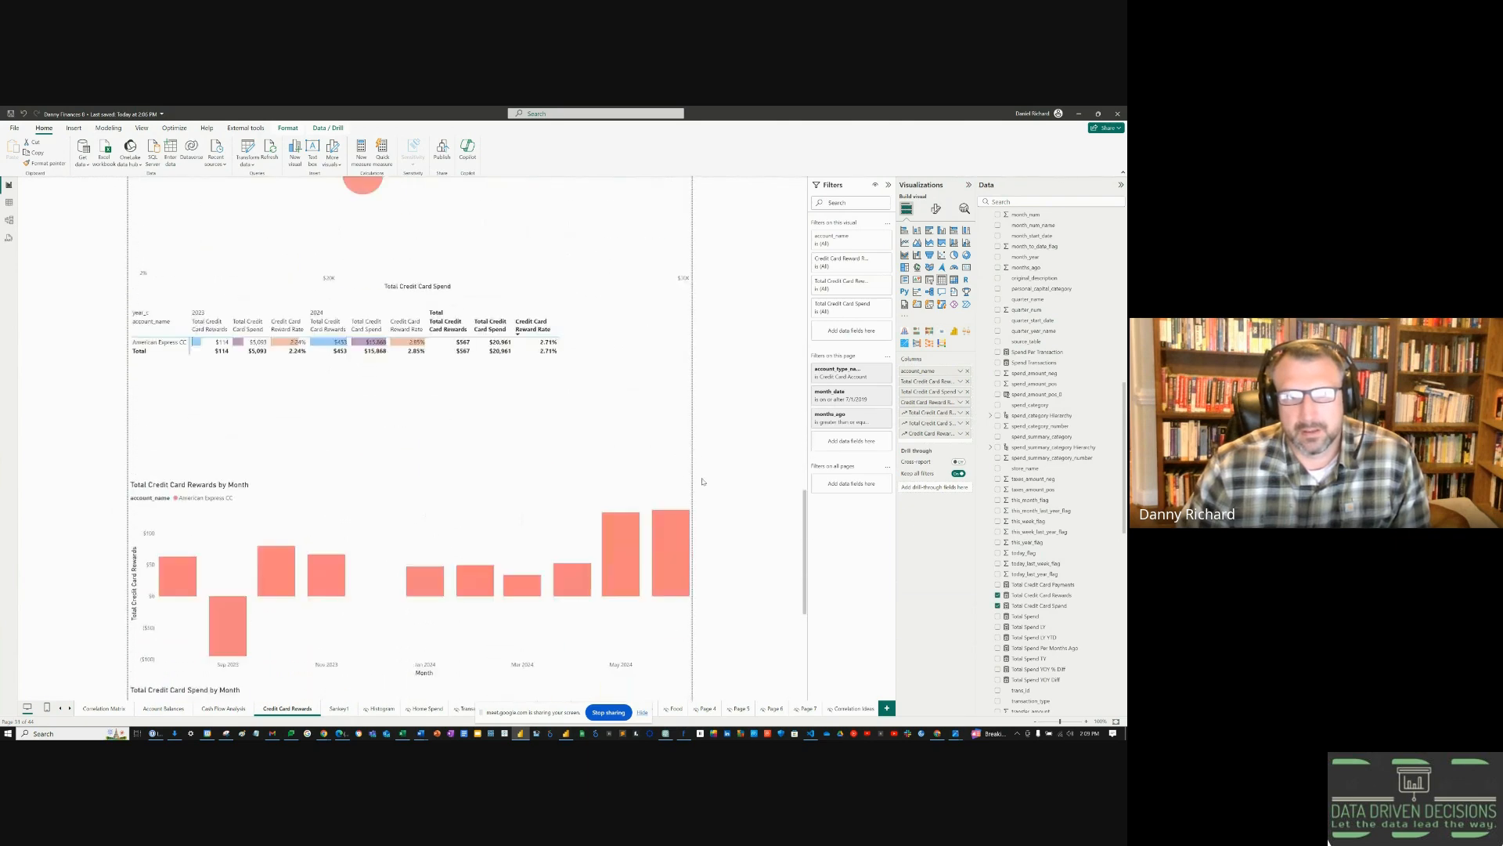
scroll(down, 3)
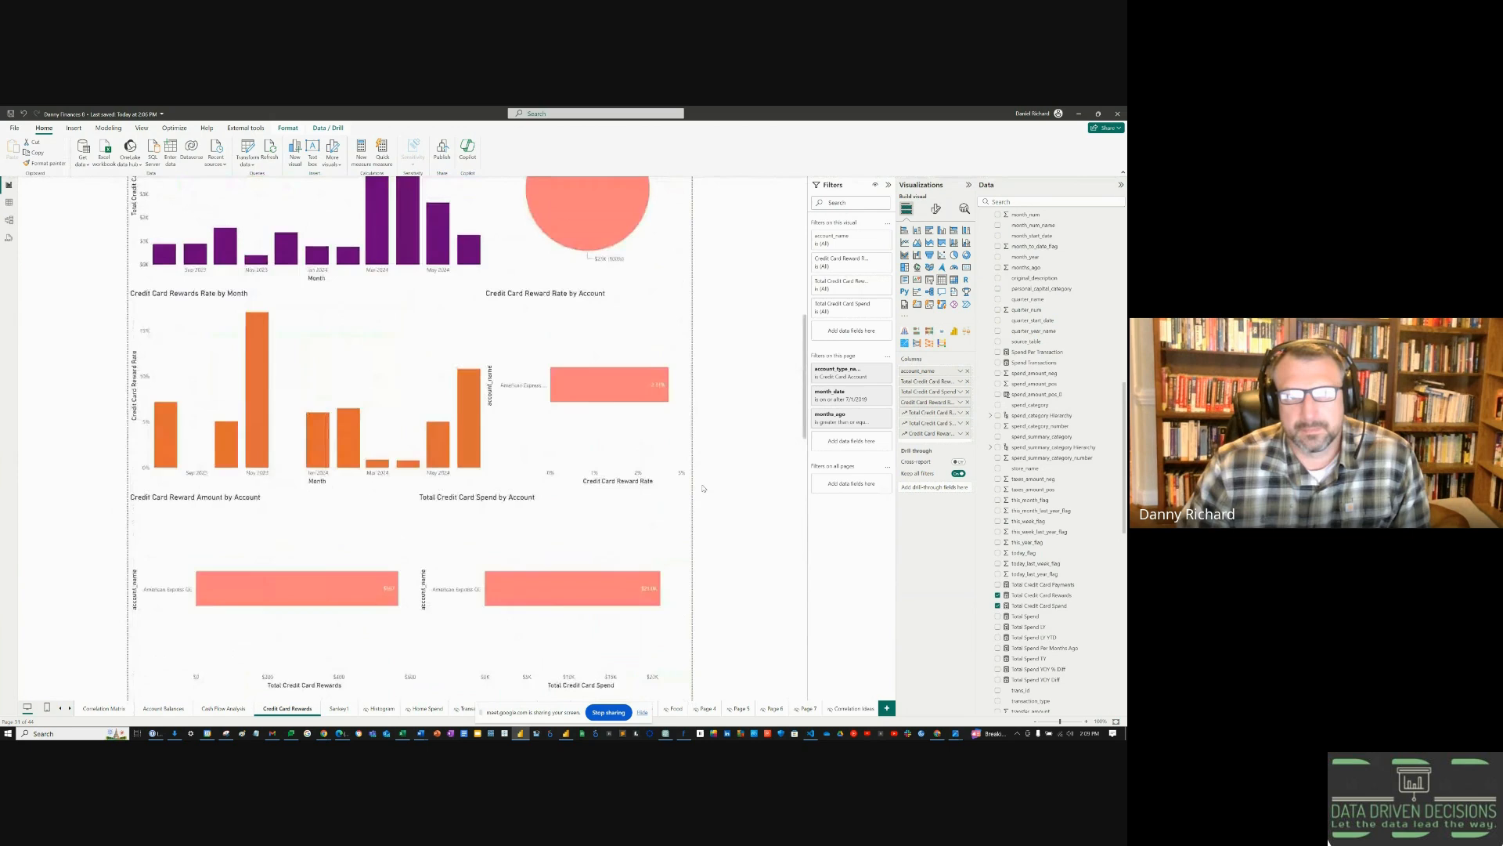
scroll(up, 3)
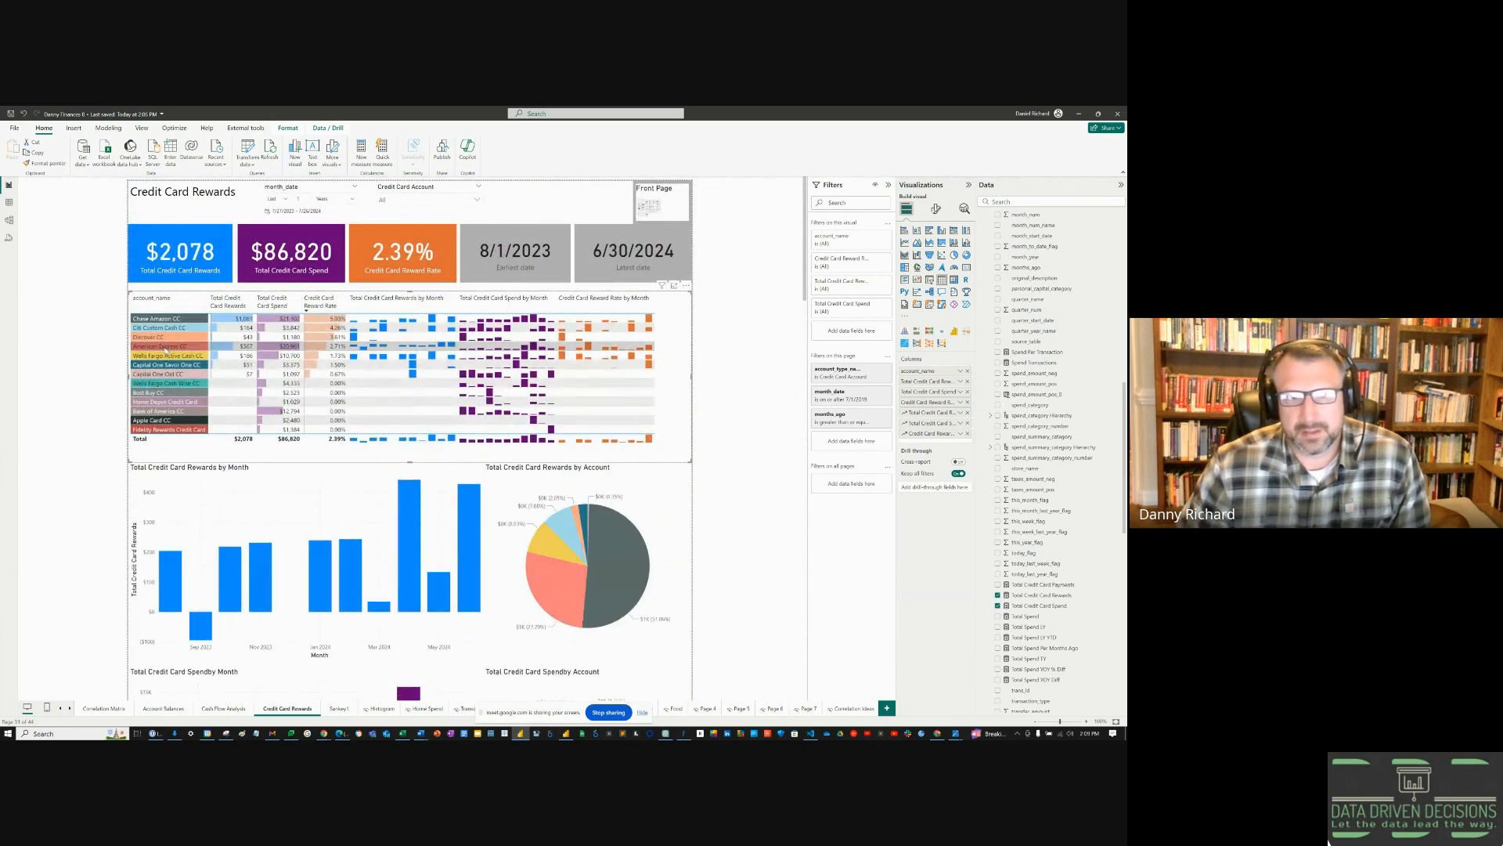
mouse_move(716, 404)
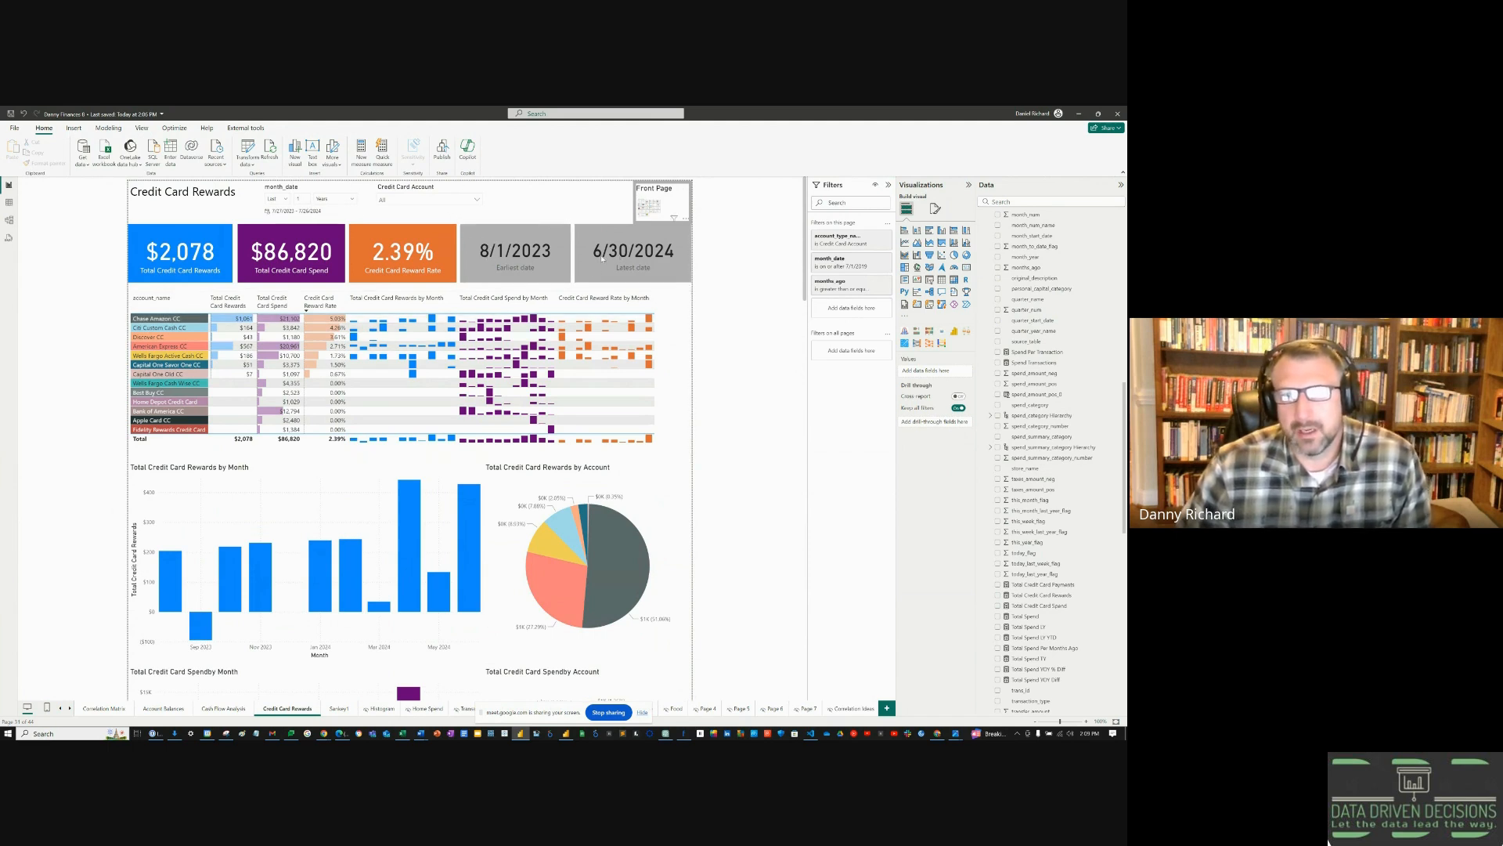
mouse_move(506, 590)
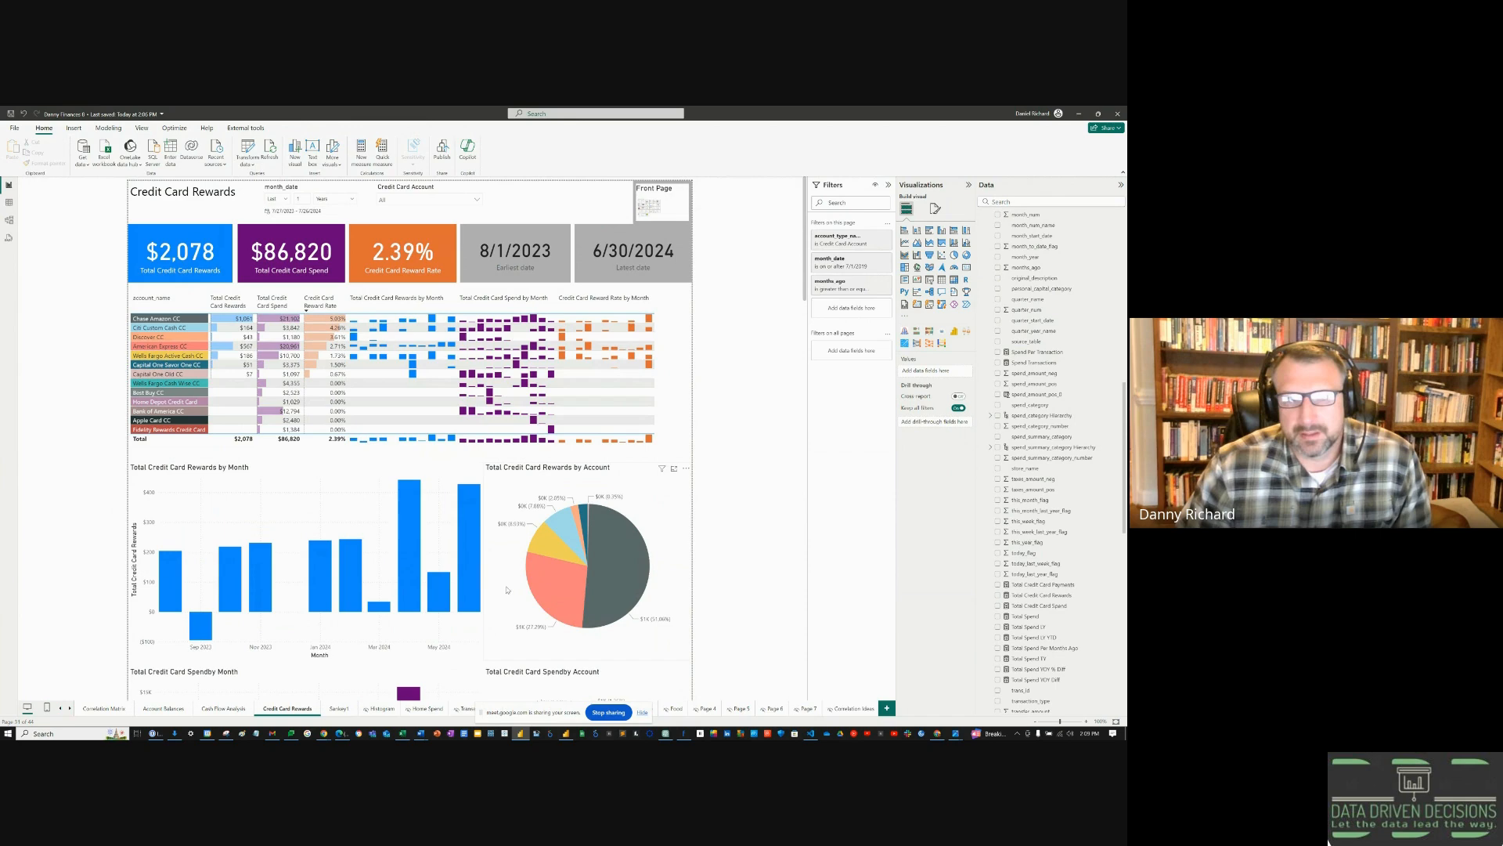
mouse_move(476, 584)
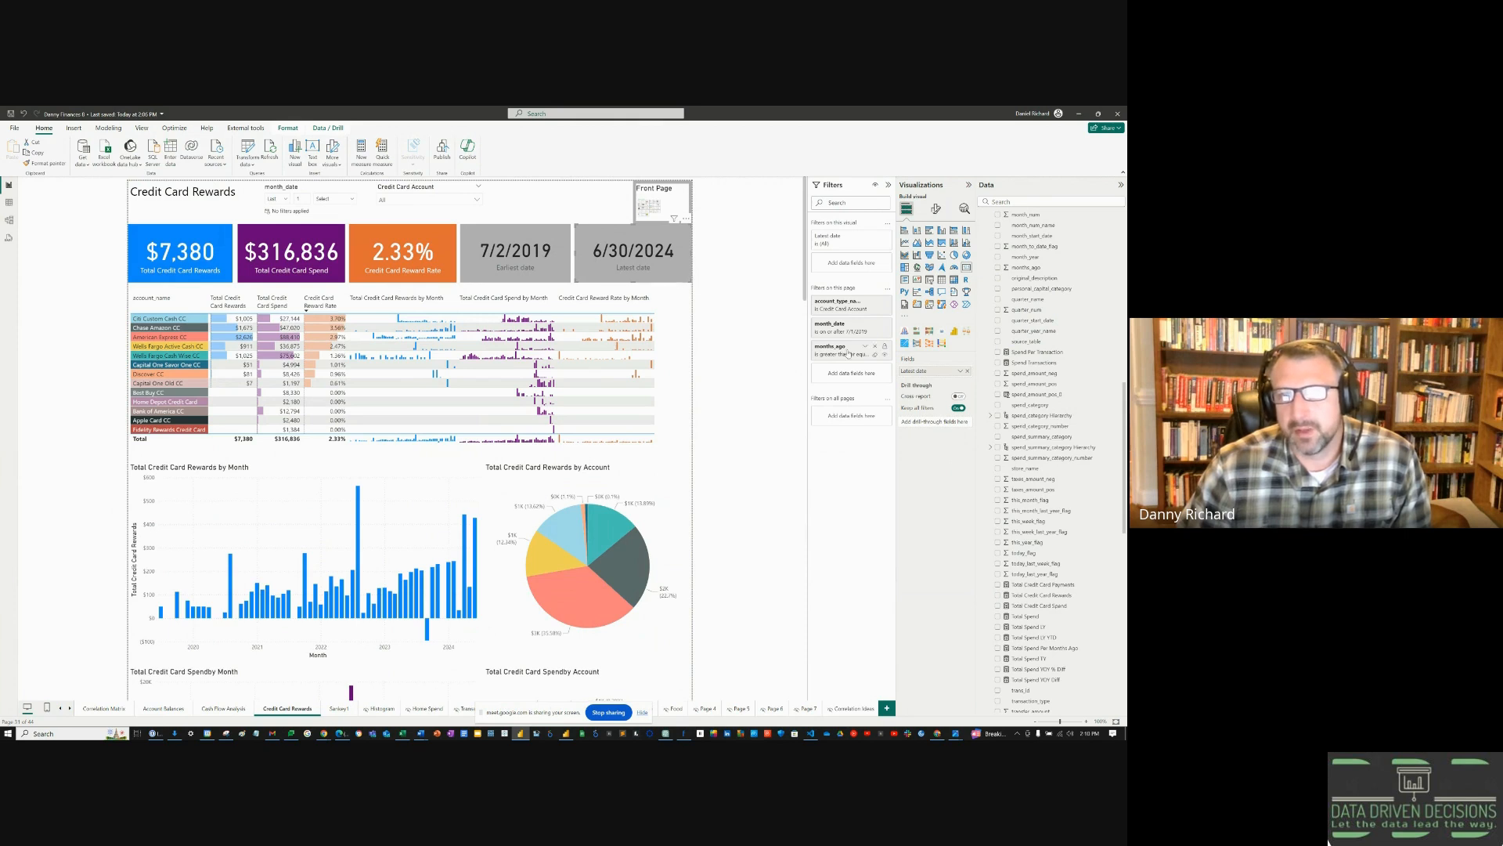
Revise the months_ago filter and apply it so the dashboard spans 7/2/2019 to 7/24/2024.
click(847, 344)
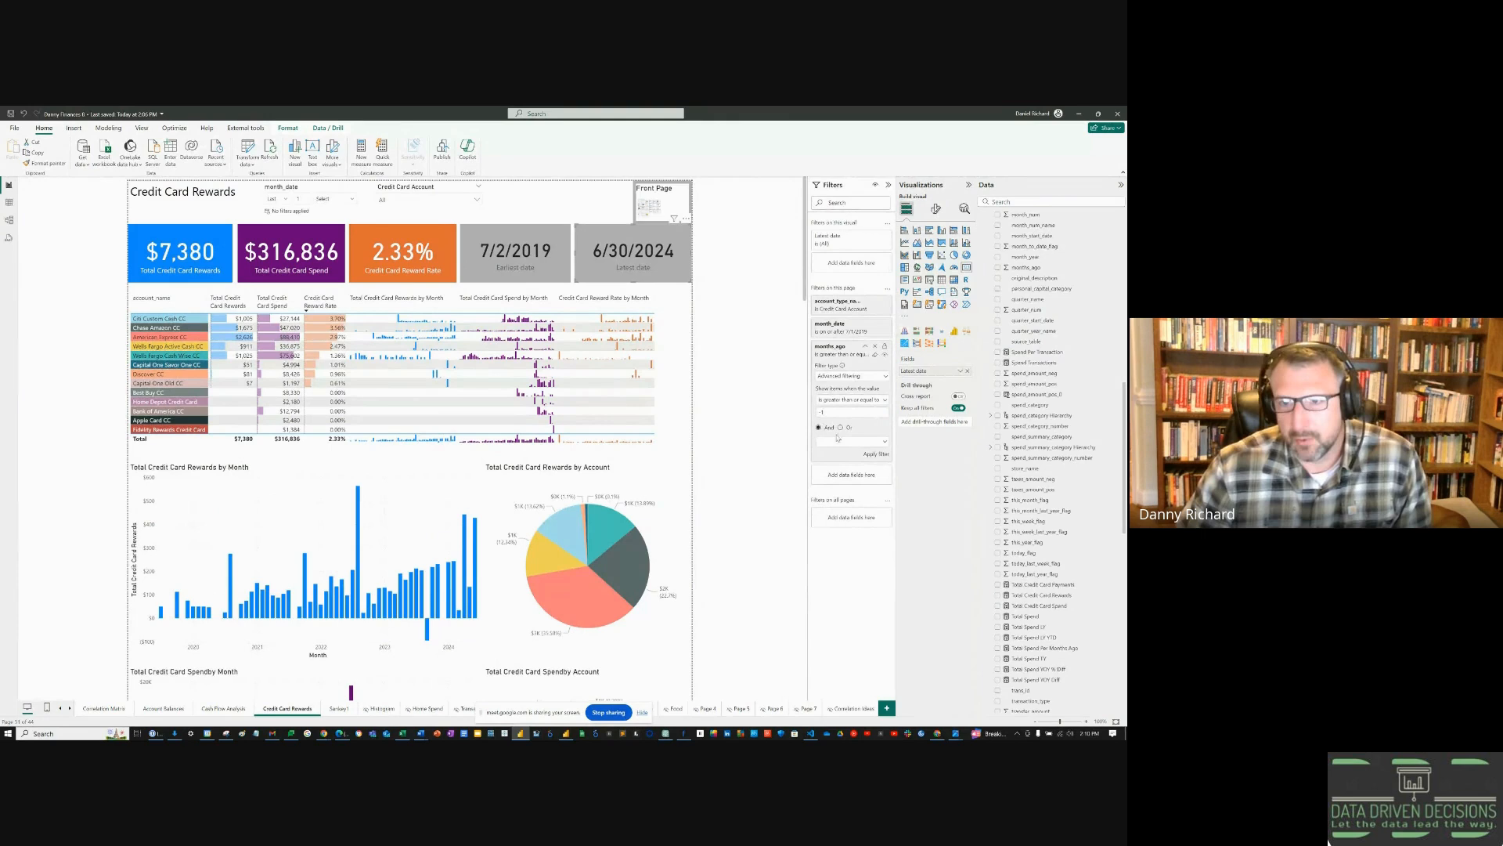
click(874, 454)
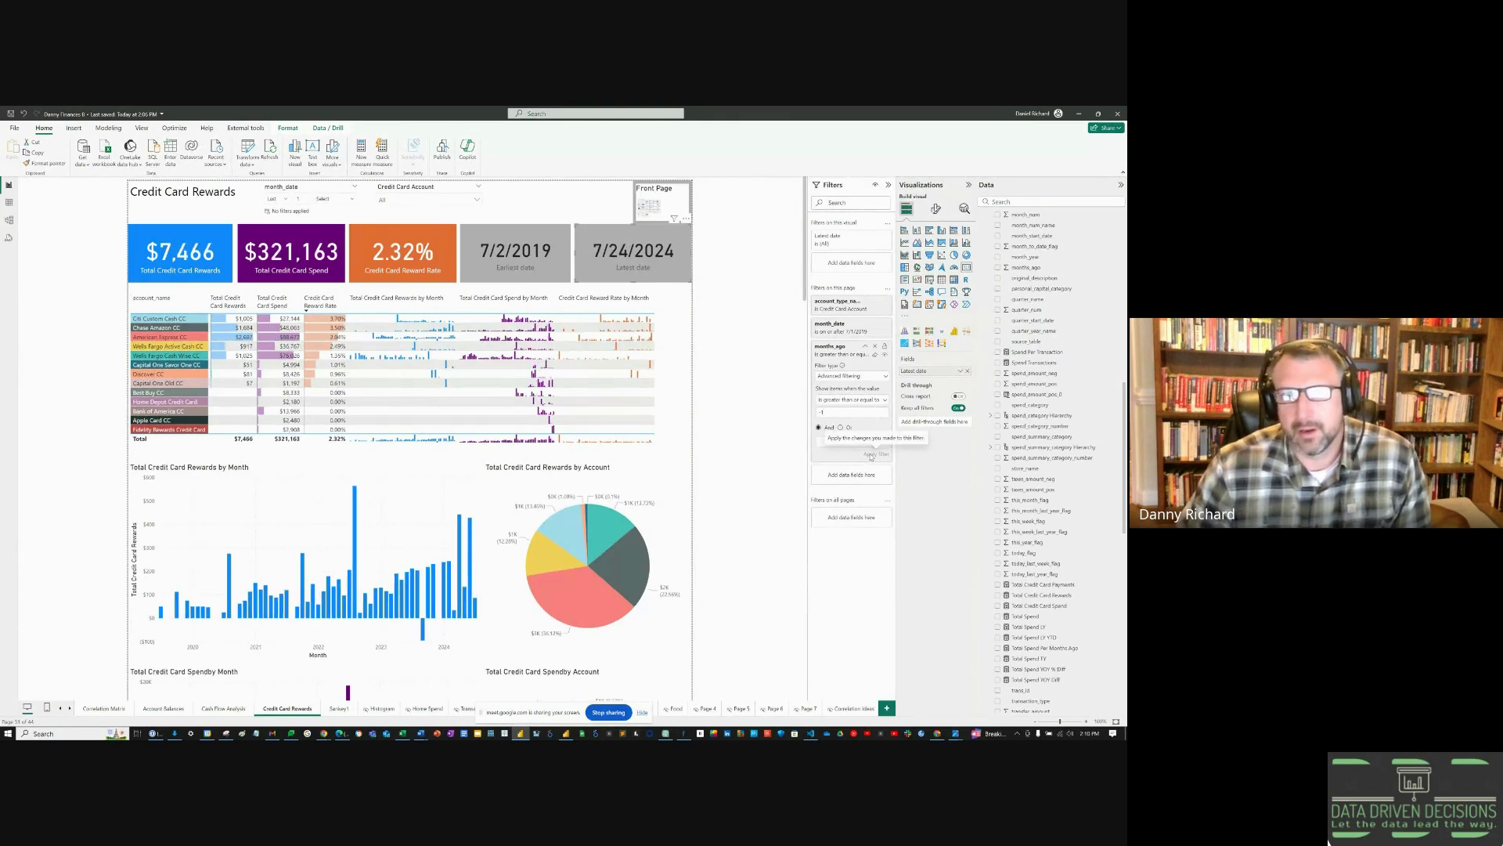
mouse_move(624, 272)
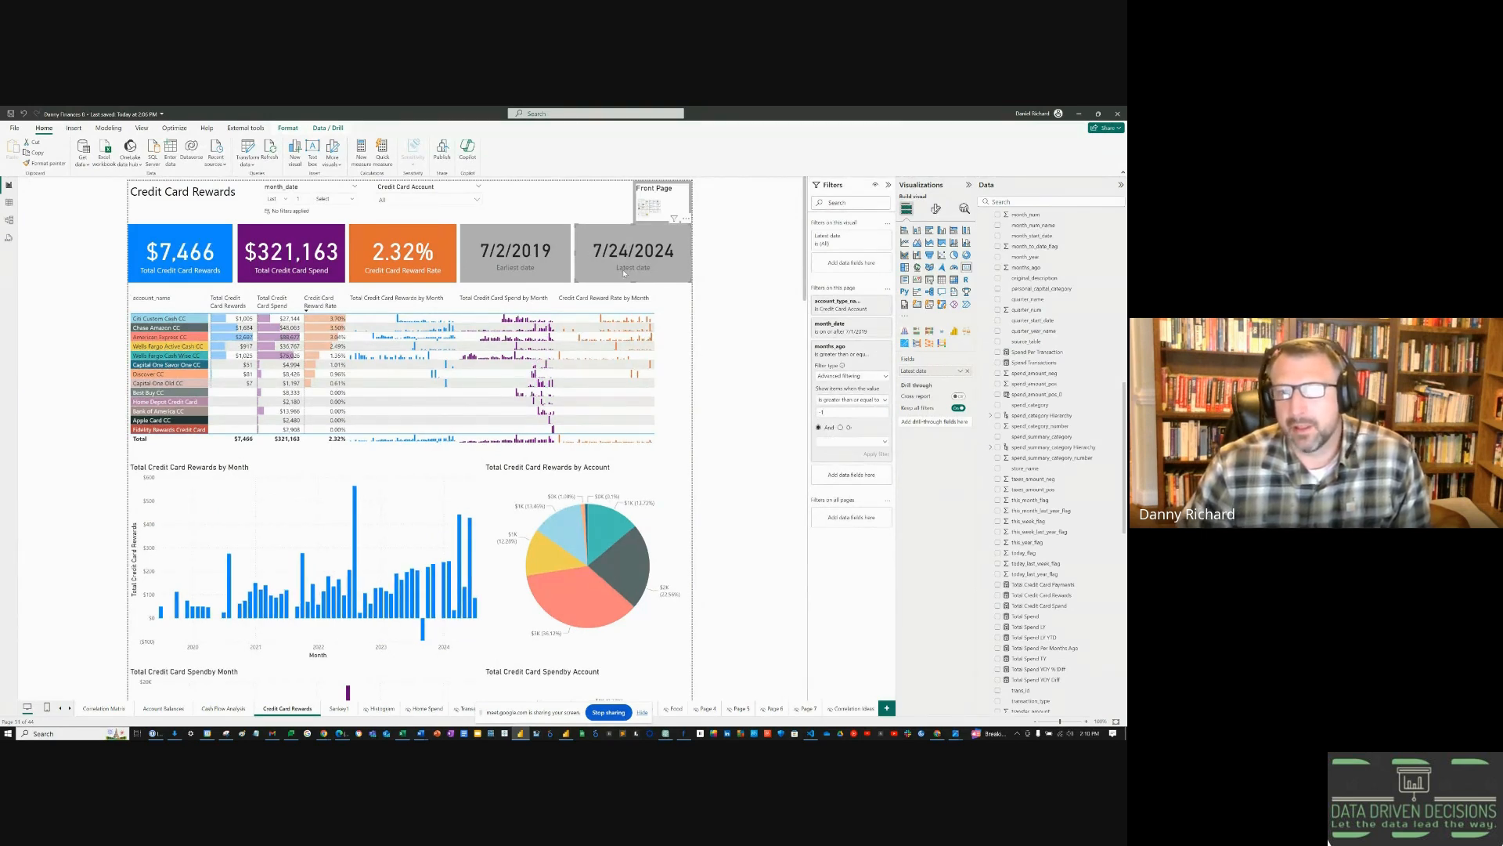
click(588, 208)
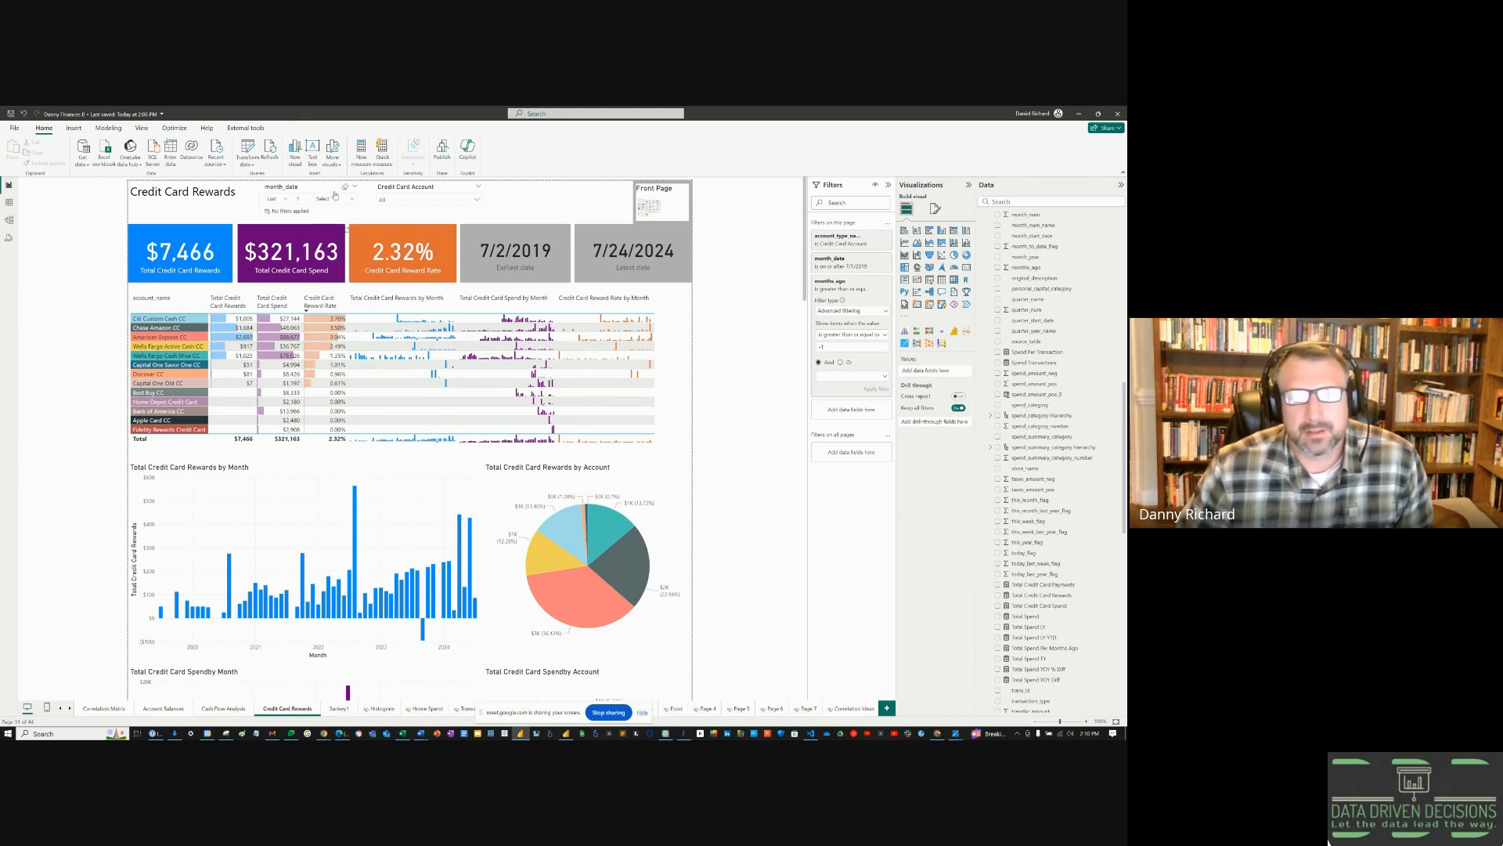
click(335, 199)
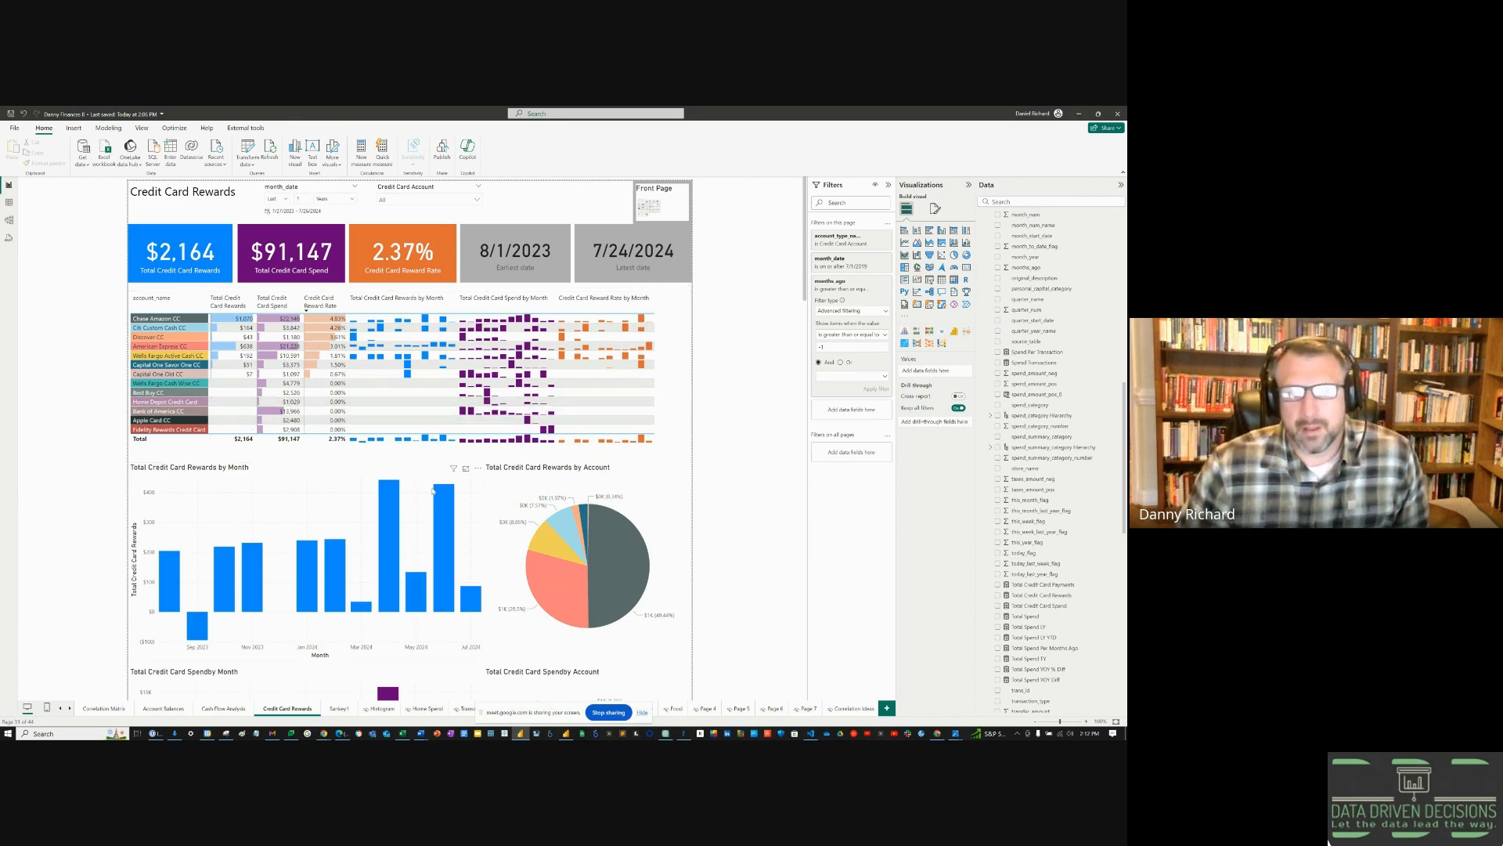
scroll(down, 3)
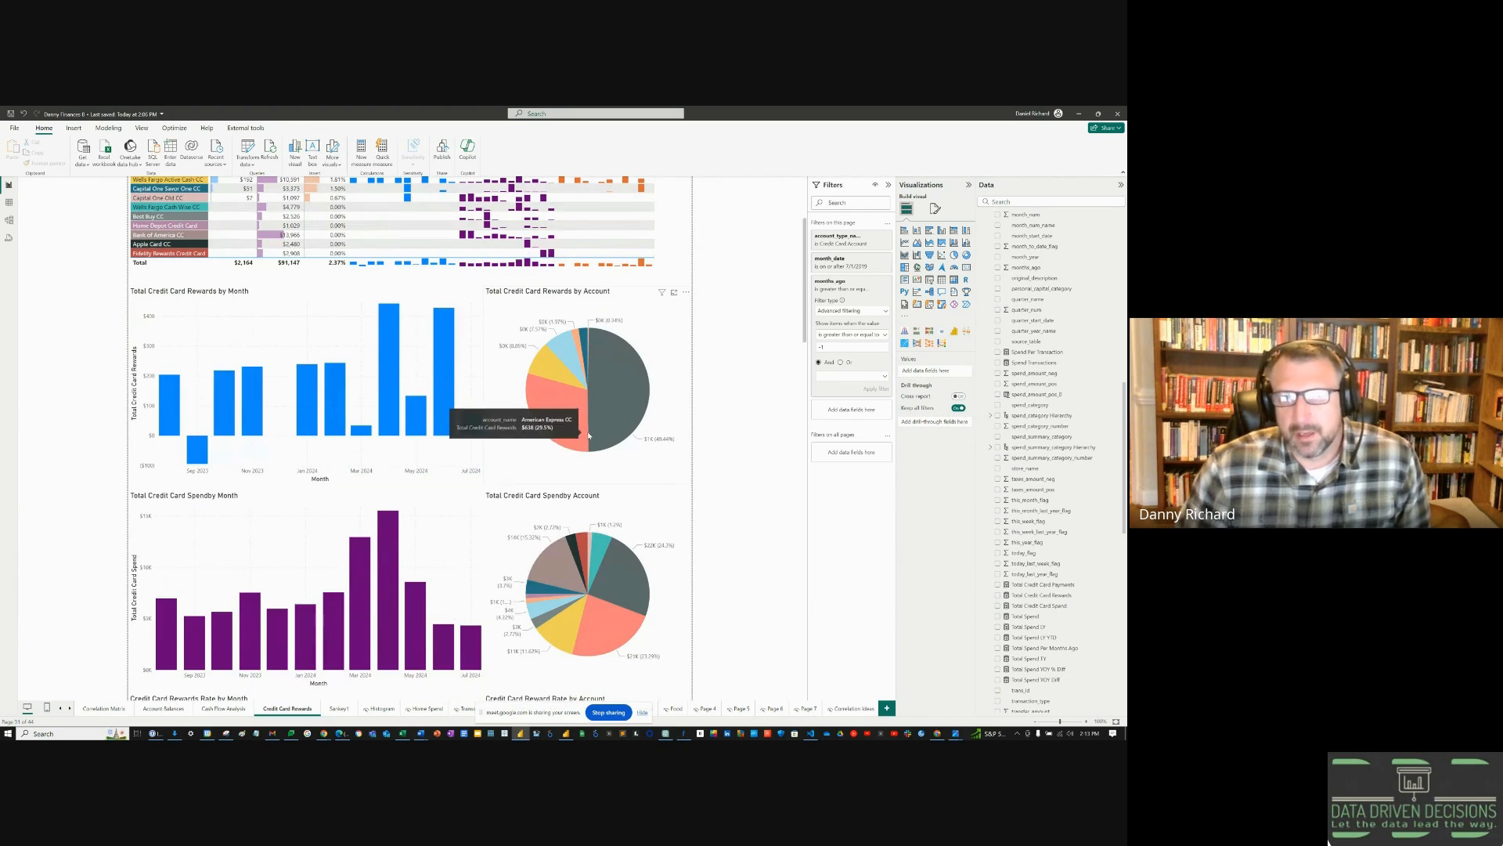
mouse_move(636, 399)
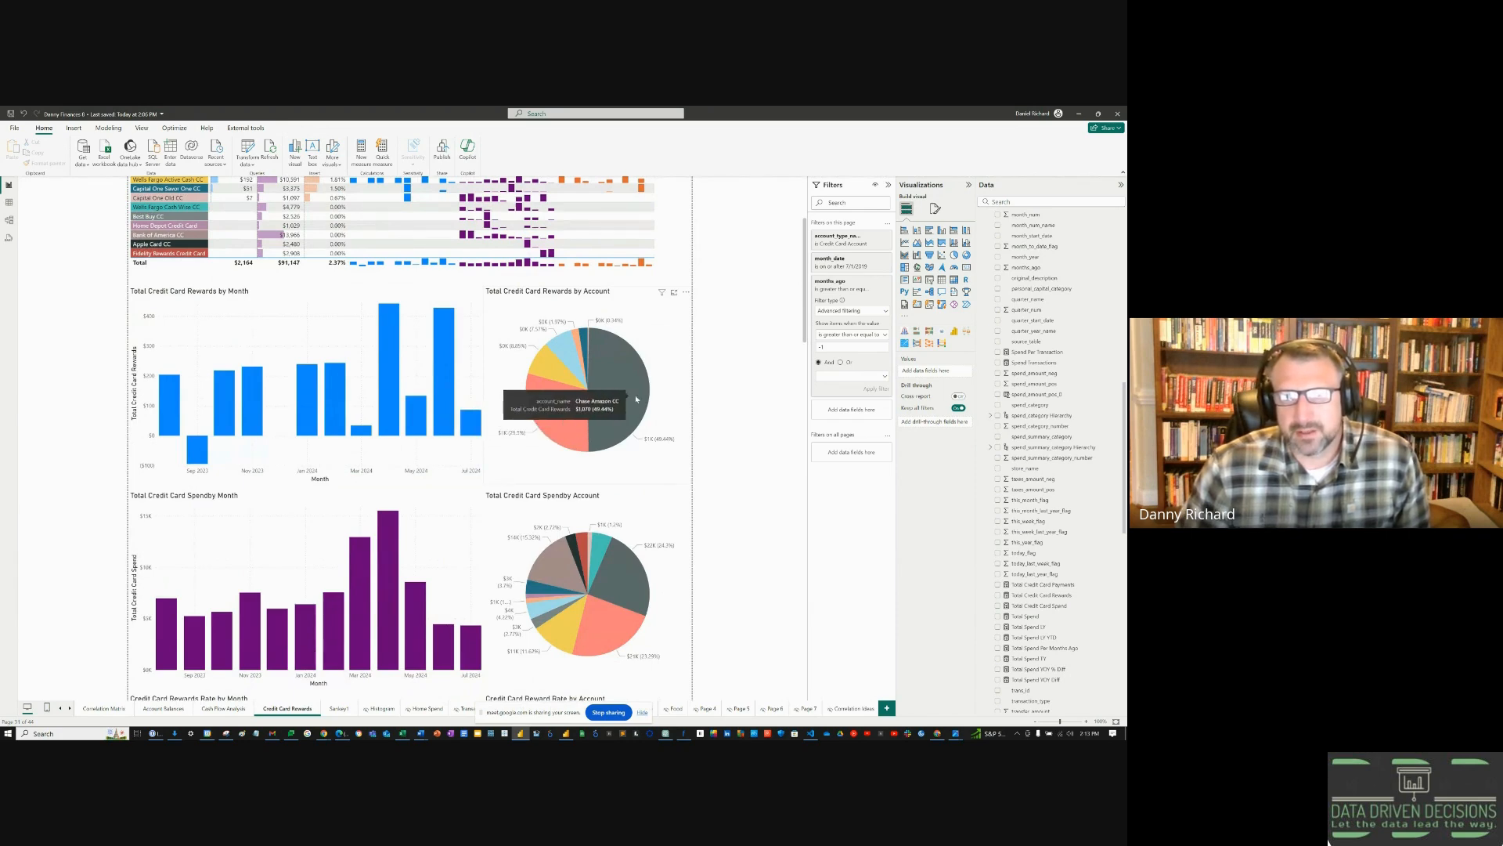
mouse_move(560, 407)
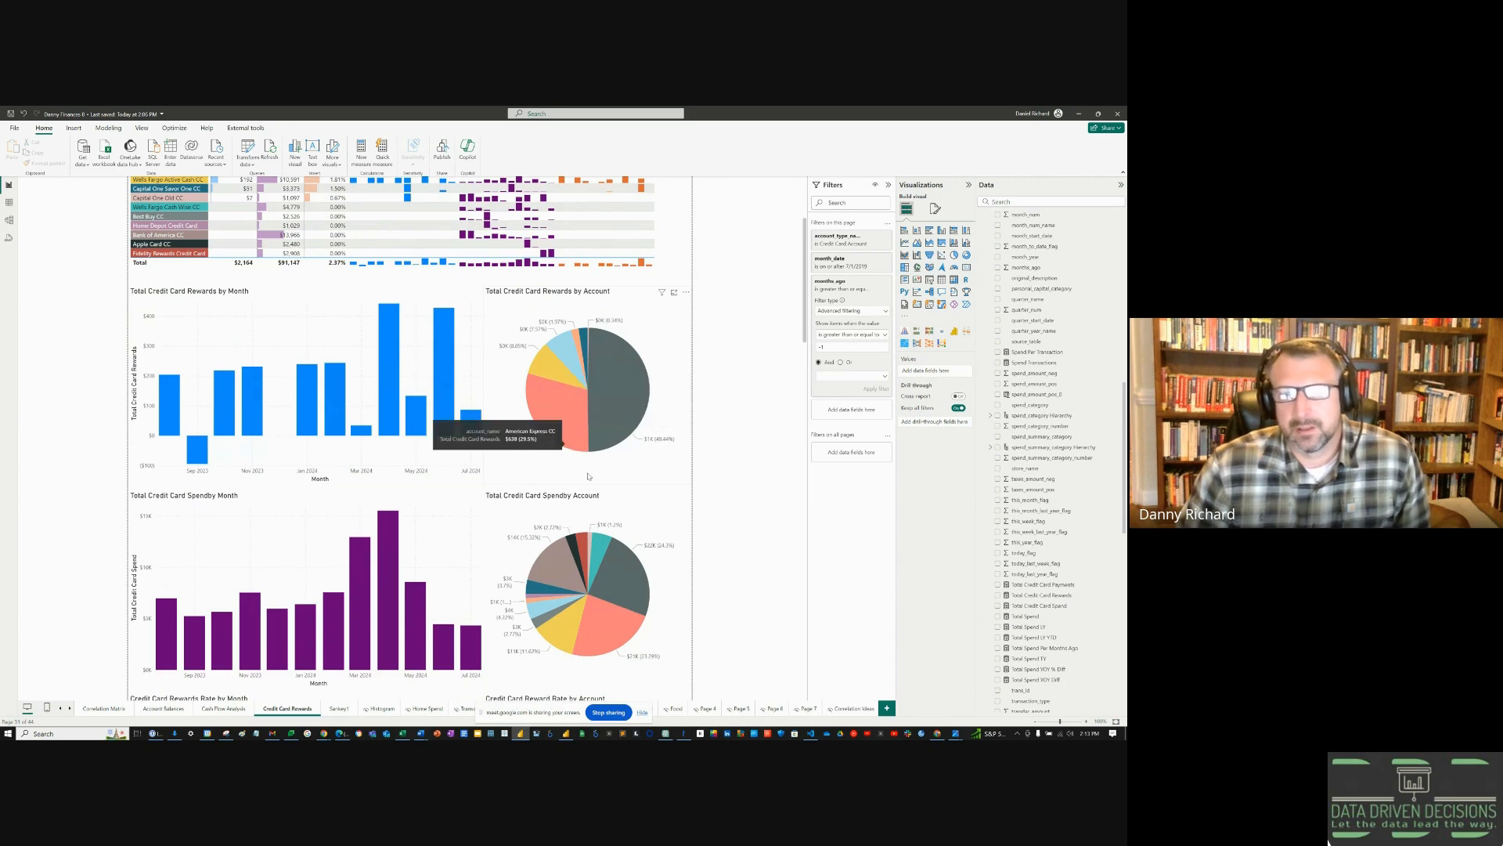
scroll(down, 3)
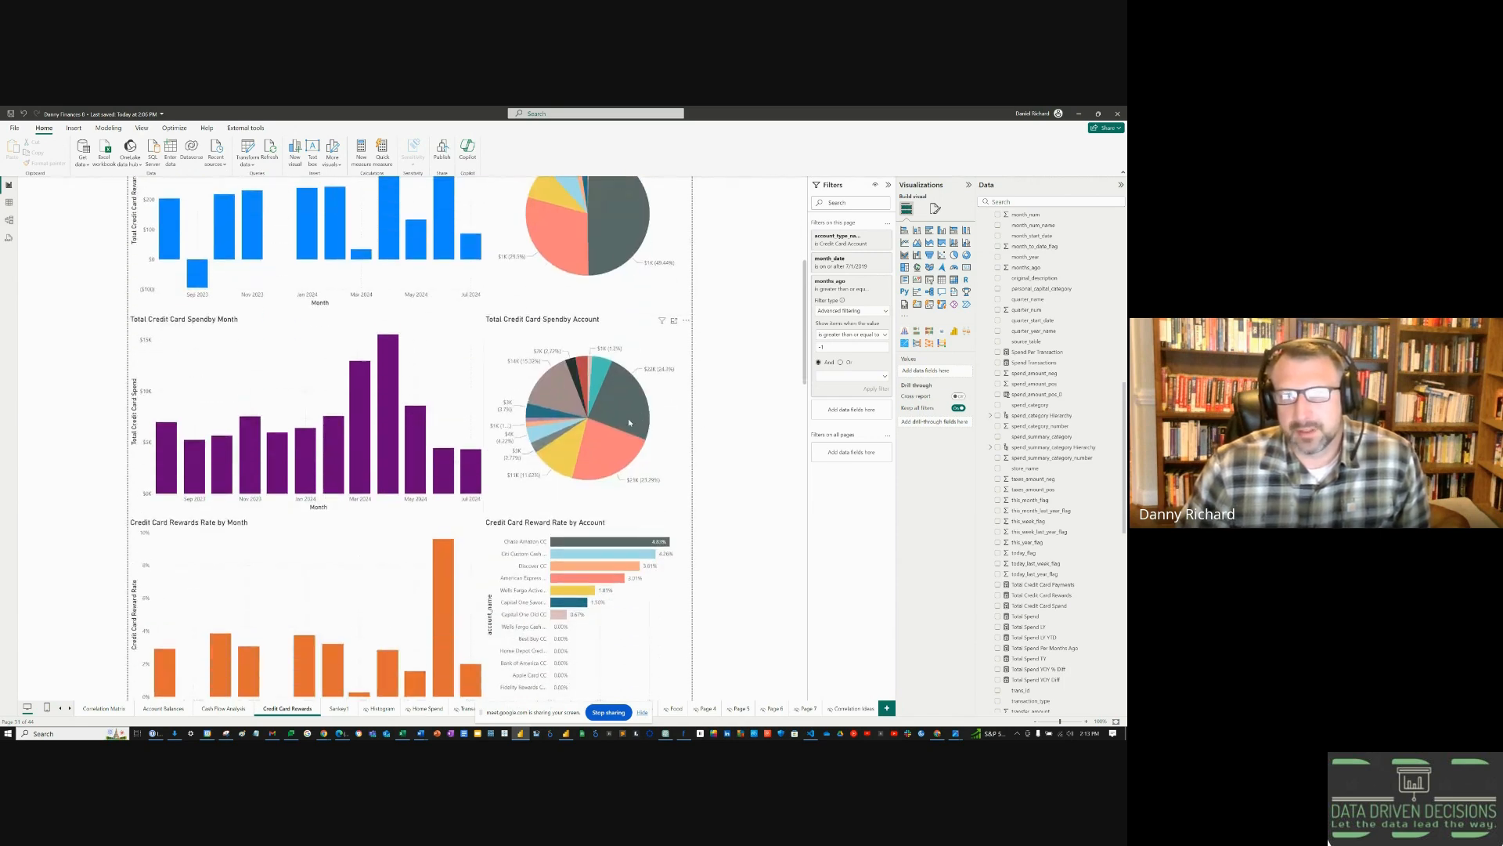
mouse_move(614, 411)
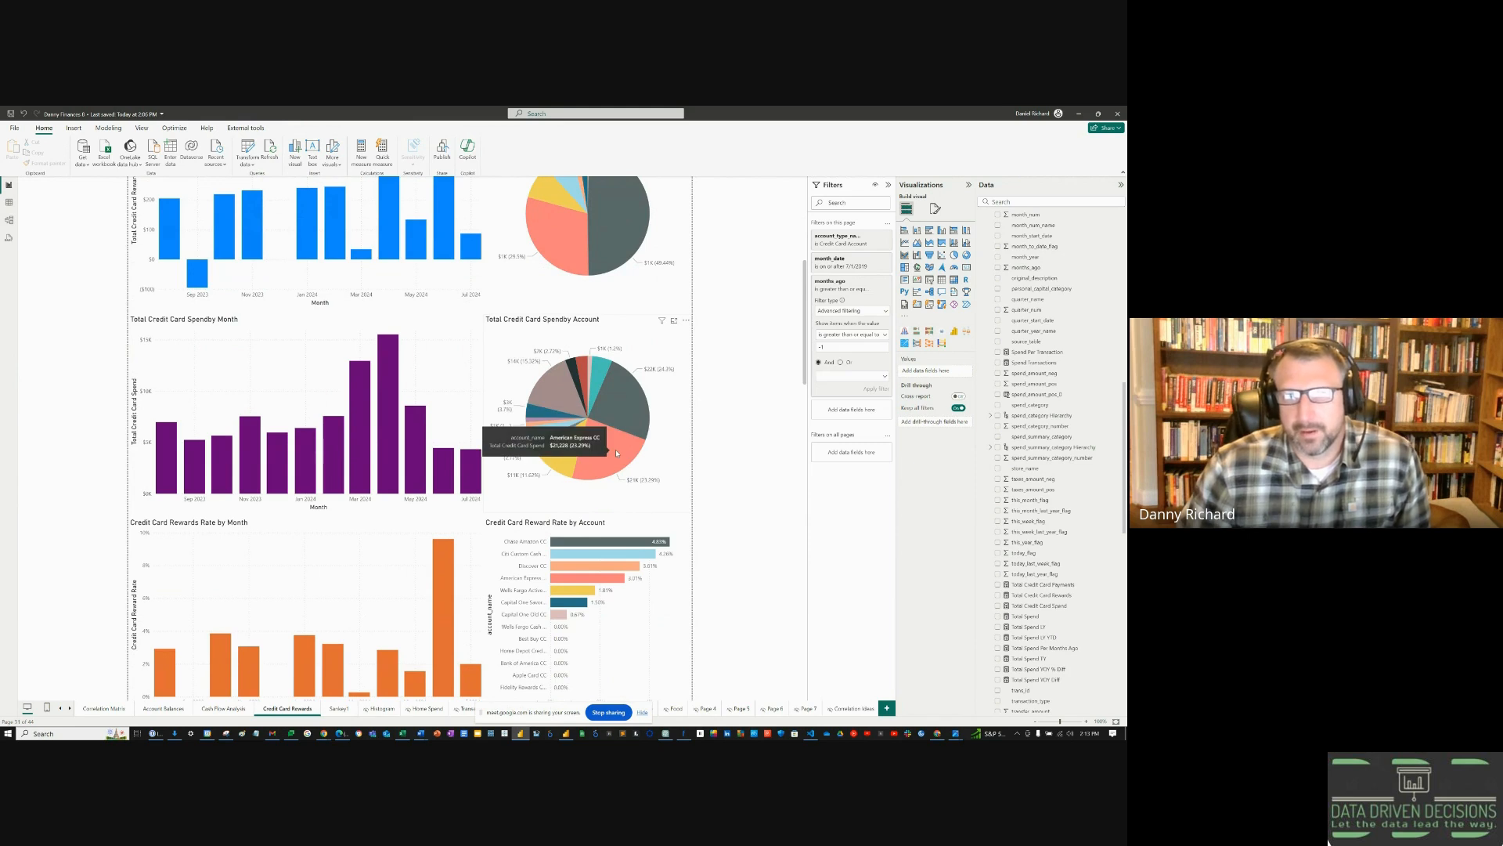
mouse_move(558, 465)
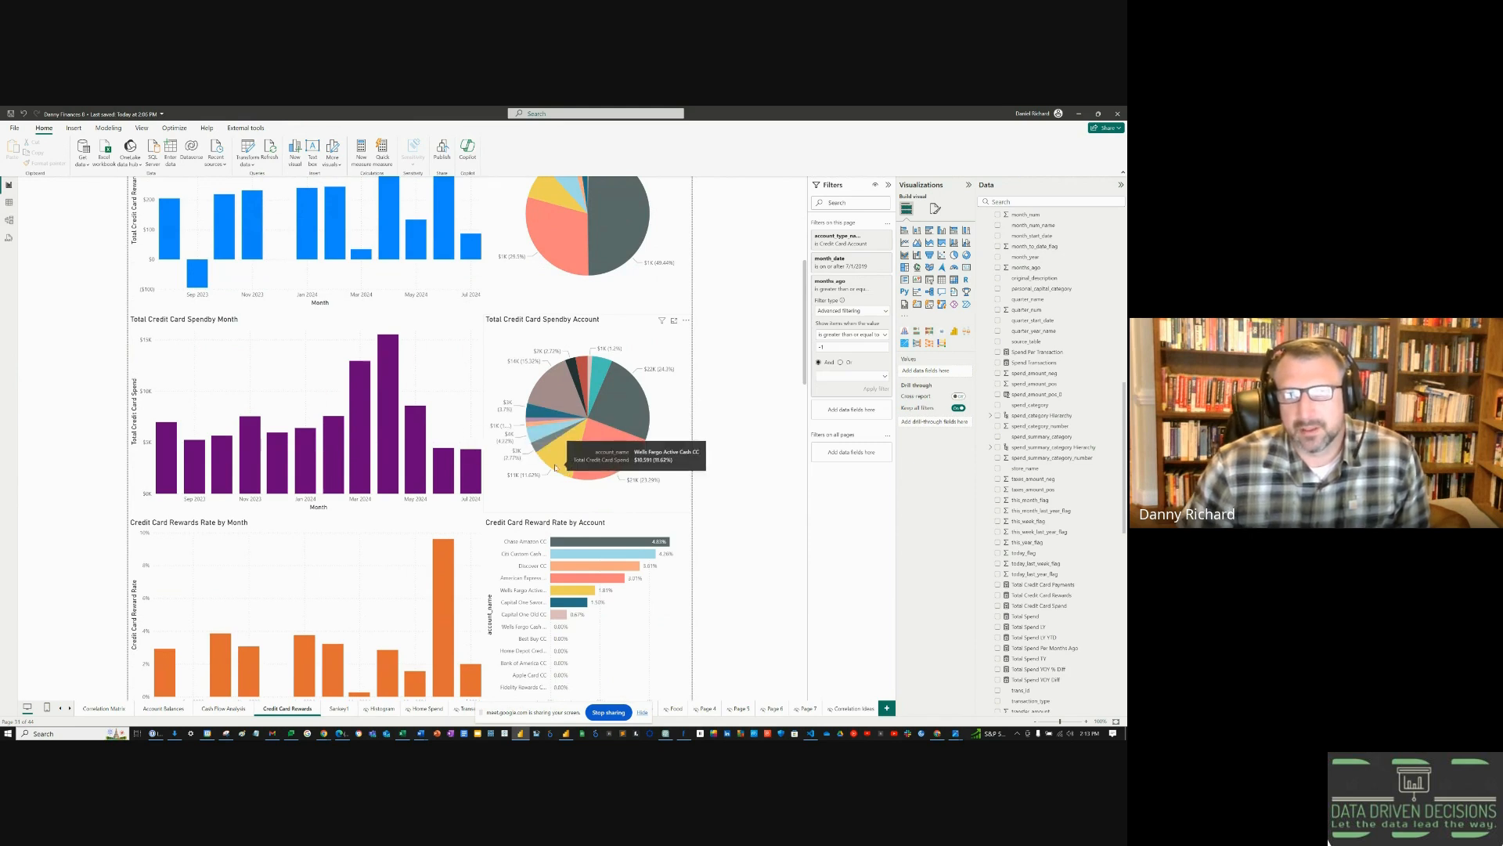
mouse_move(553, 393)
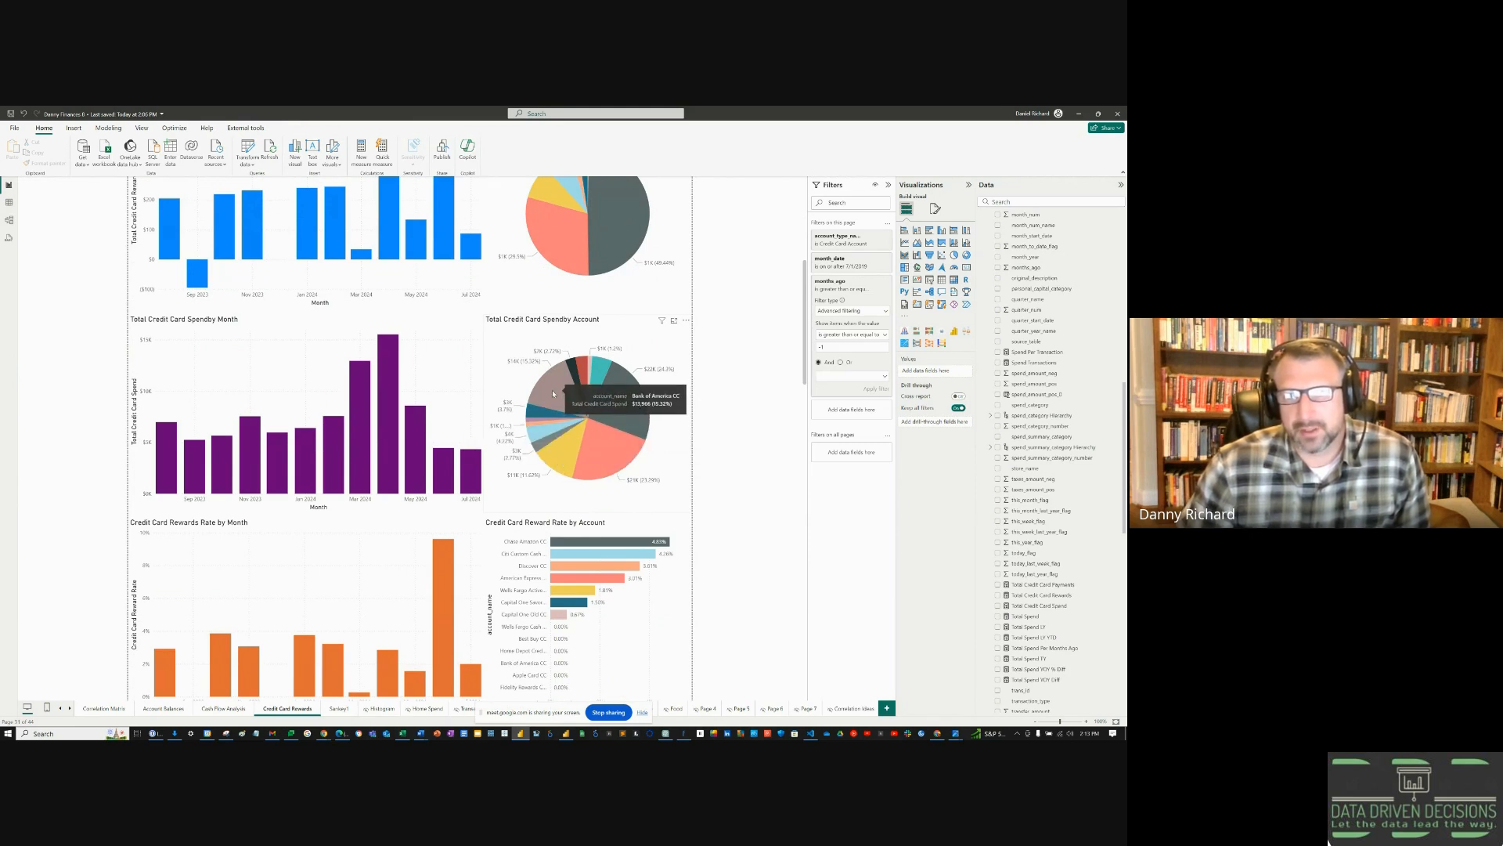
mouse_move(561, 451)
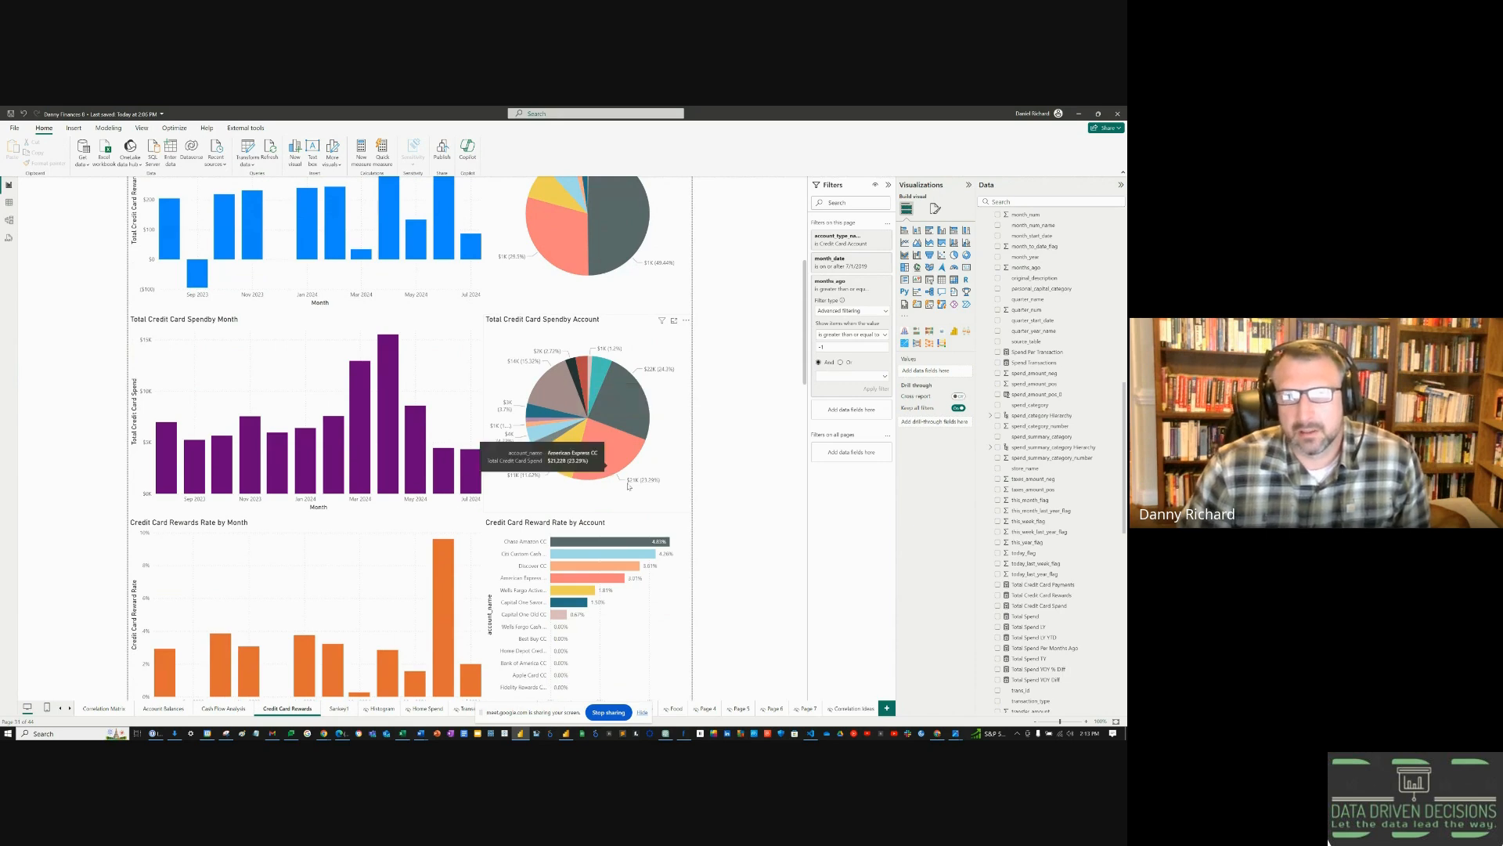
scroll(down, 3)
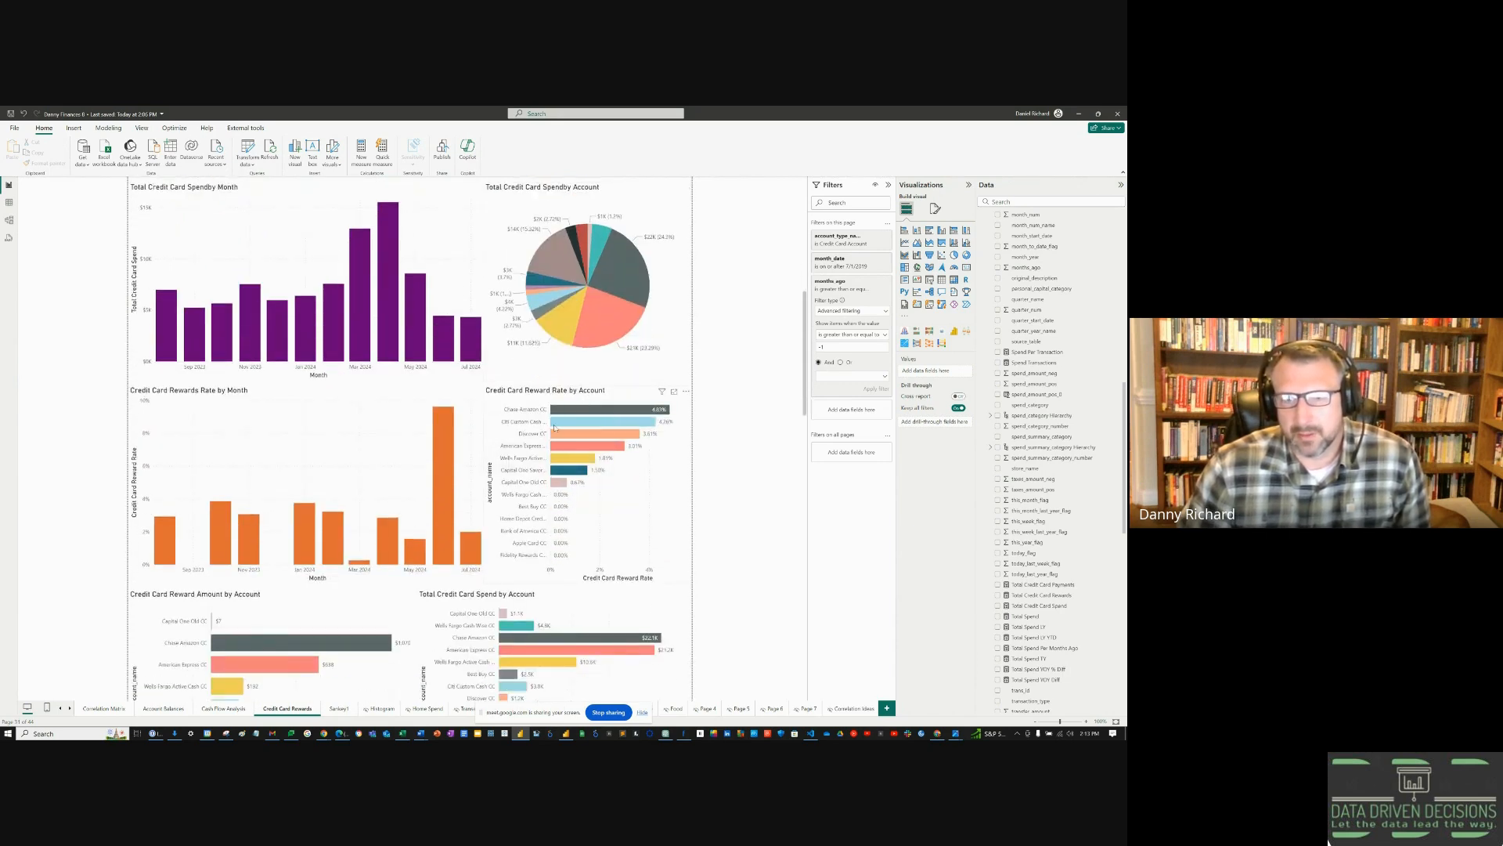
scroll(down, 3)
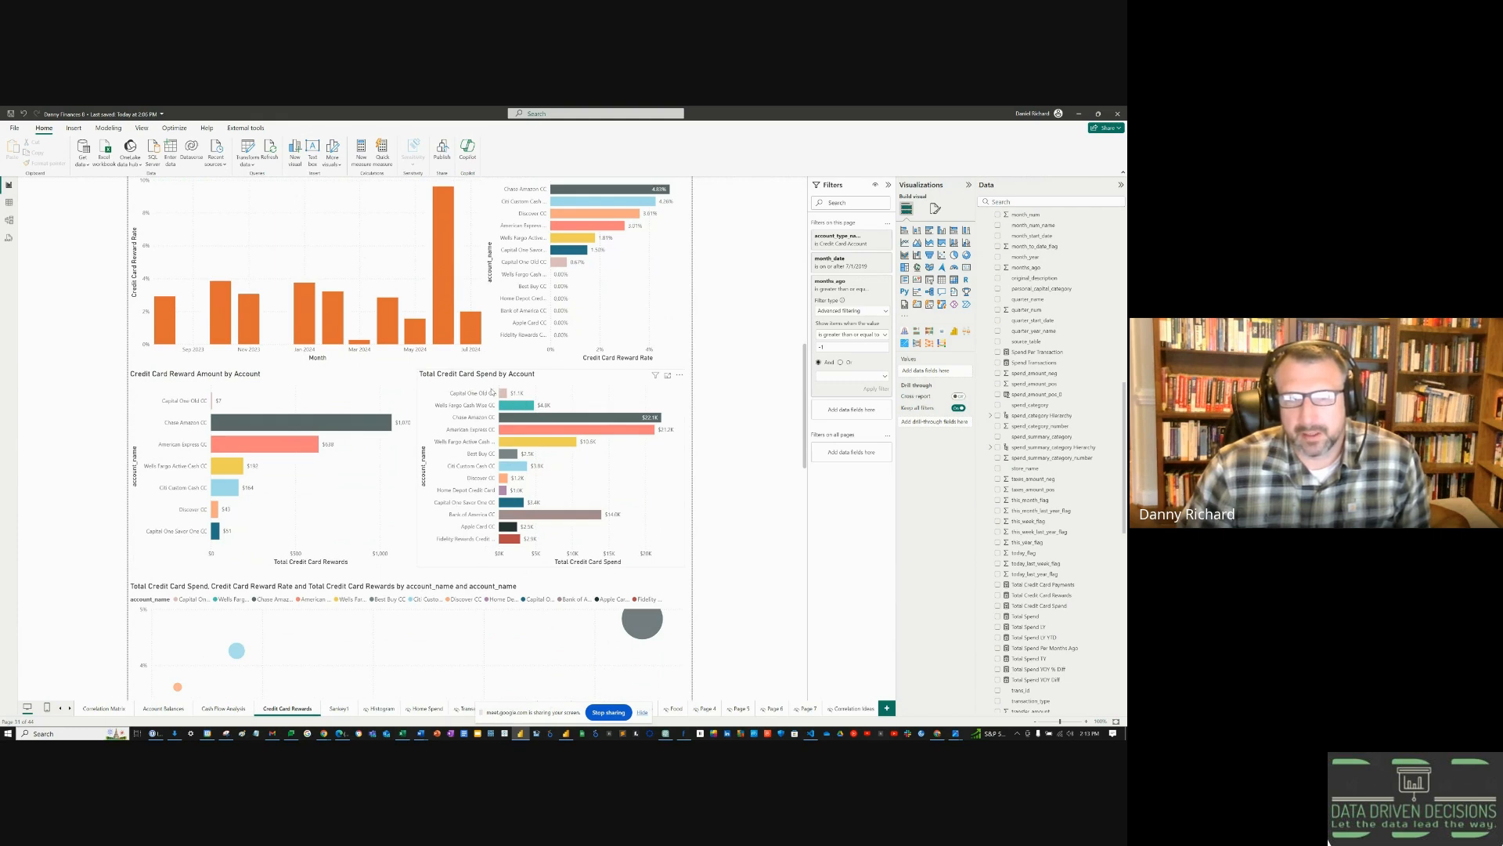
mouse_move(484, 484)
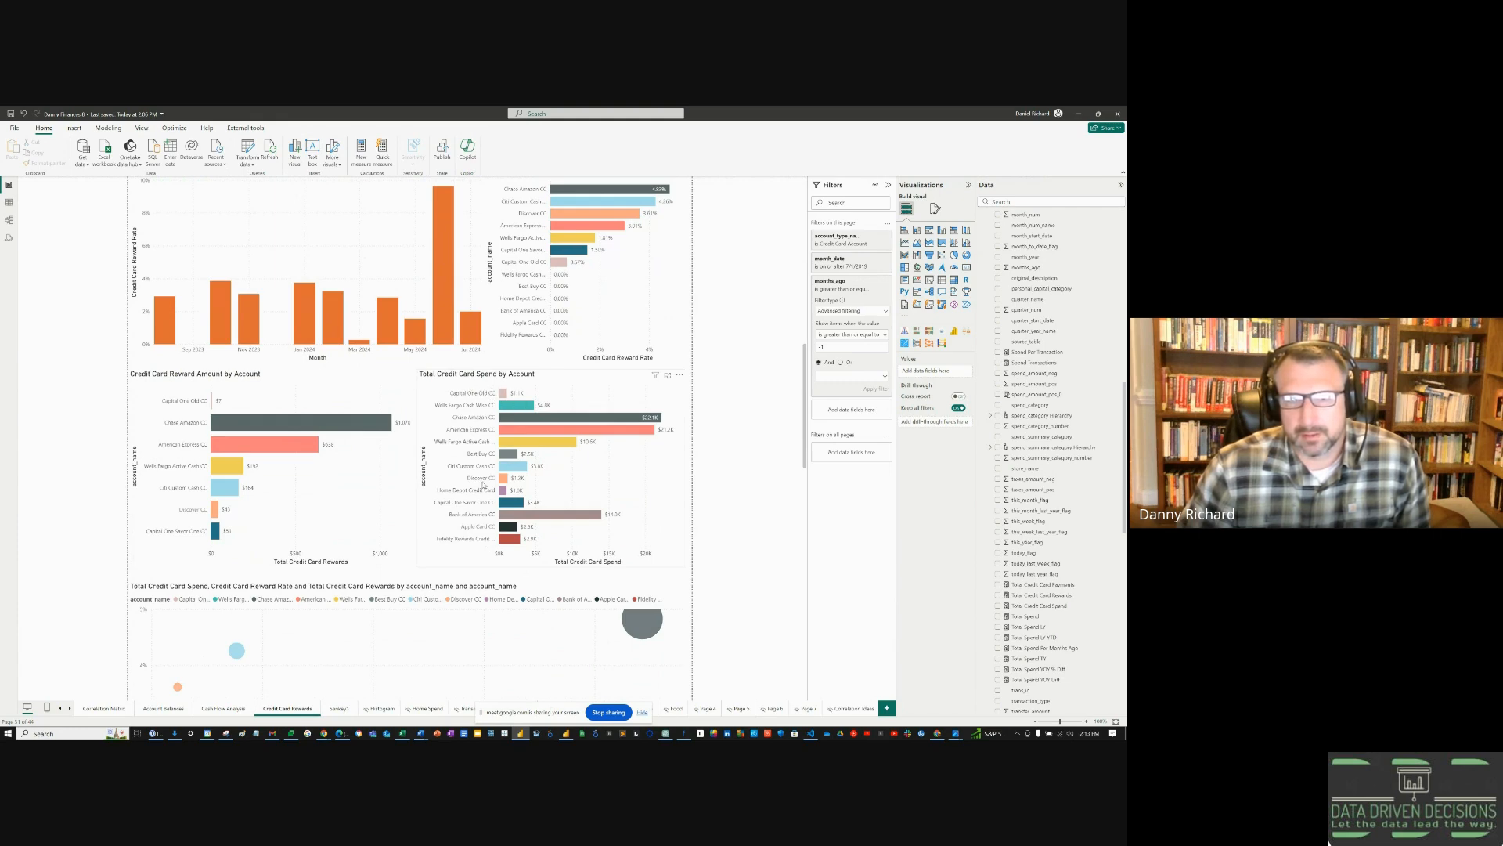
scroll(down, 3)
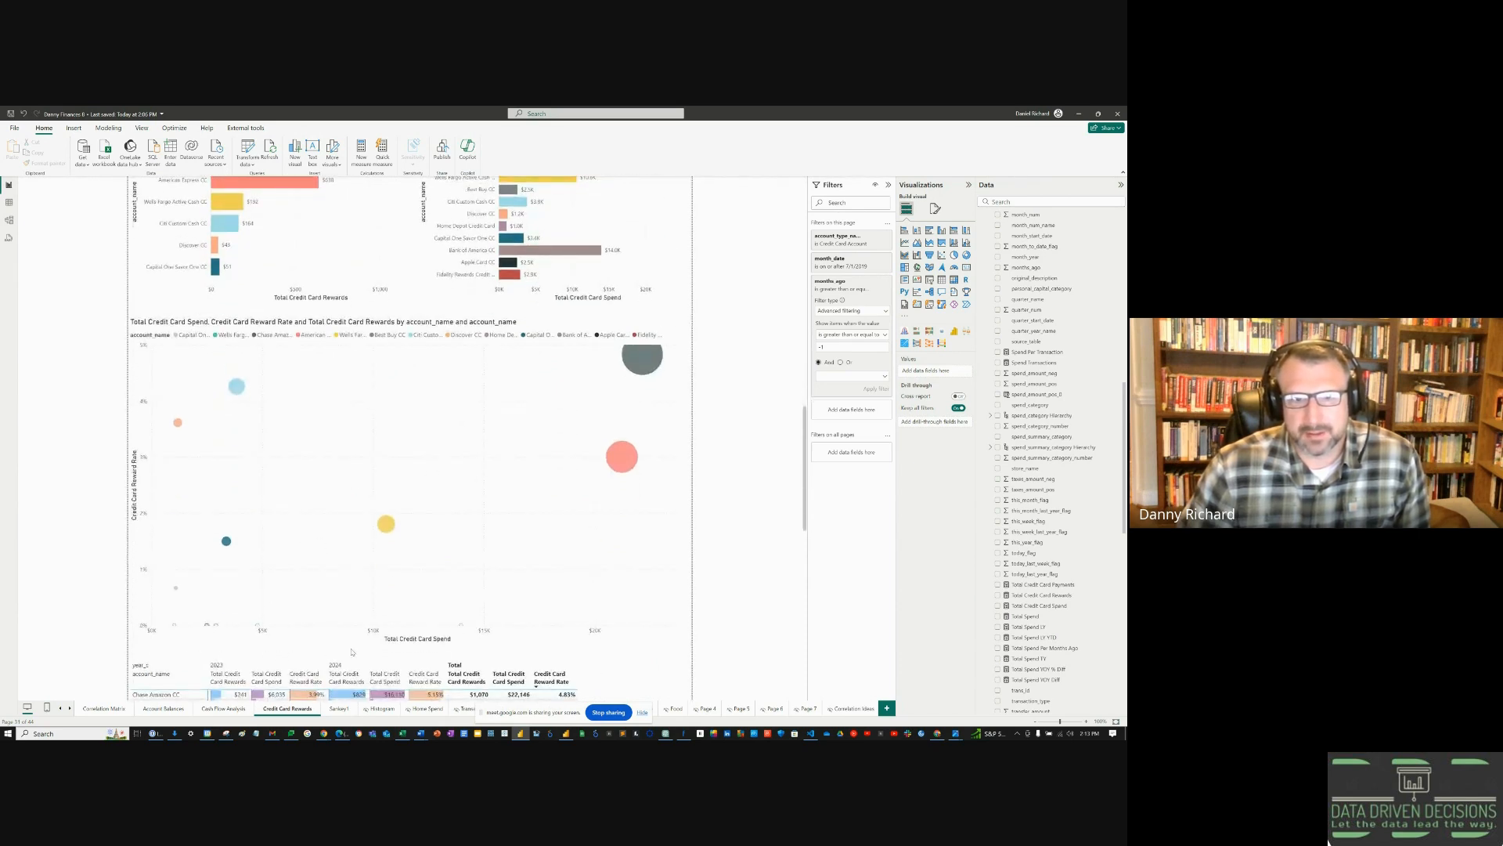
mouse_move(631, 357)
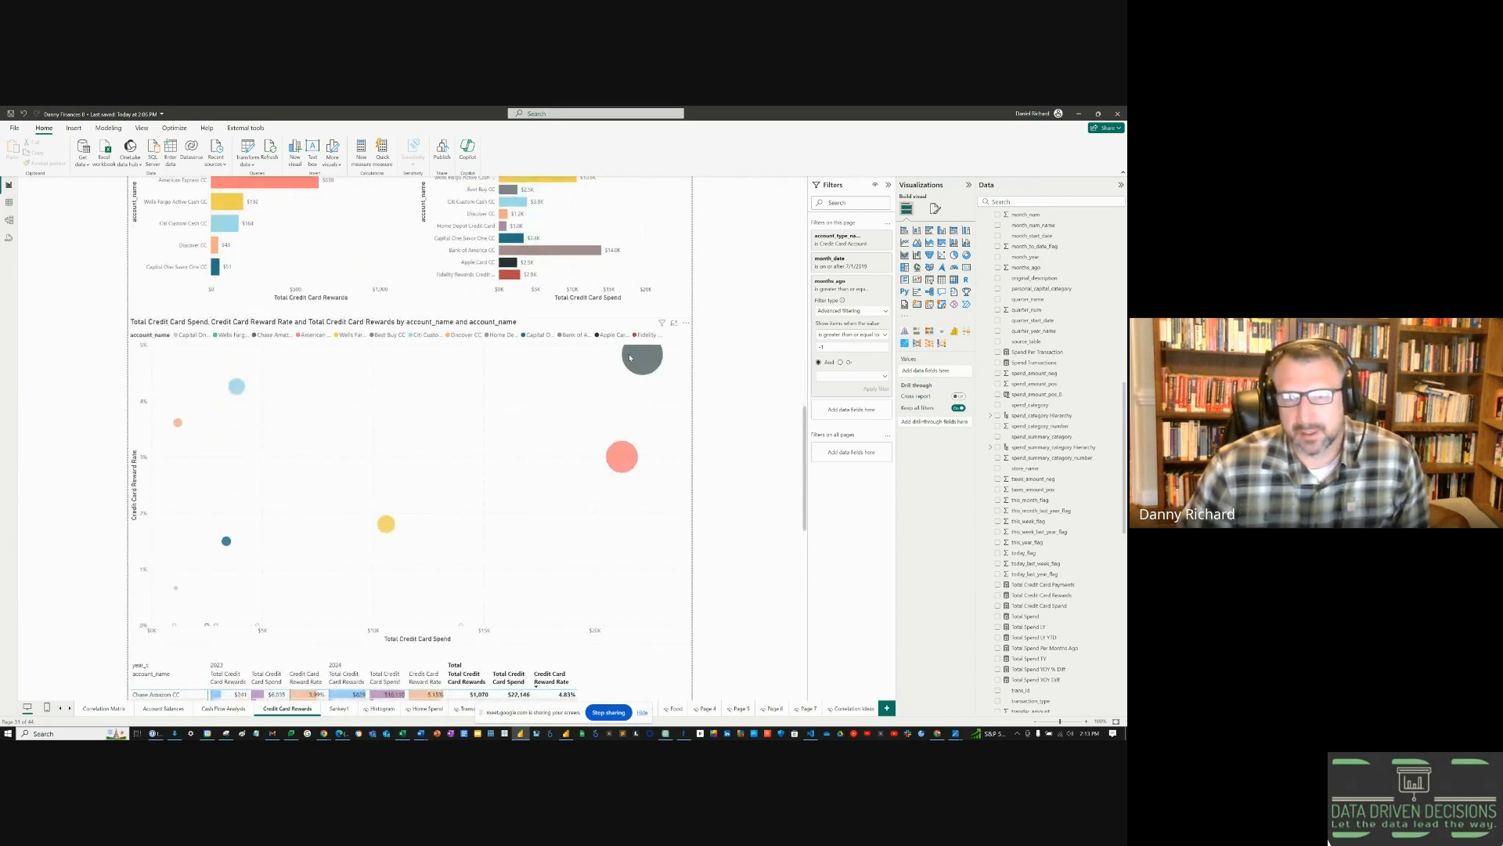
mouse_move(622, 455)
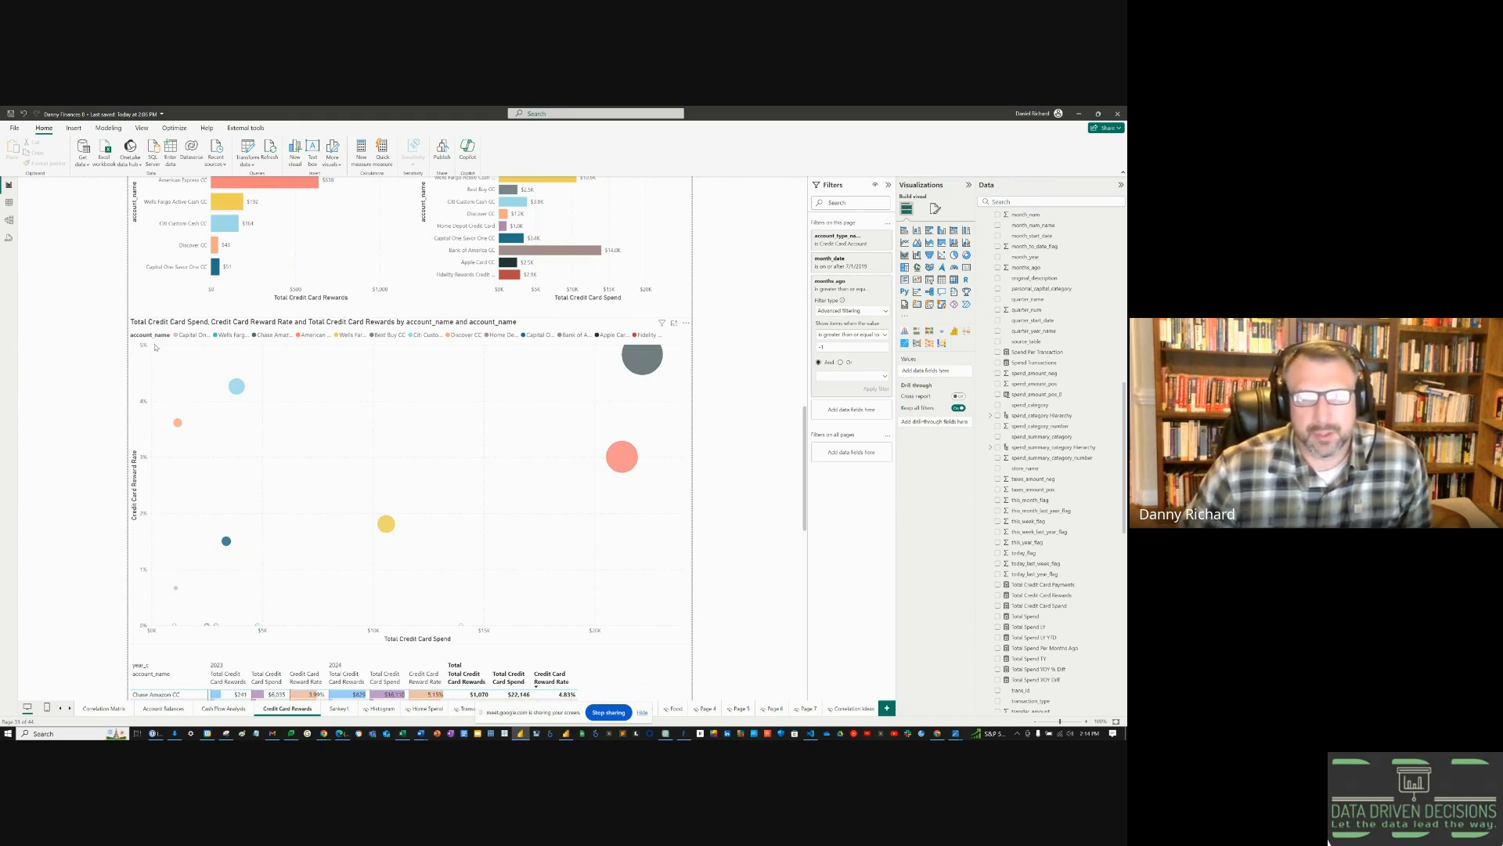
mouse_move(642, 360)
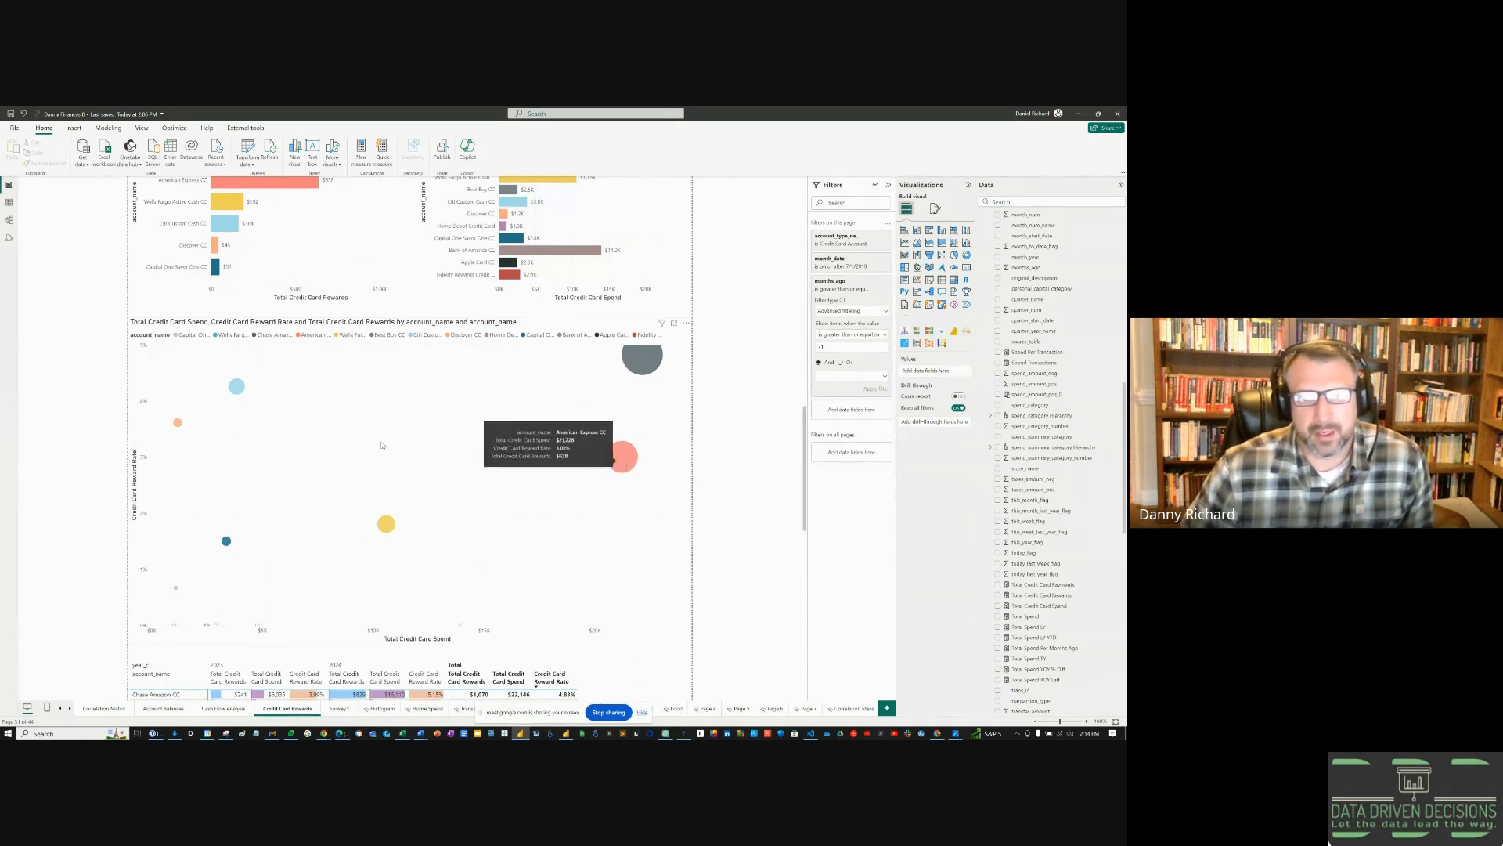
mouse_move(236, 386)
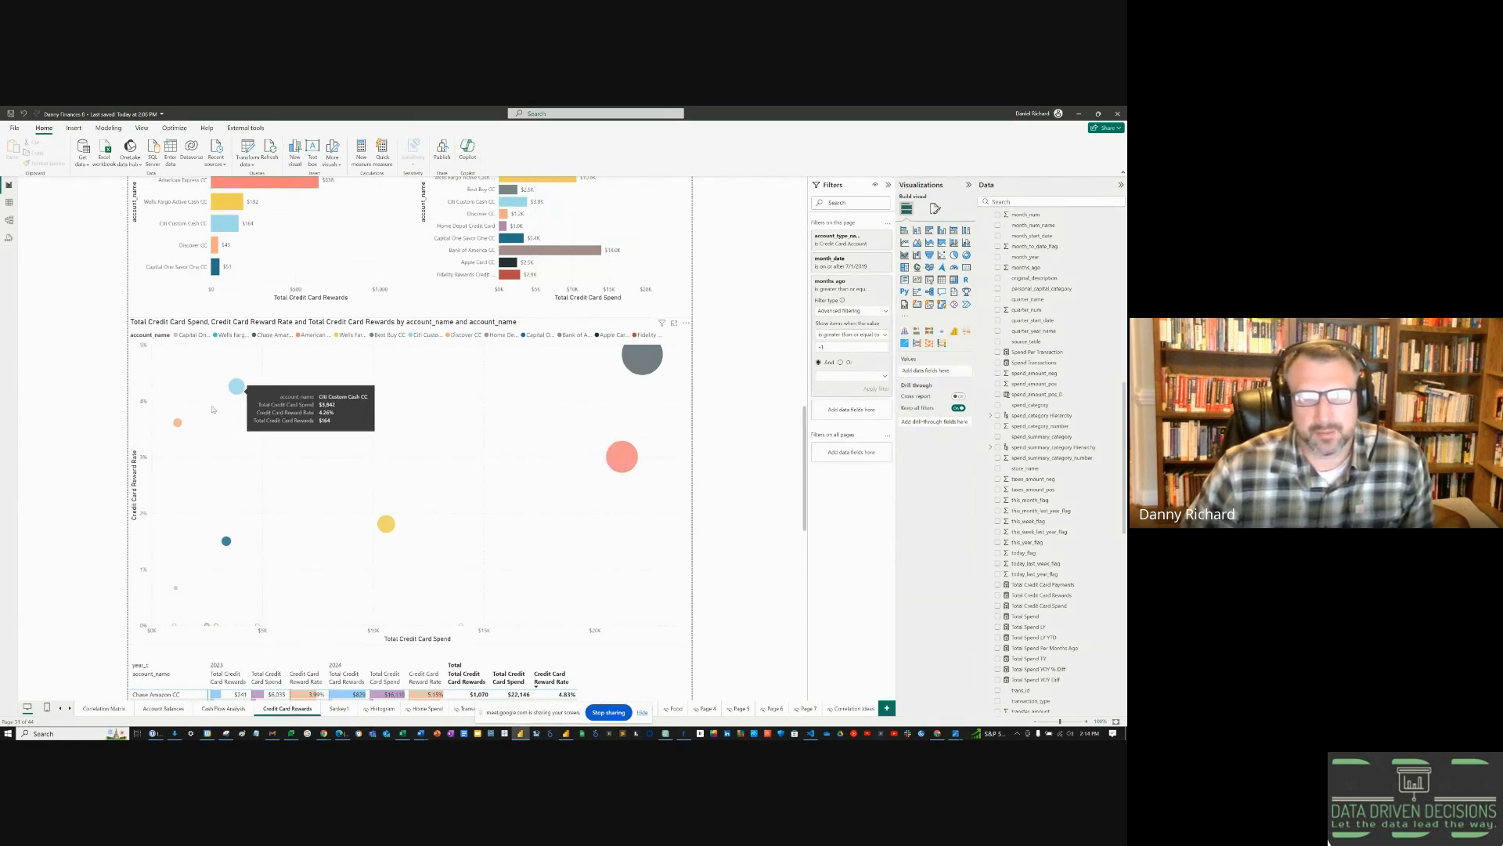
mouse_move(177, 425)
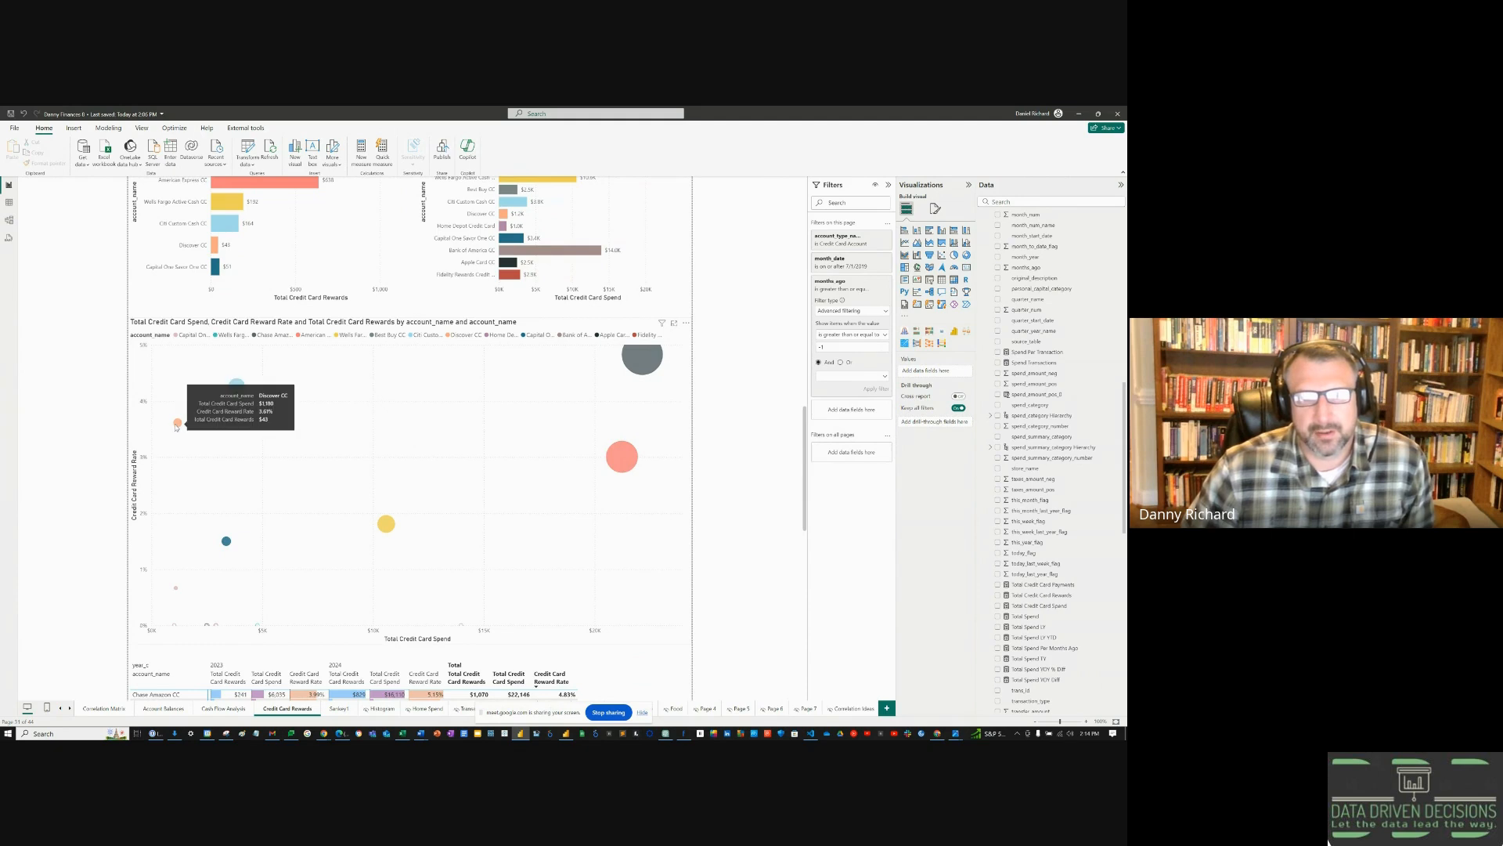
mouse_move(300, 473)
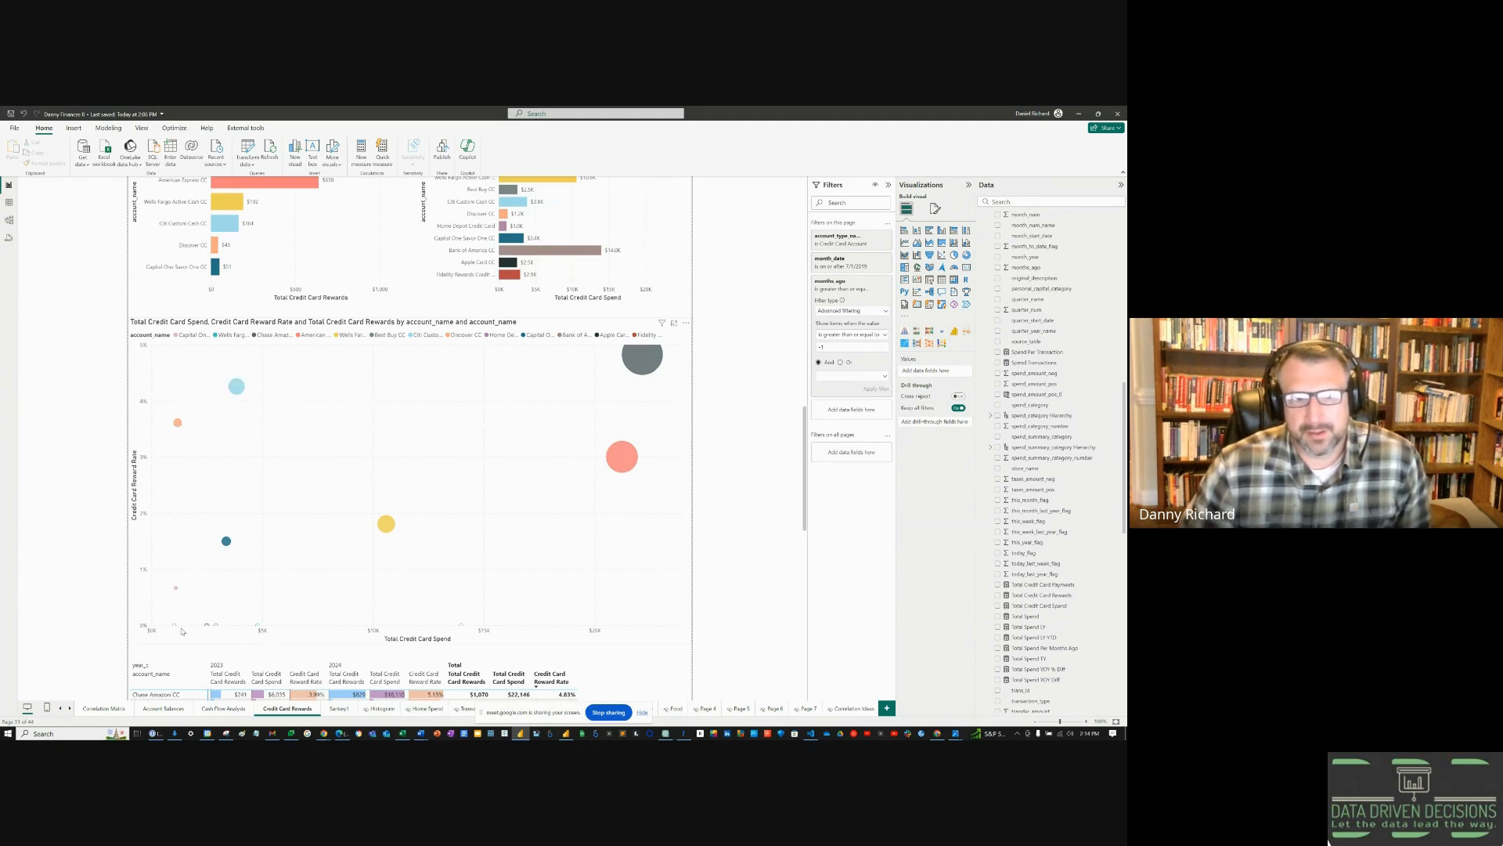
scroll(down, 3)
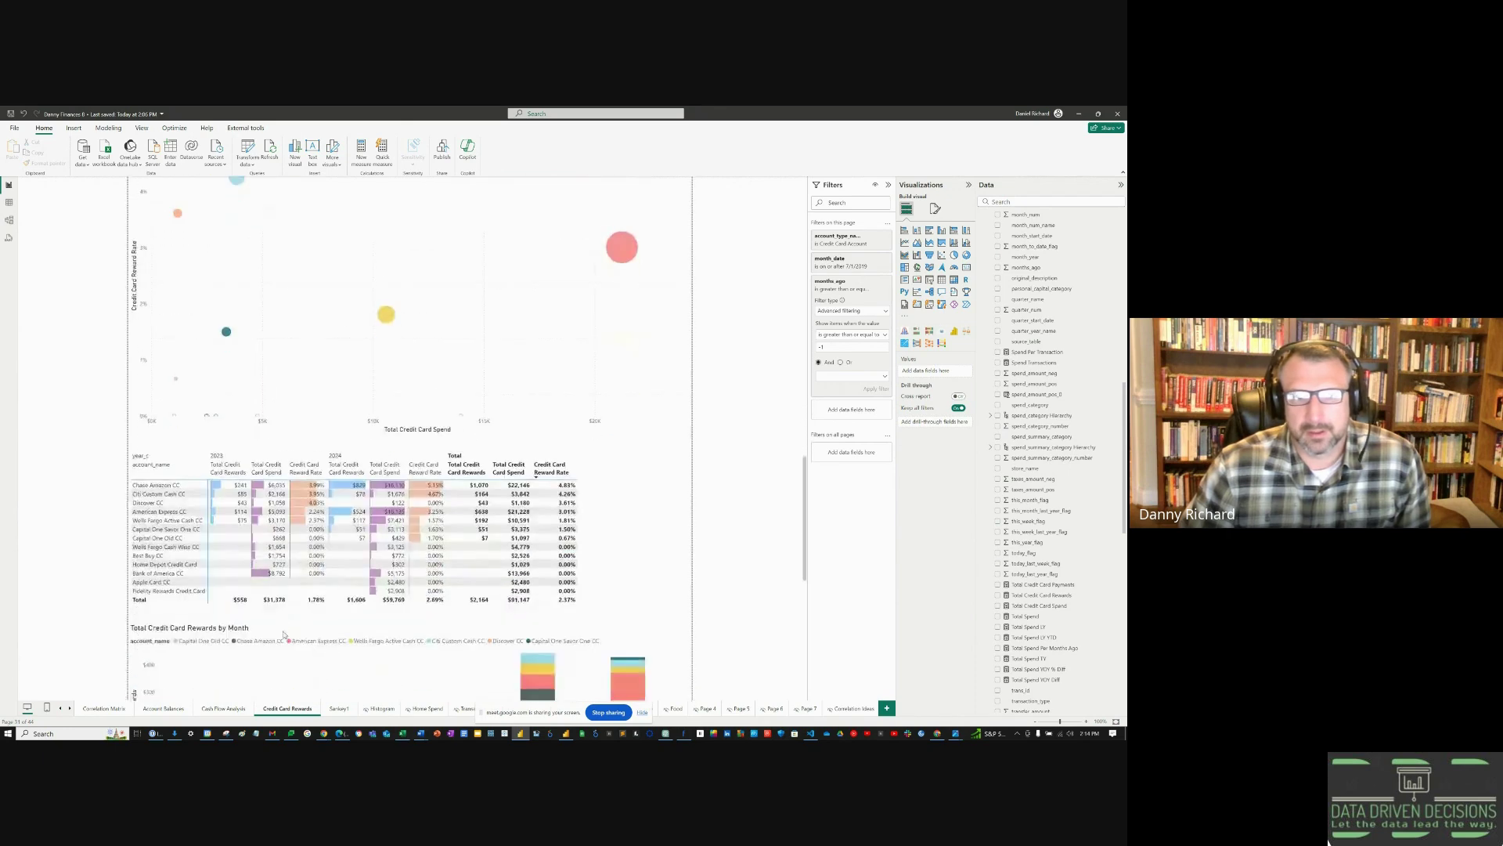
scroll(down, 3)
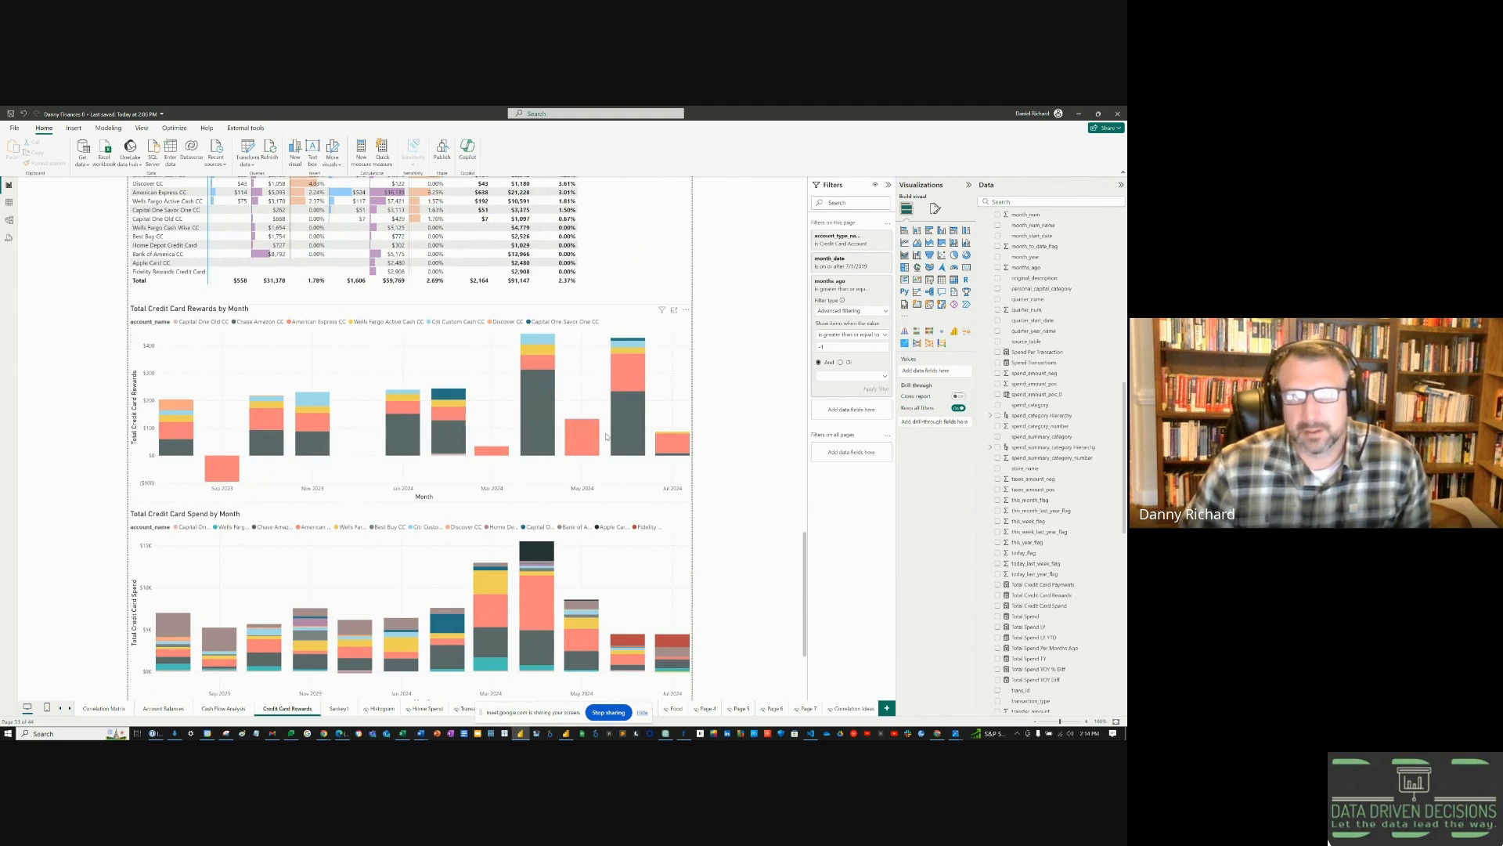
mouse_move(542, 426)
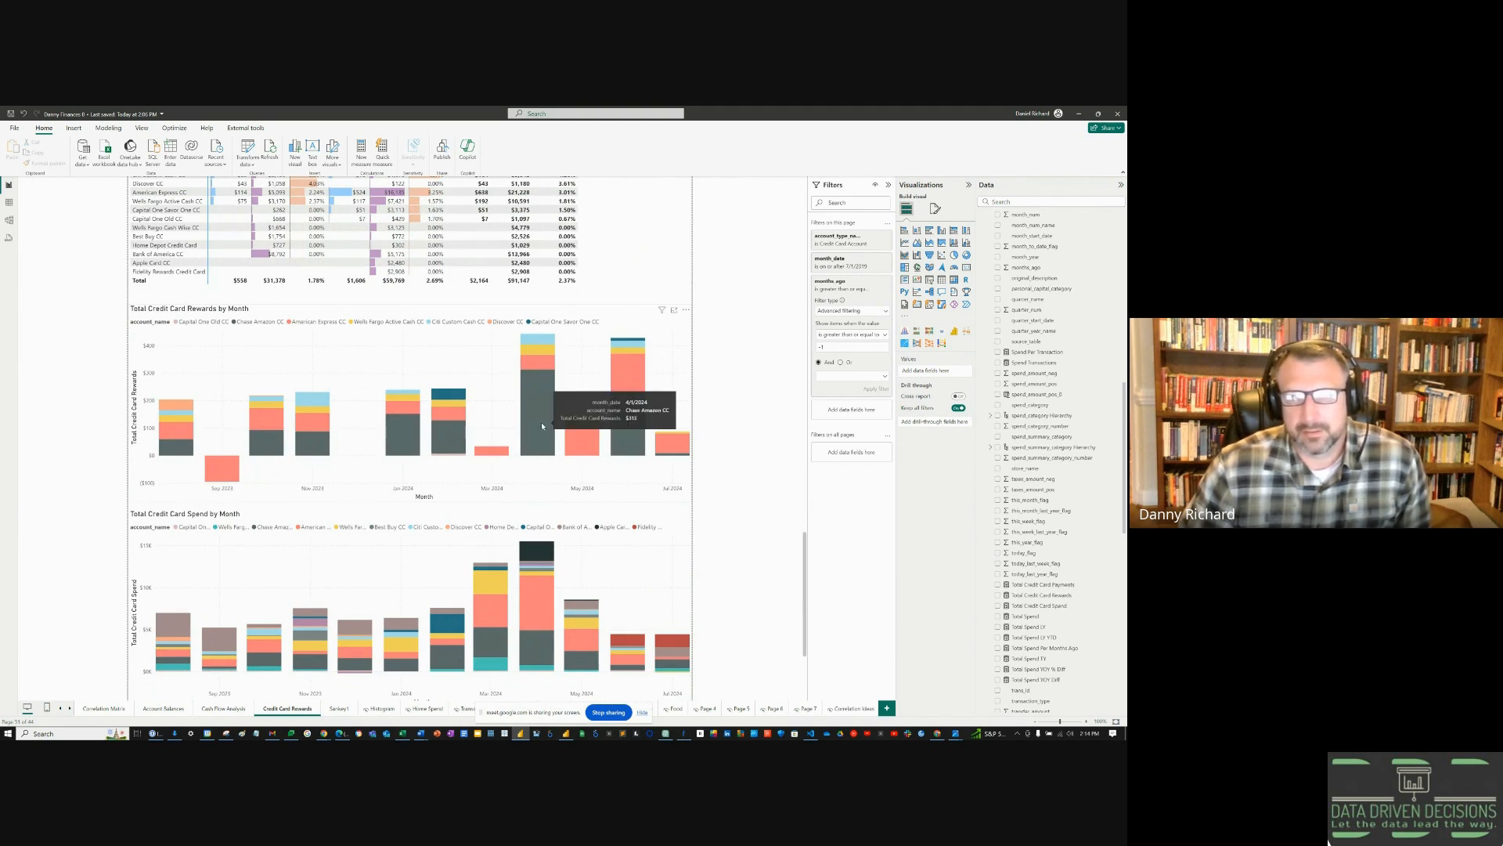
mouse_move(631, 383)
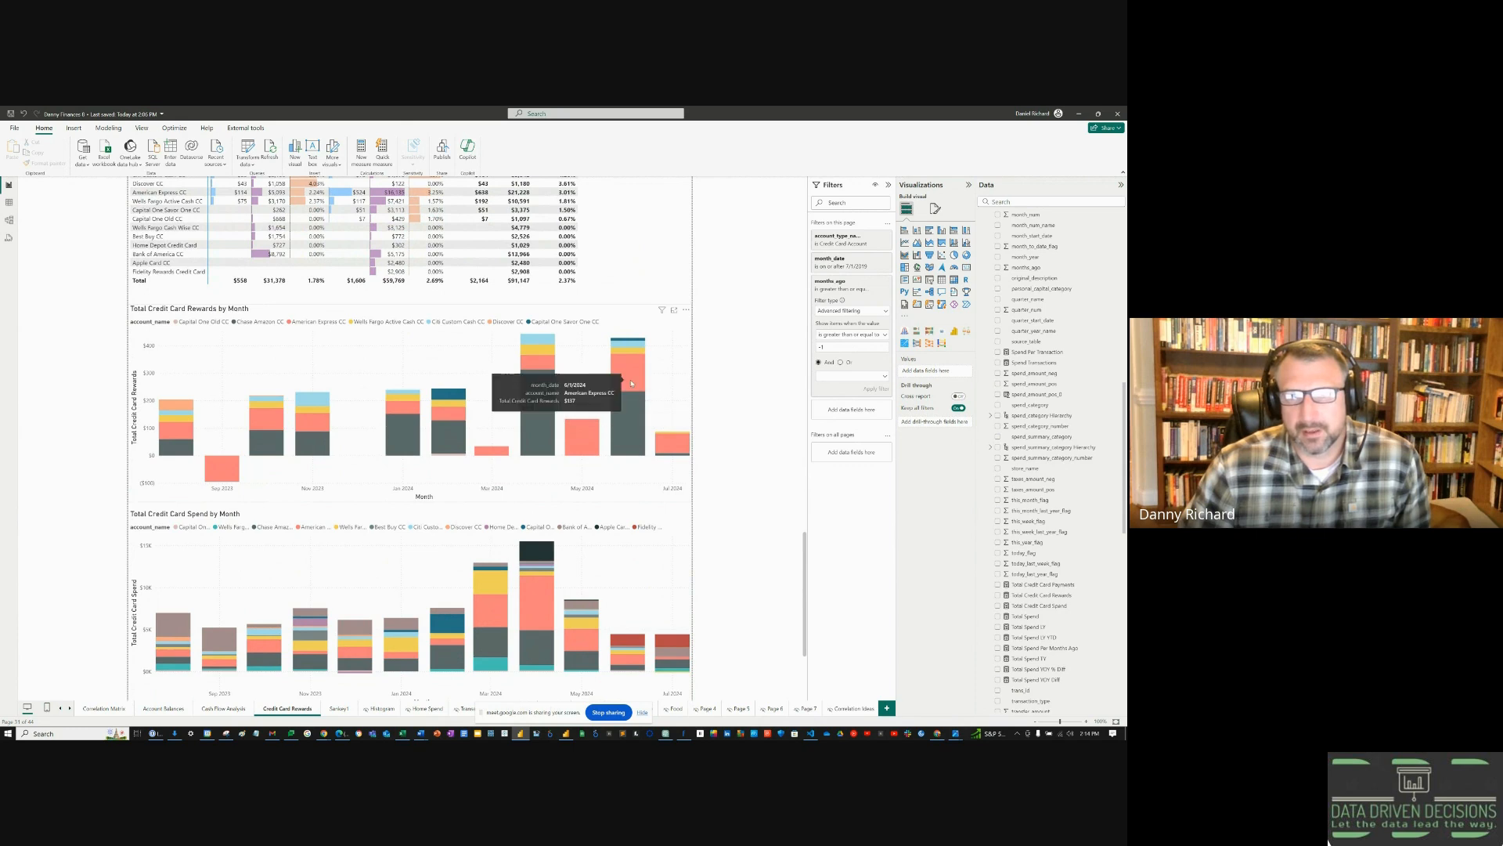
mouse_move(633, 448)
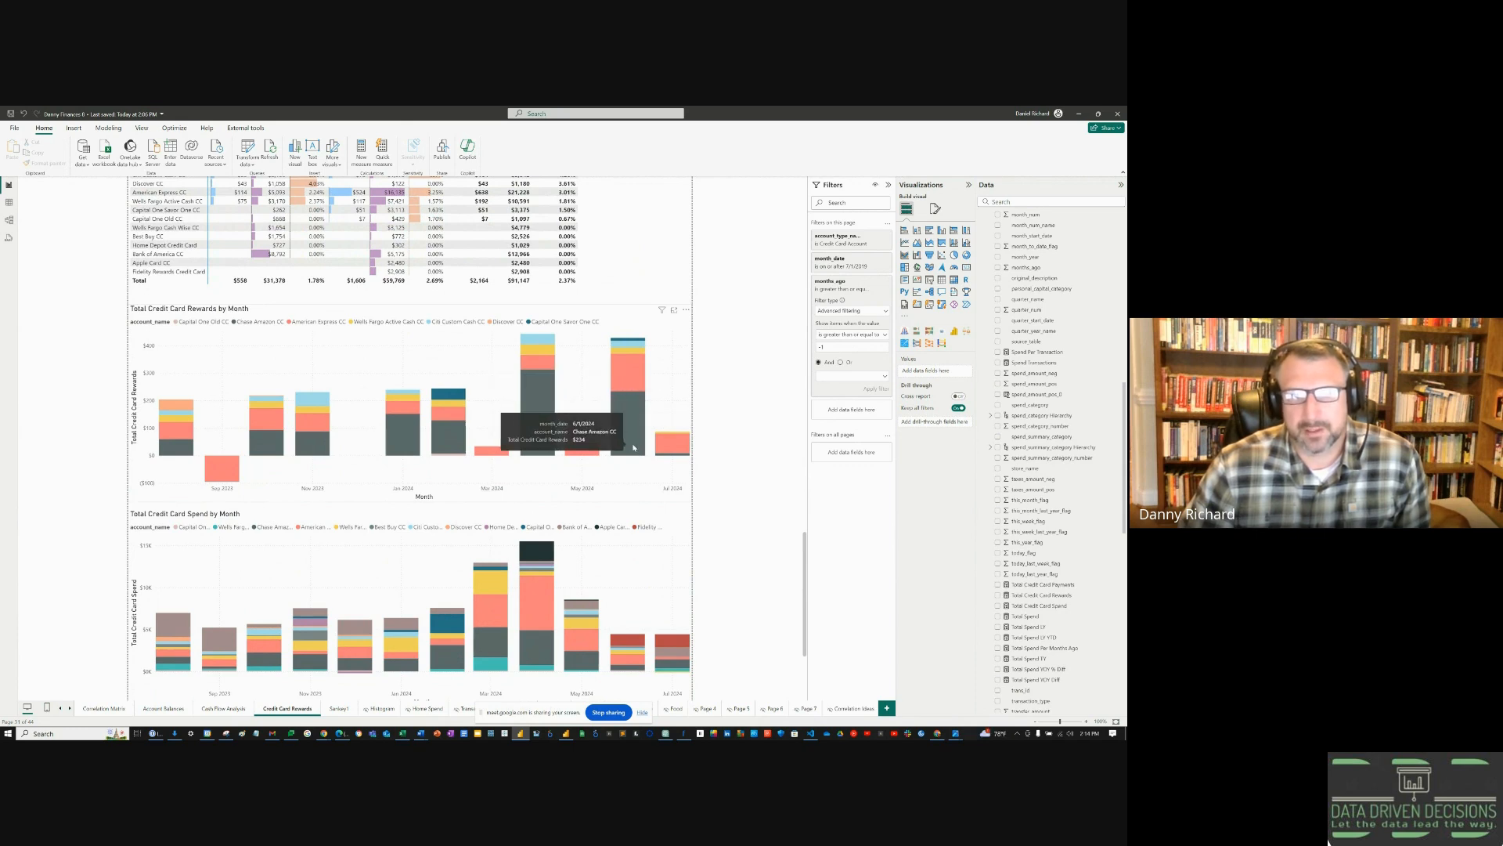
scroll(down, 3)
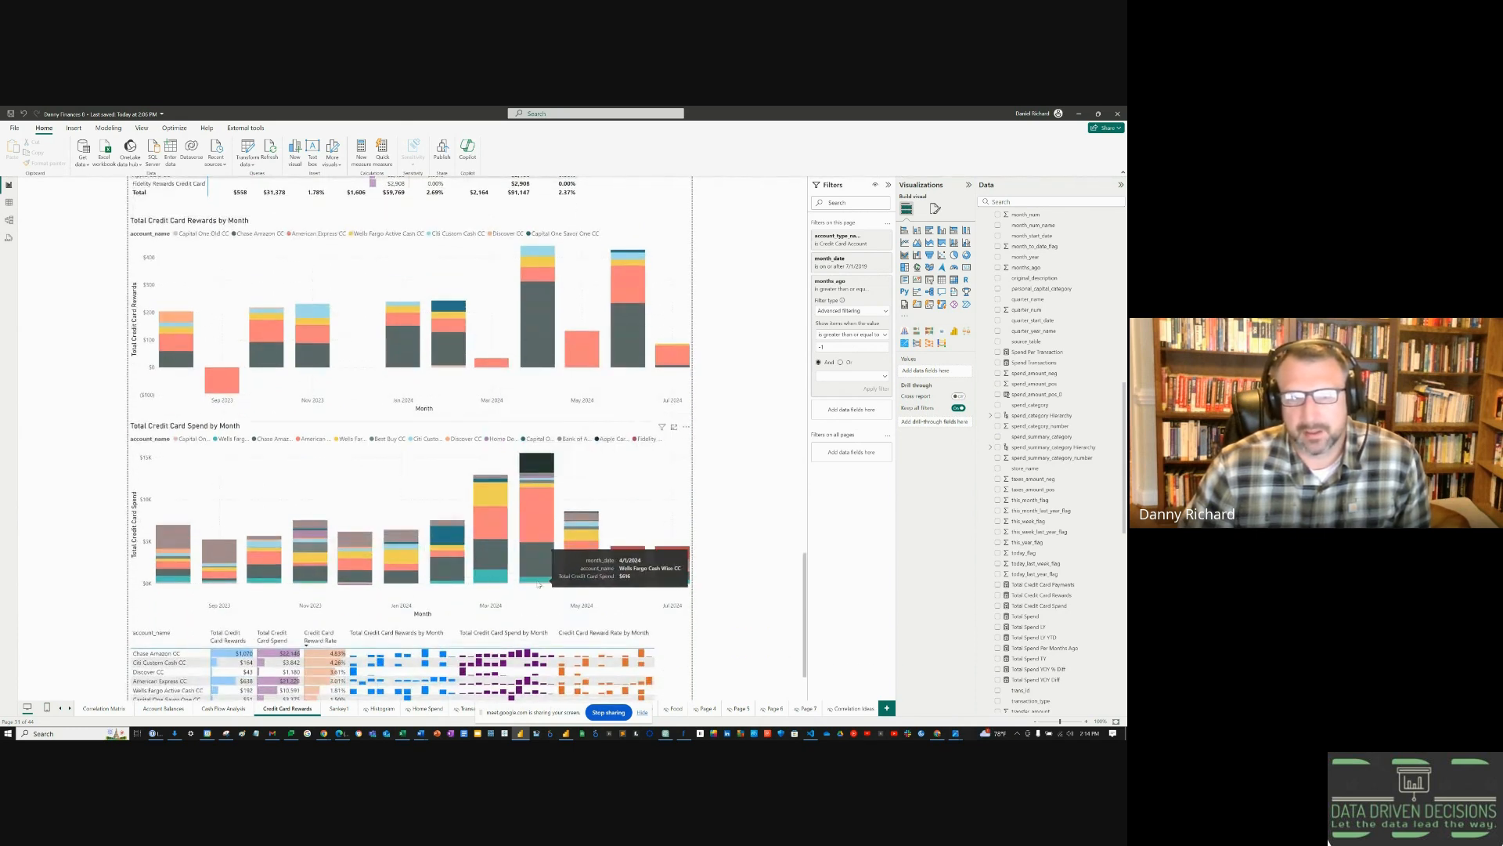
mouse_move(672, 551)
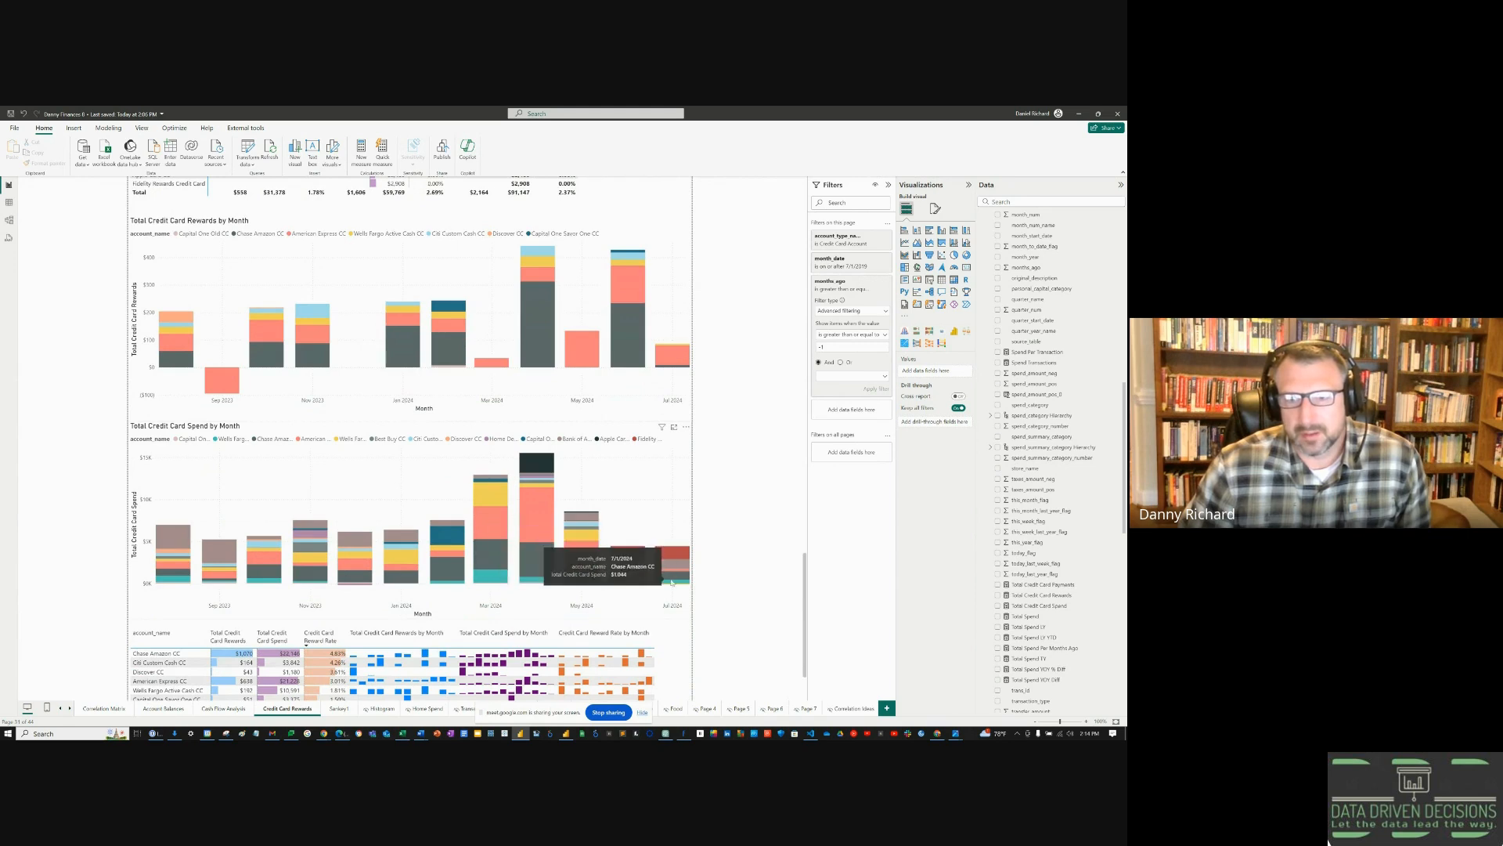
mouse_move(619, 556)
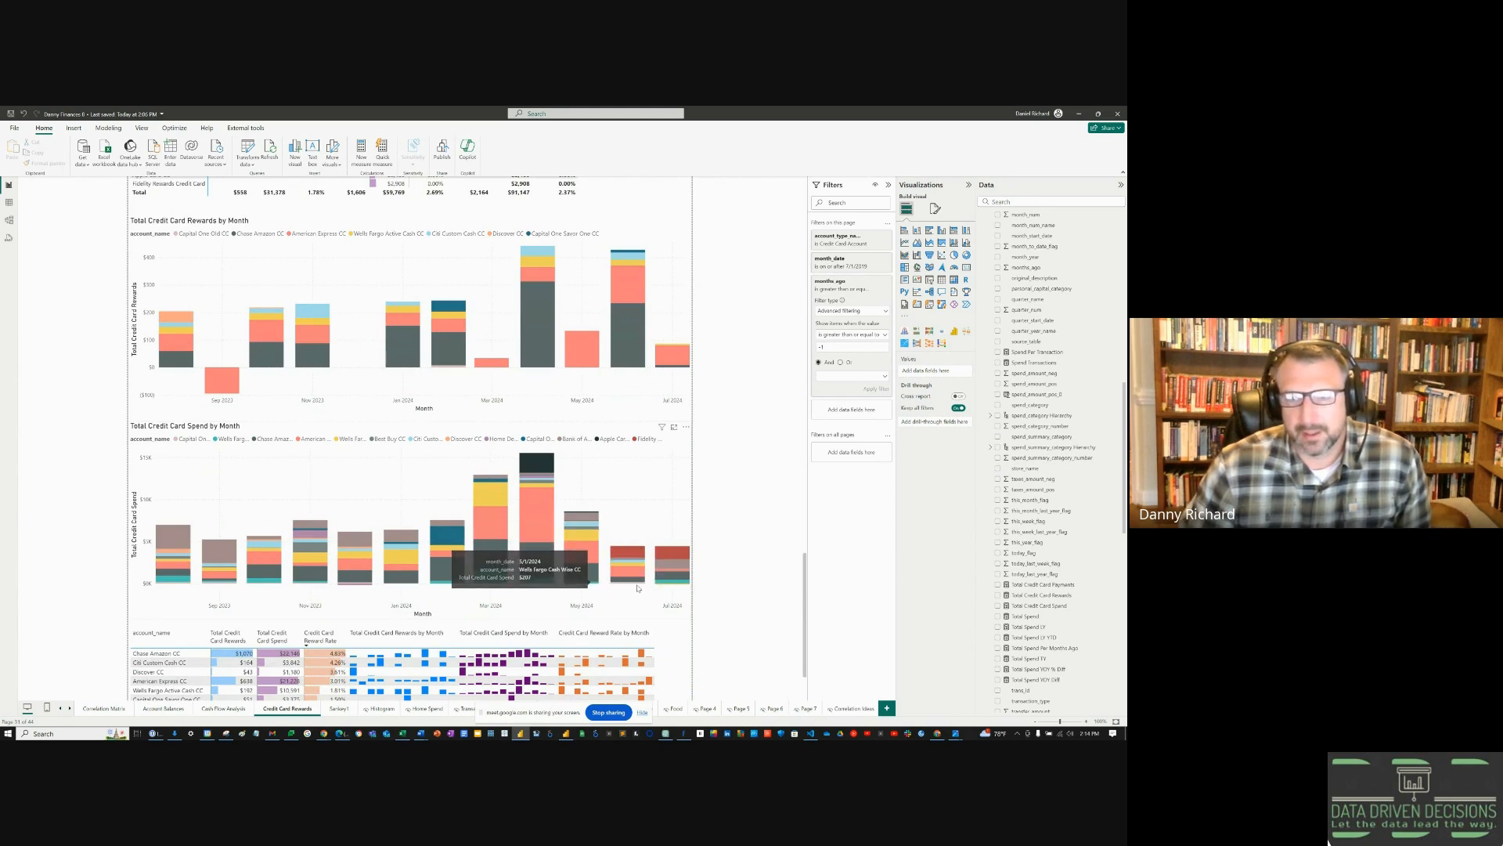
mouse_move(622, 604)
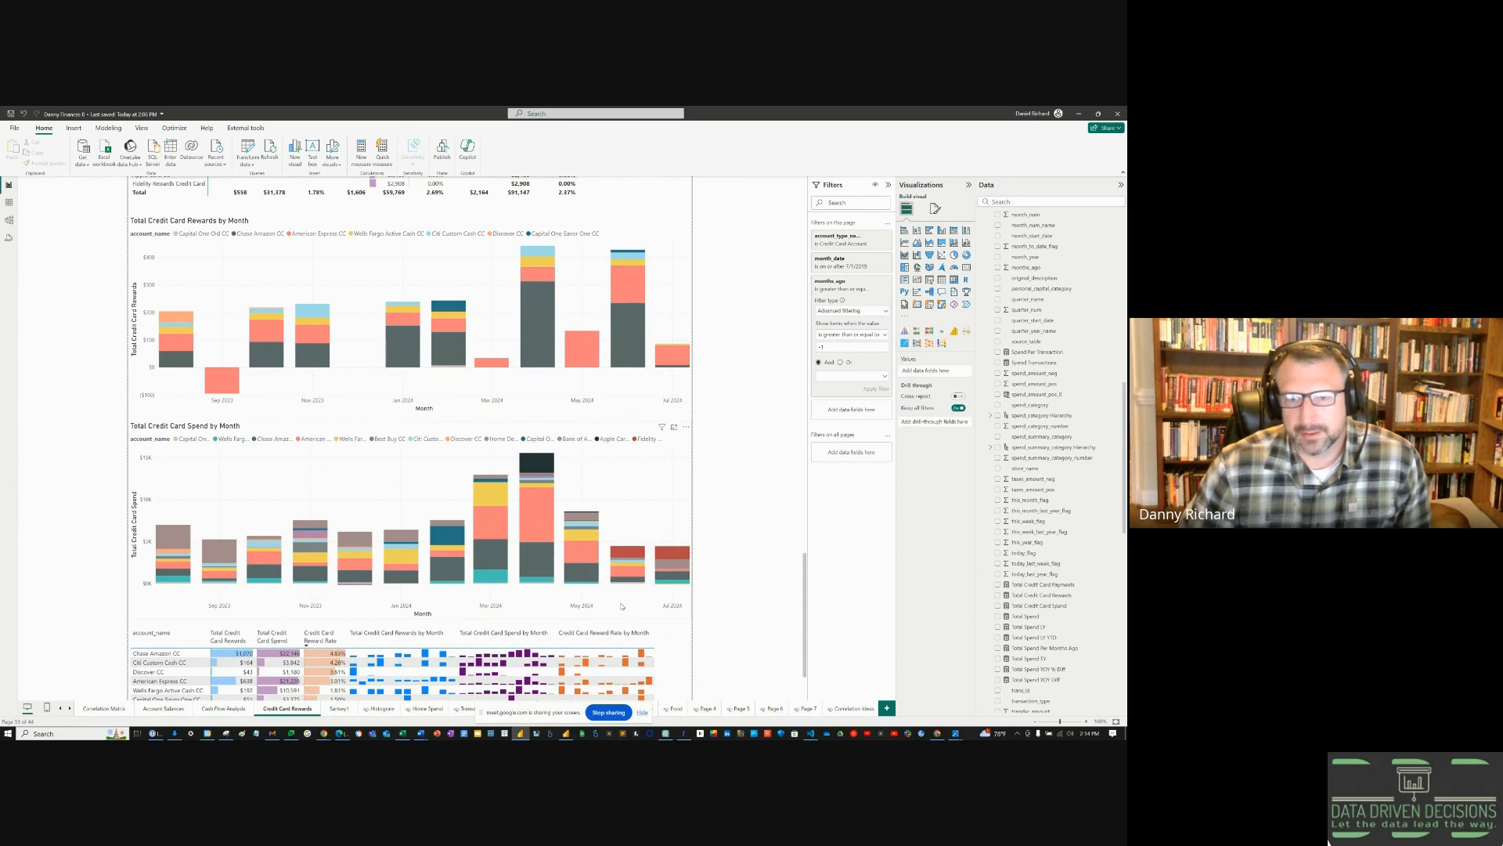
scroll(down, 3)
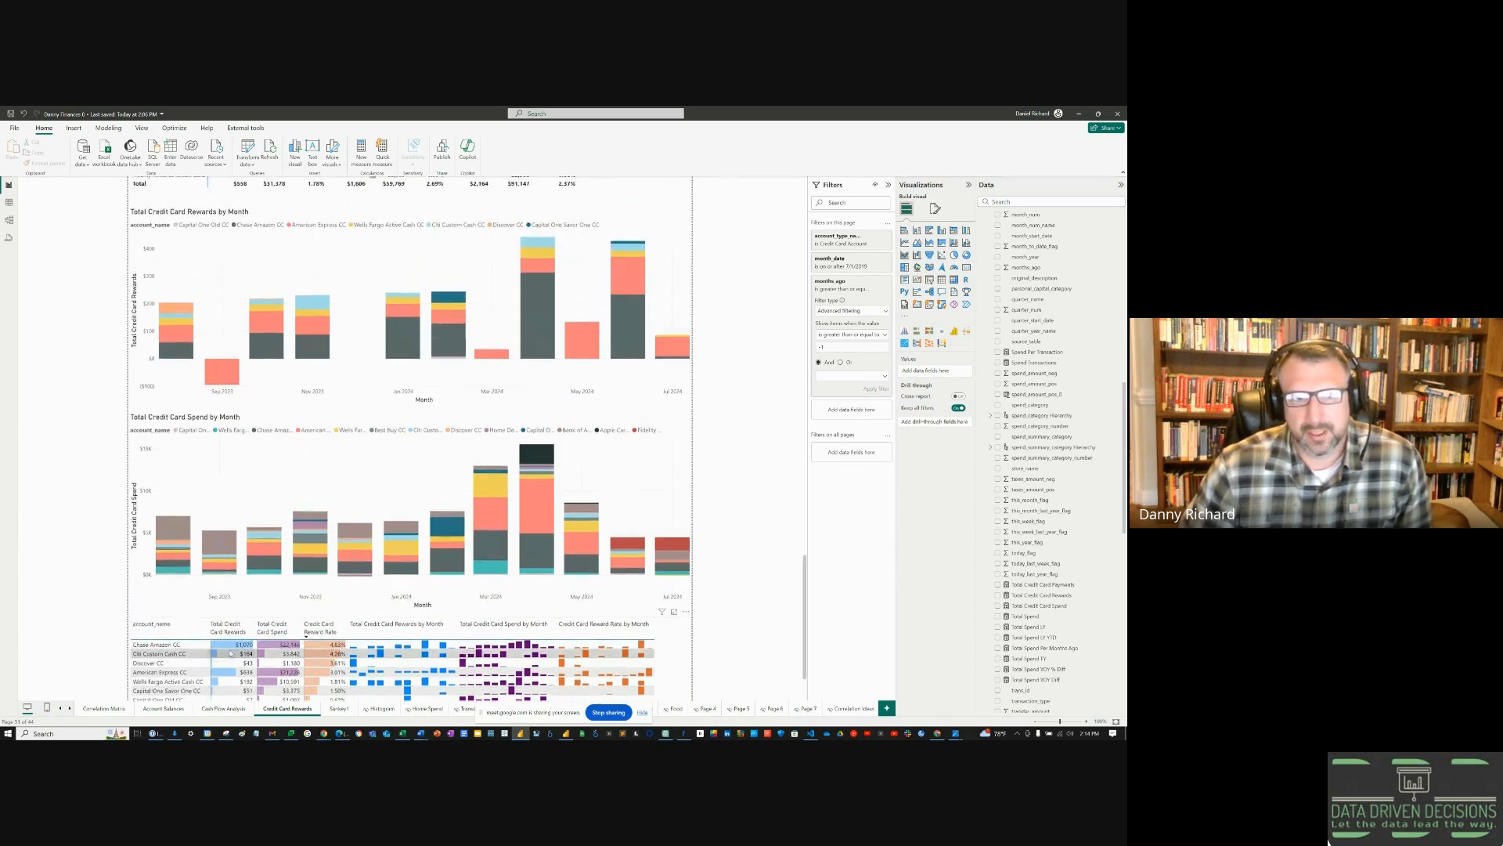
scroll(down, 3)
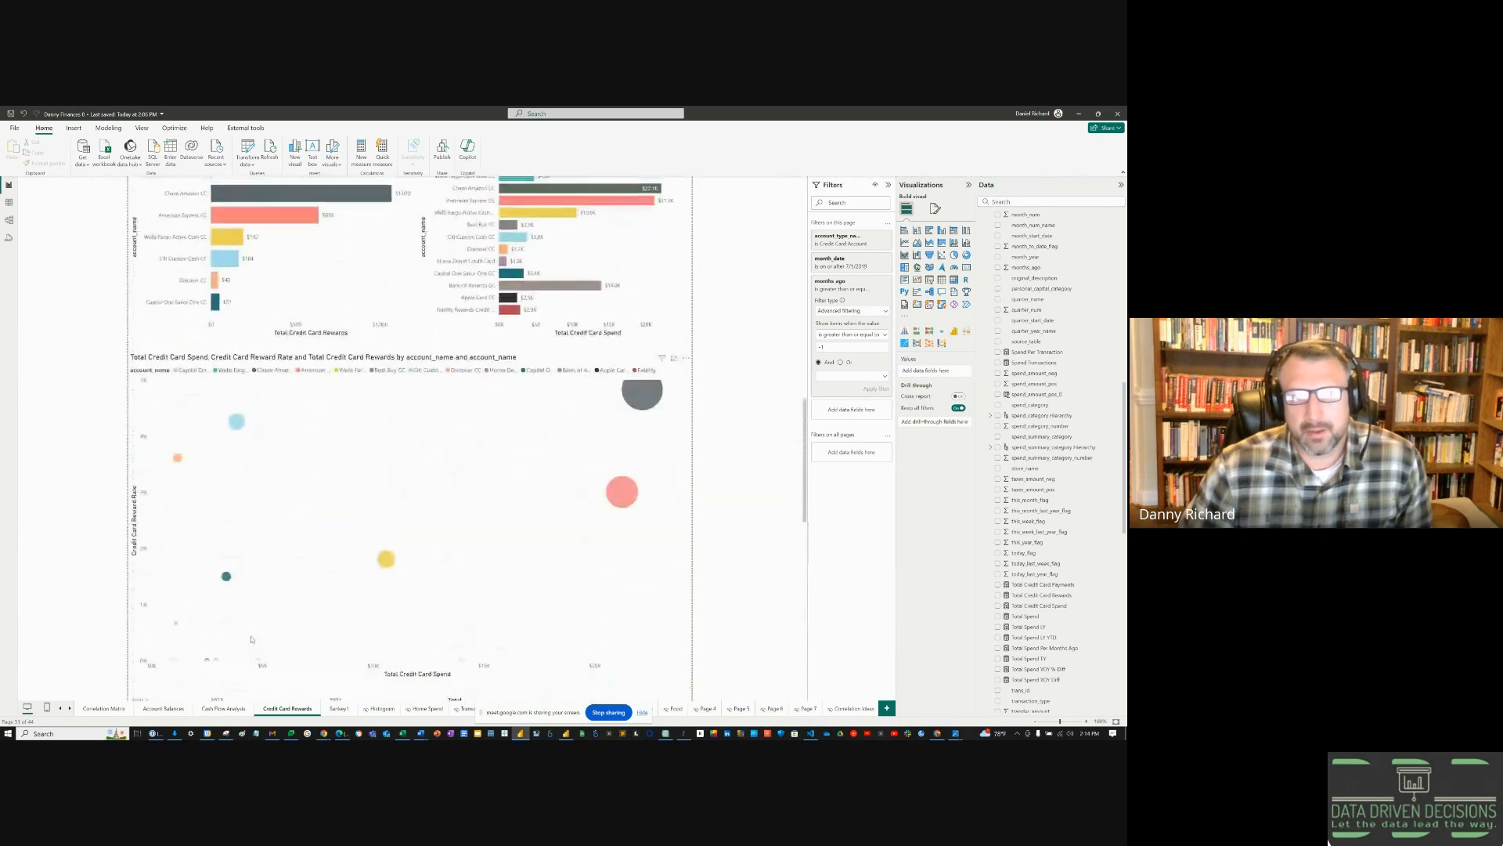
scroll(up, 3)
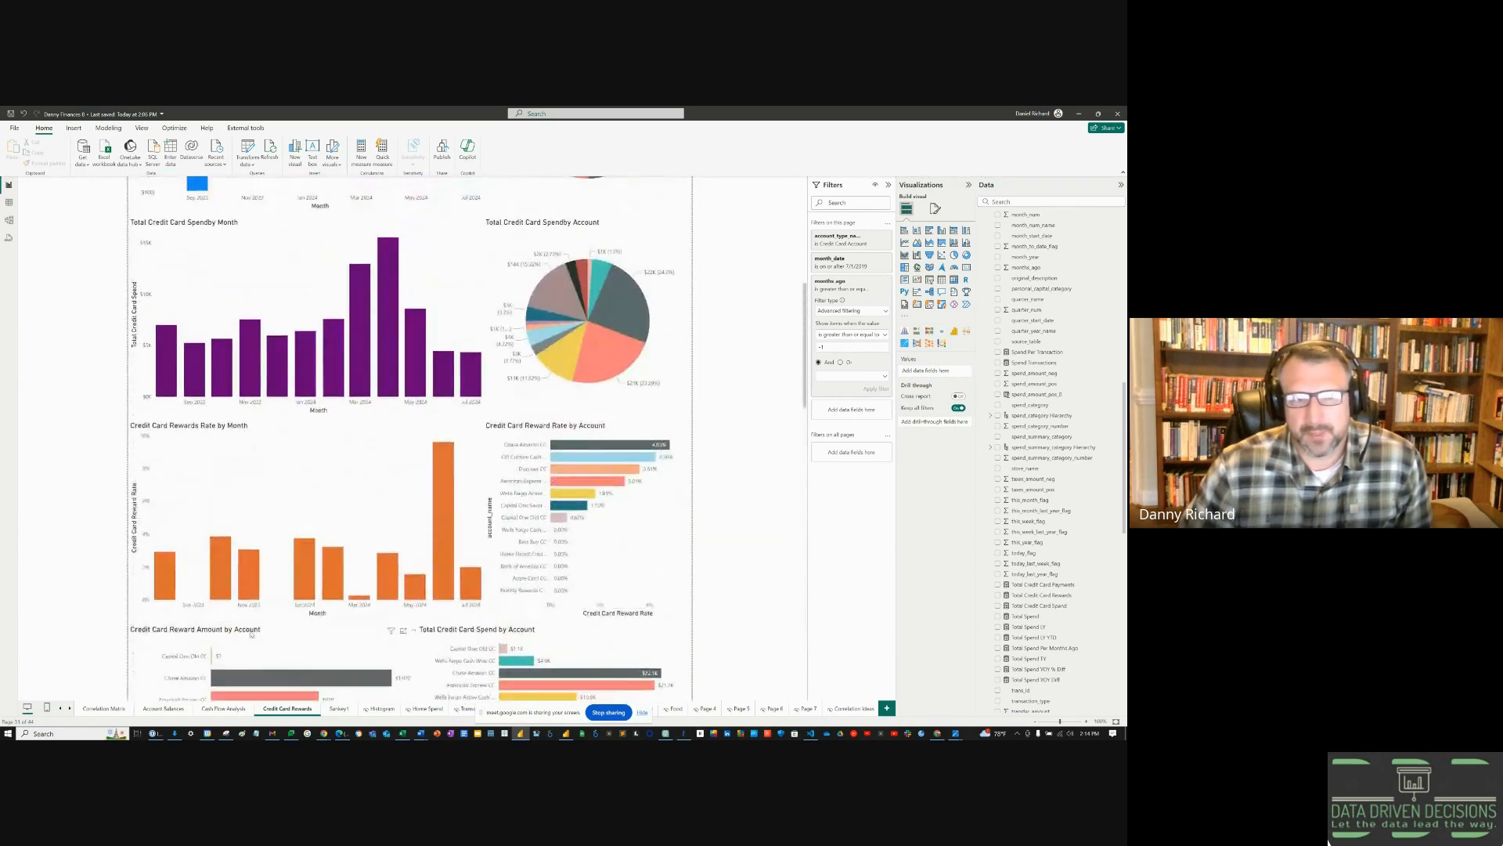
scroll(up, 3)
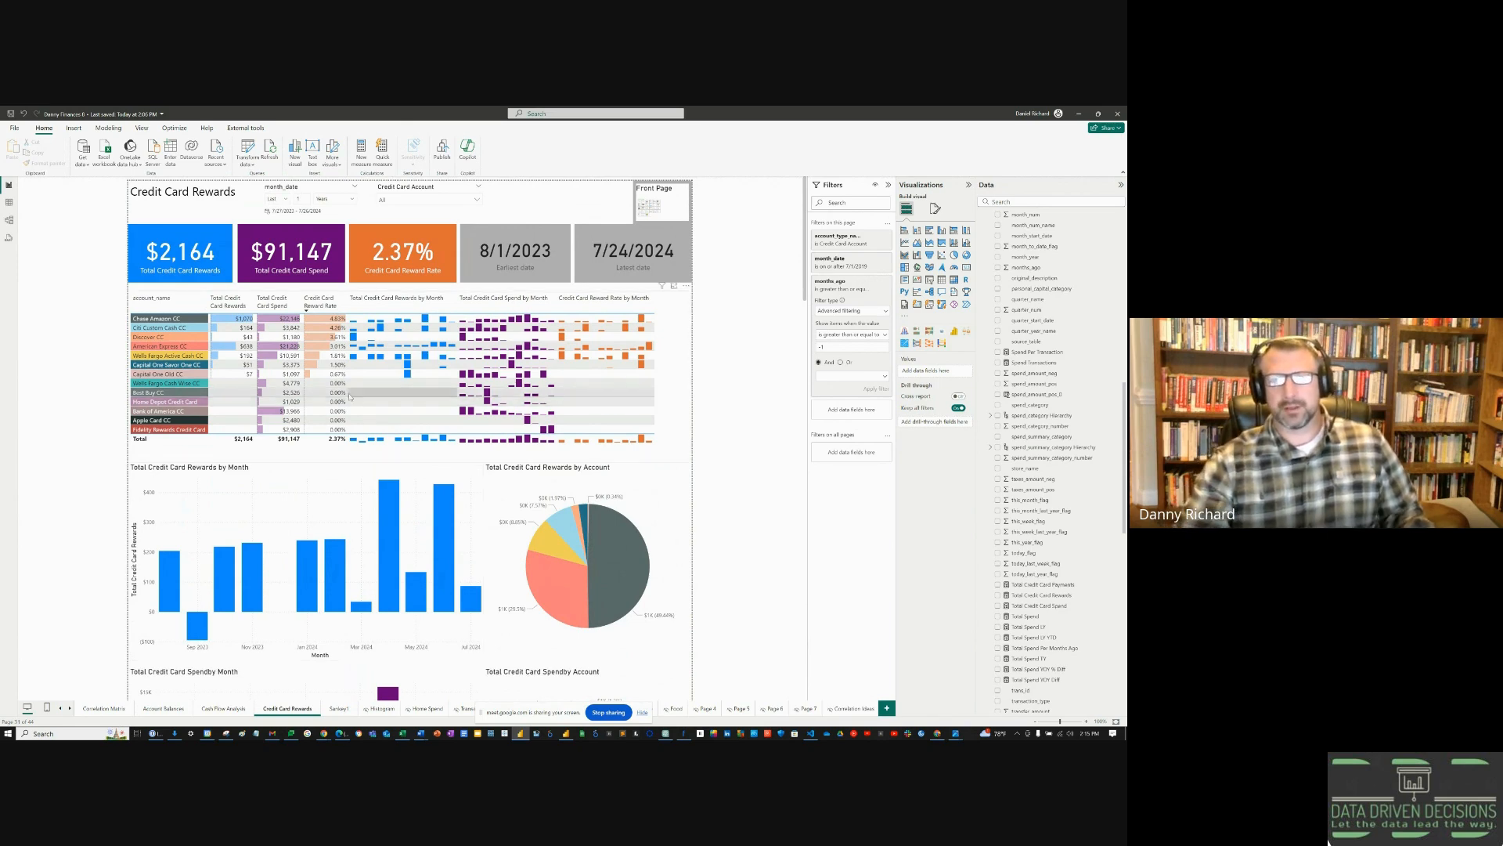
scroll(down, 3)
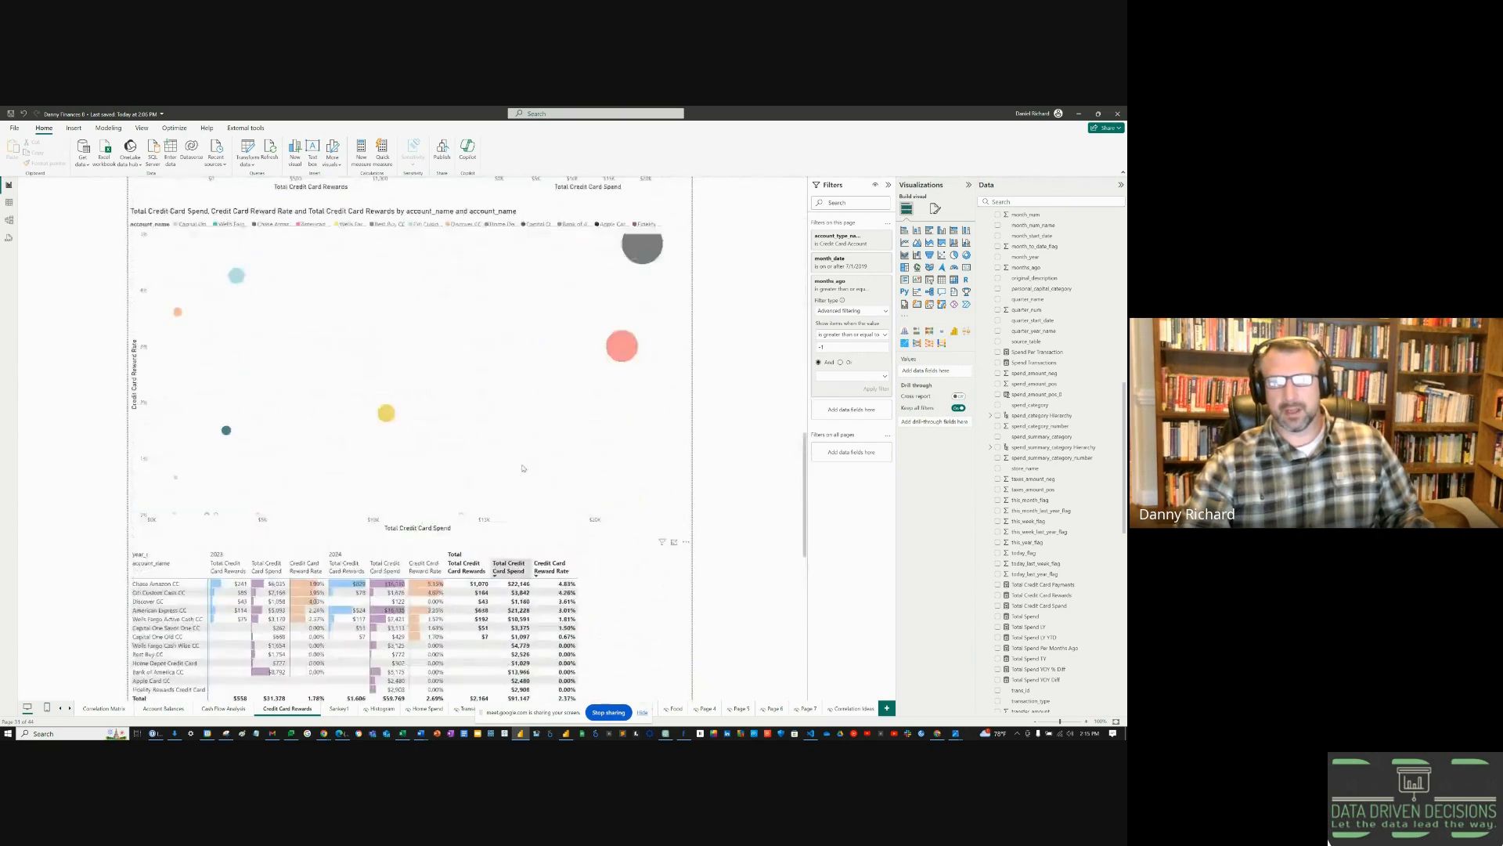
scroll(down, 3)
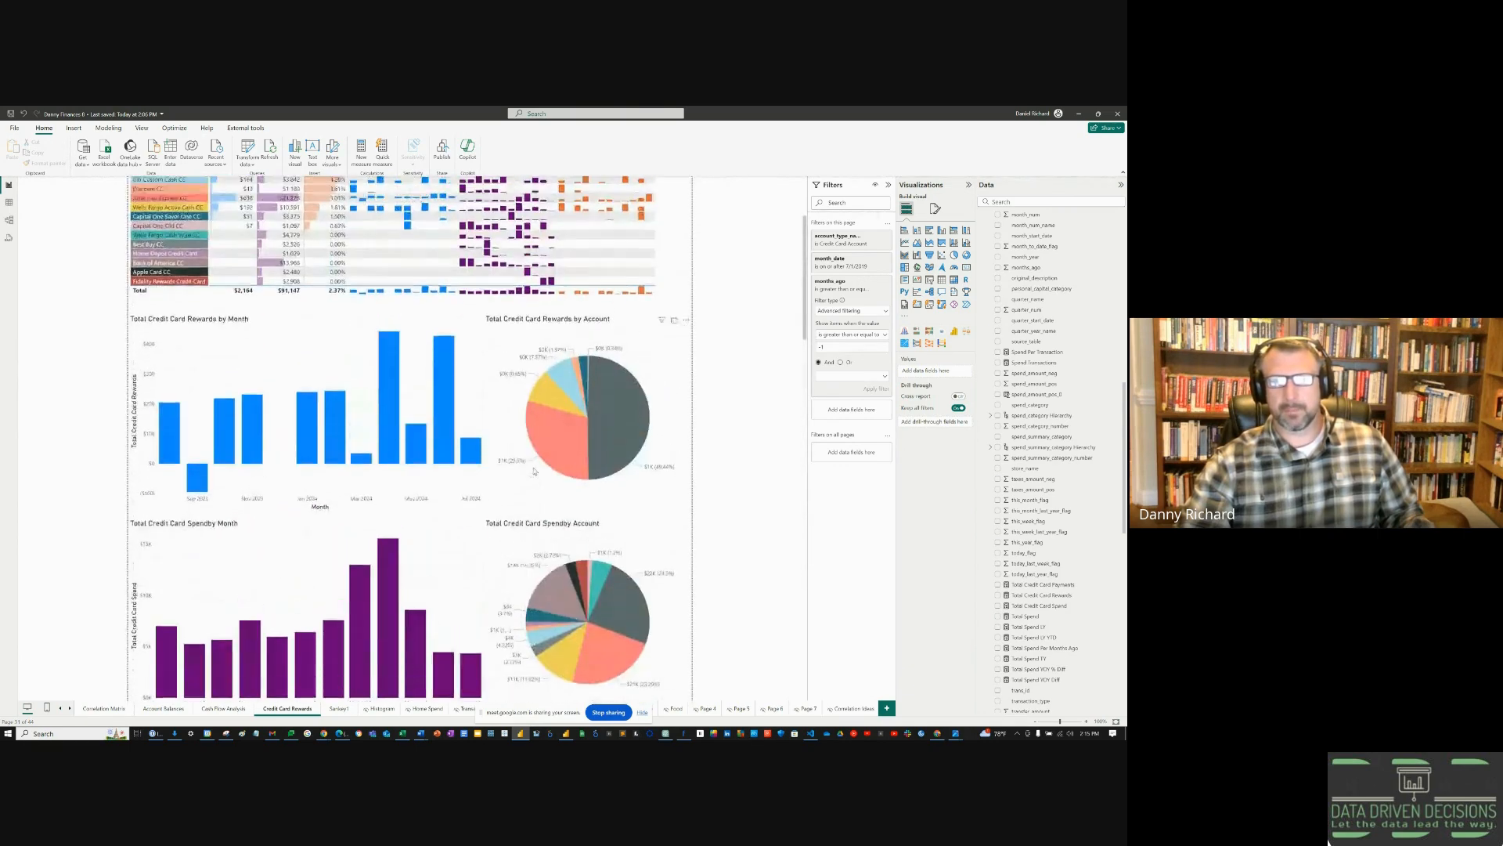
scroll(up, 3)
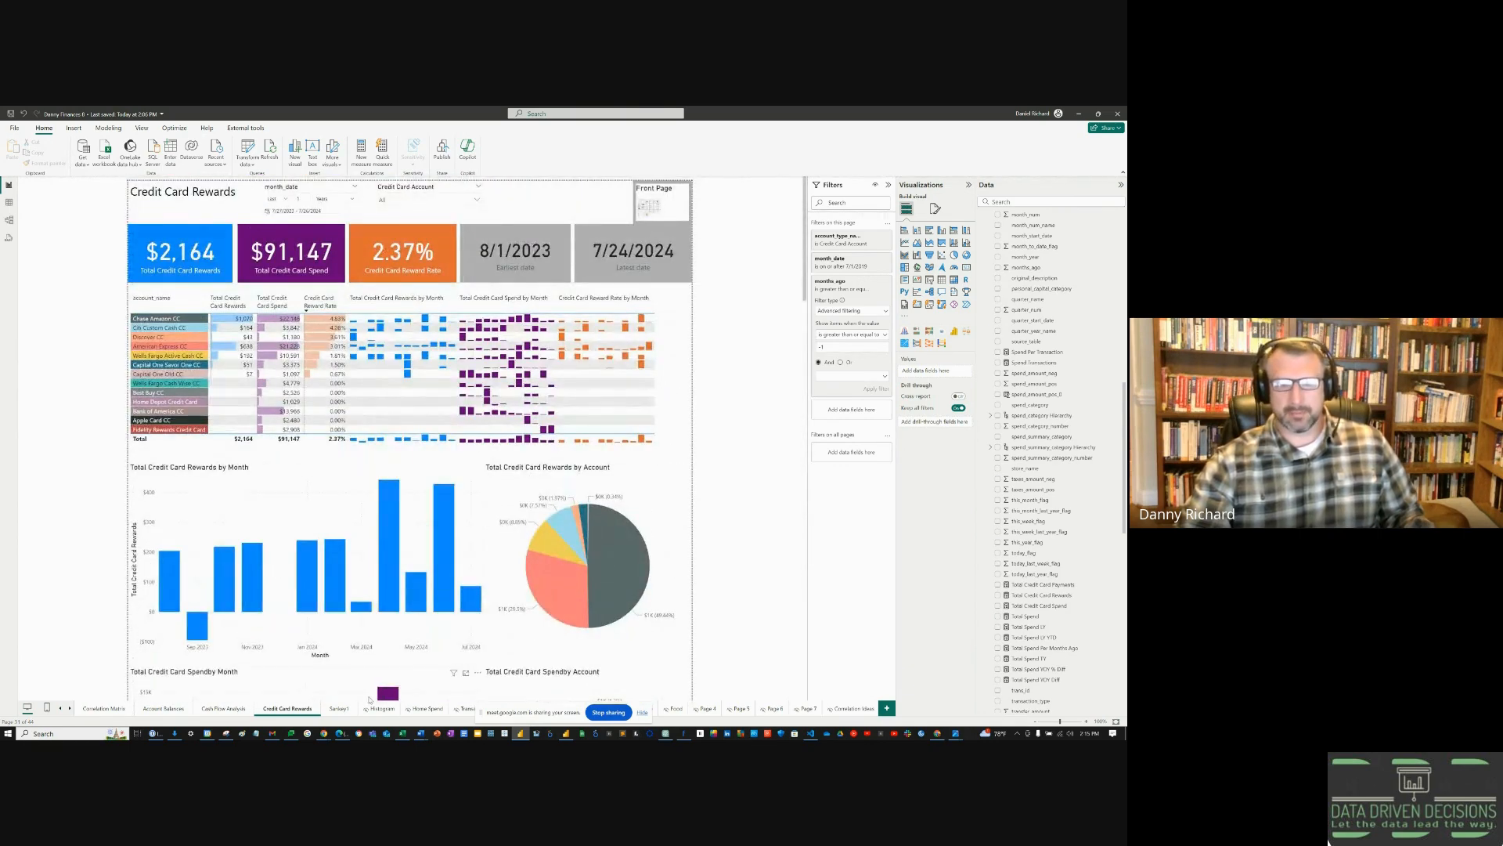